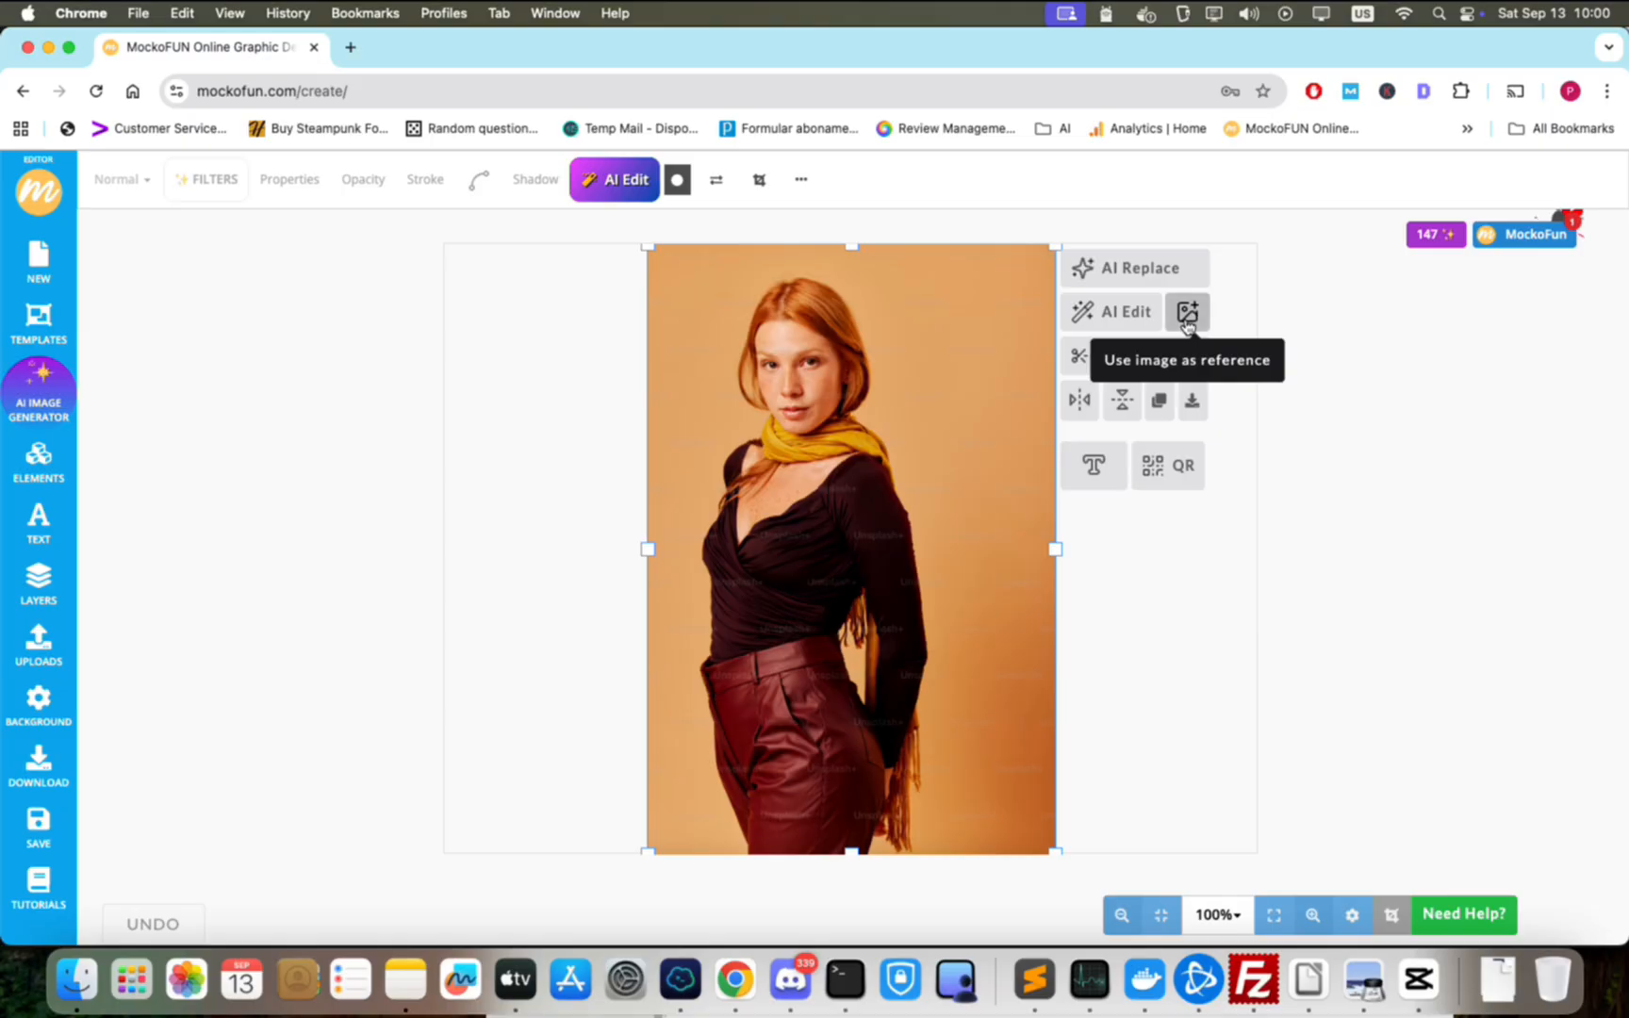
# Generate a Nano Banana pixel-art game avatar eating a nano-banana in a starry restaurant from her photo.
pyautogui.click(1187, 311)
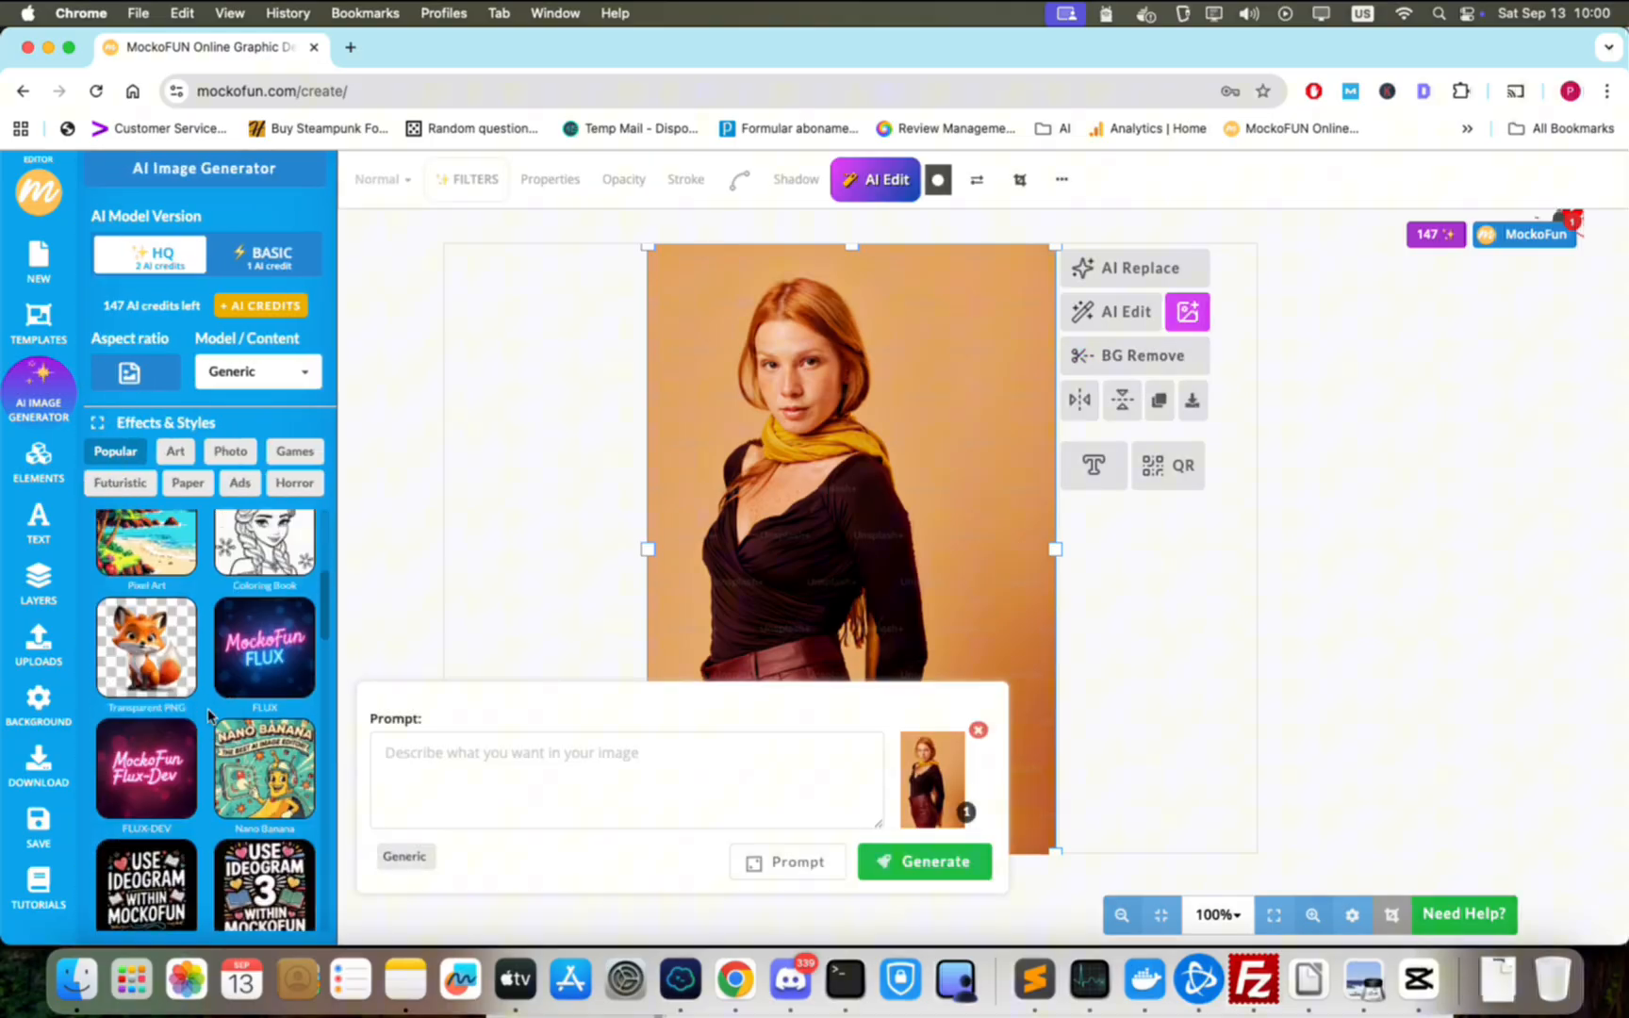
pyautogui.click(264, 739)
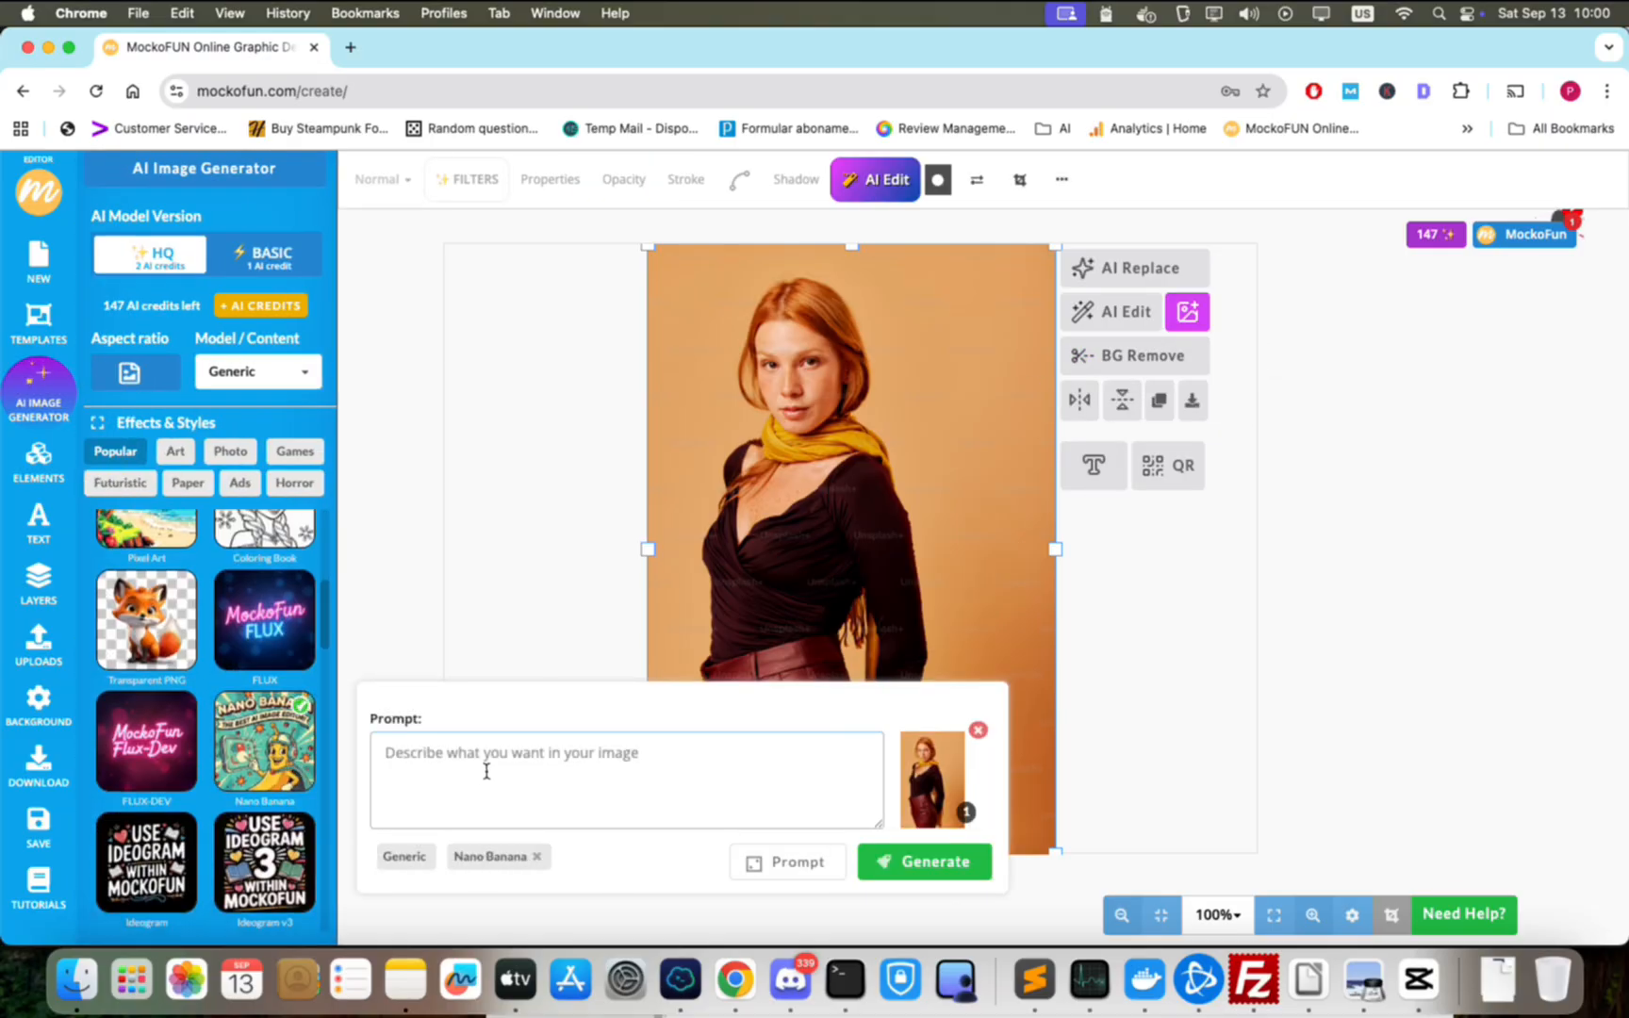
pyautogui.write('Transform me into a pixel-art game avatar eating a nano-banana in a restaurant under the Gemini constellation.')
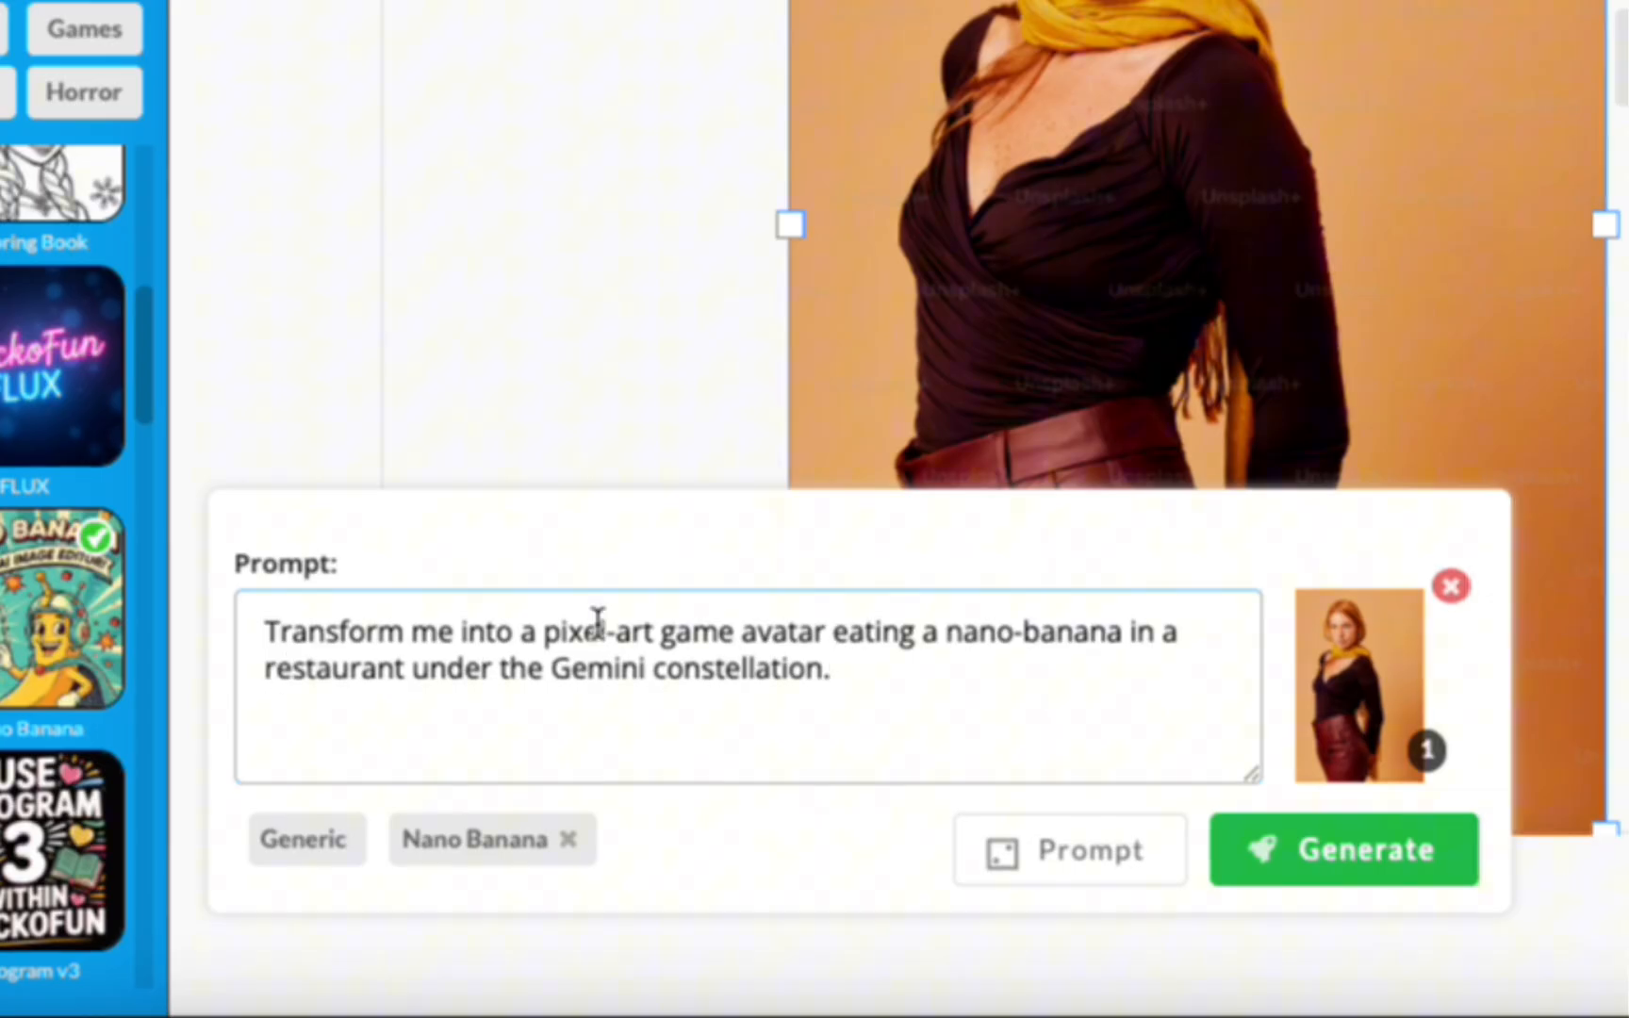
pyautogui.click(1342, 848)
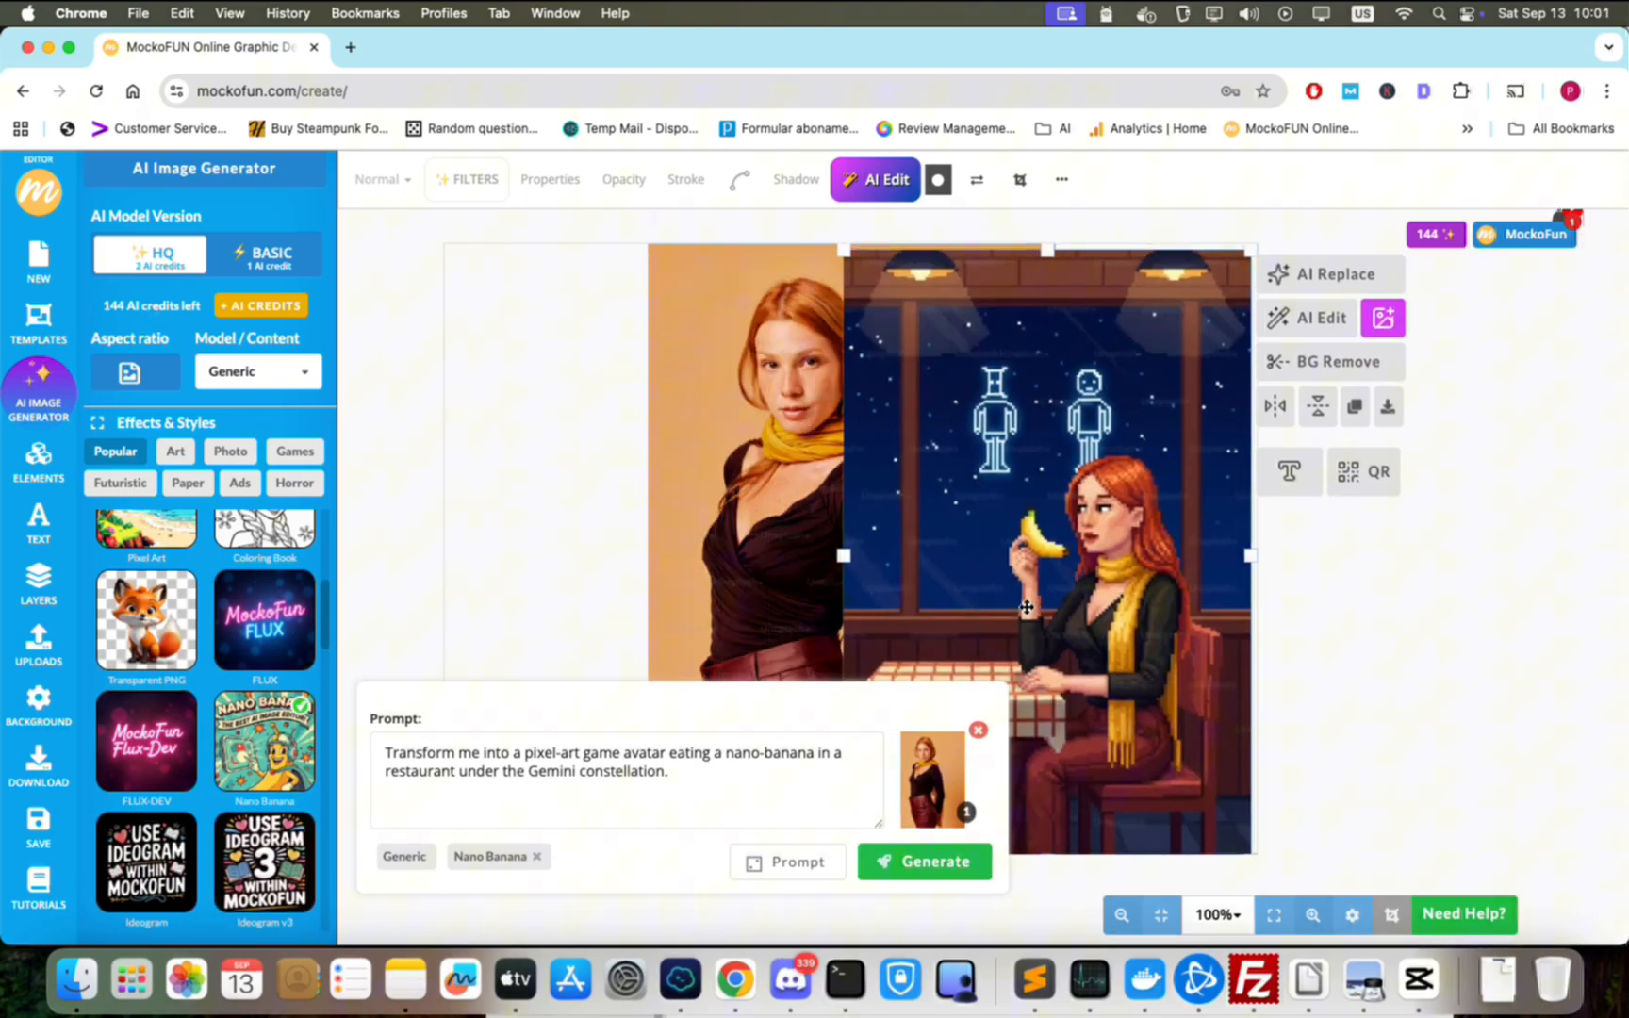
pyautogui.click(922, 862)
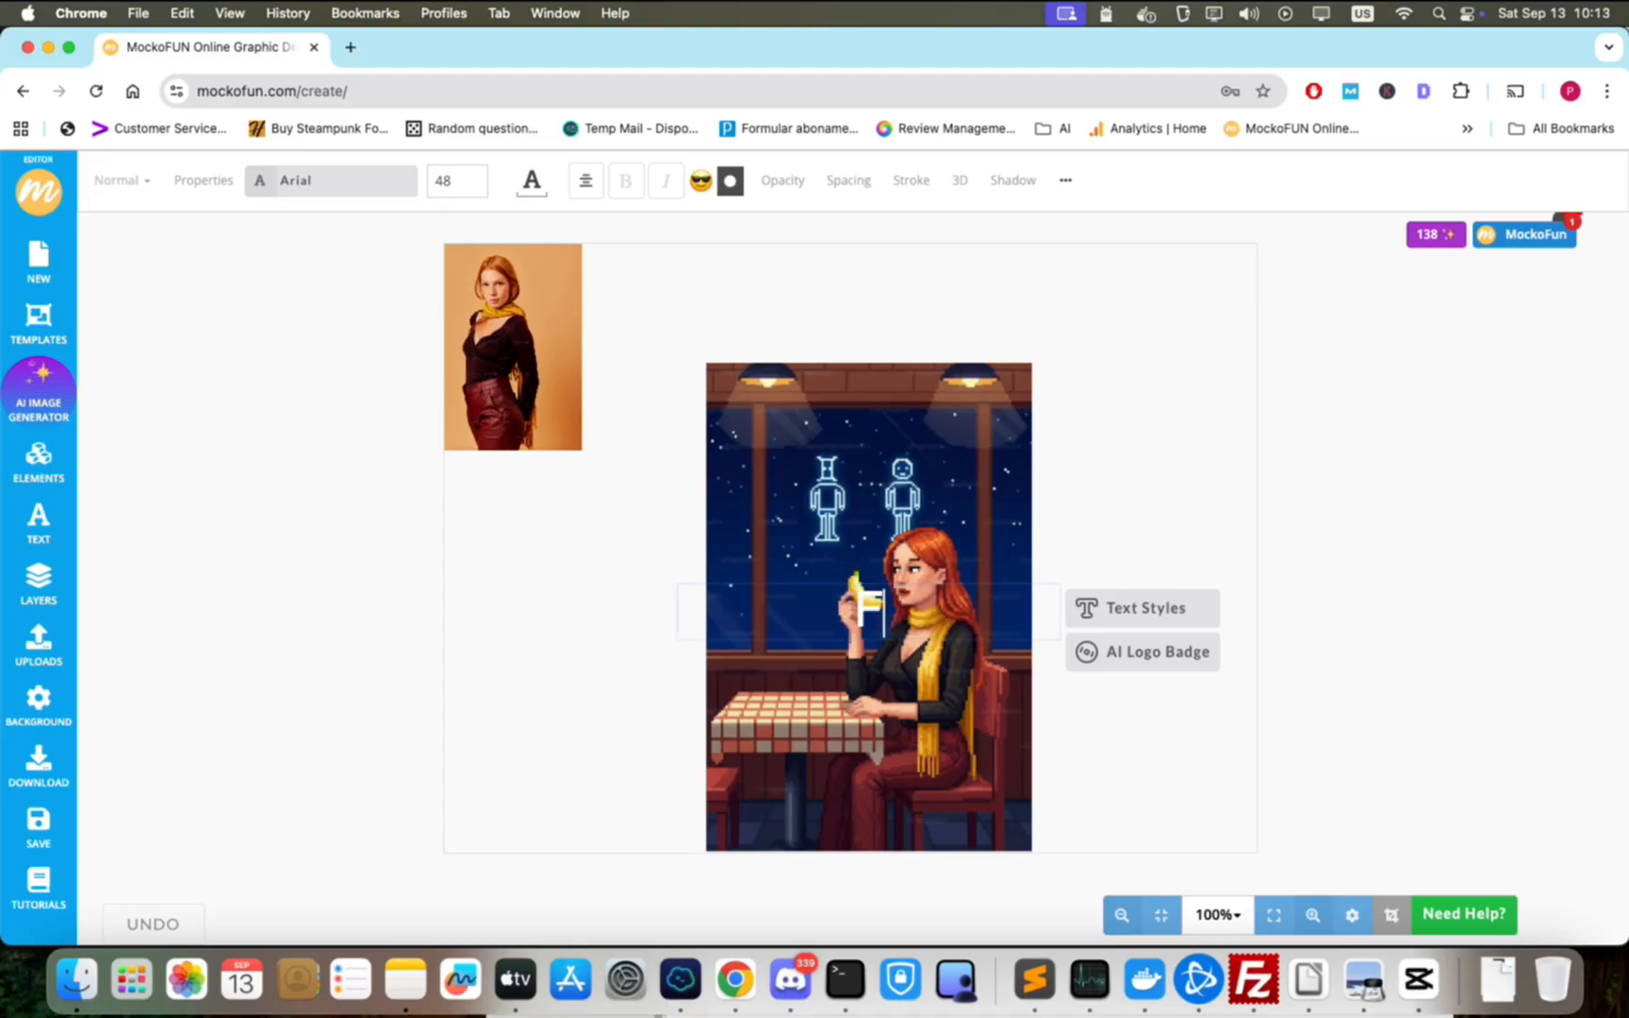
# Add 'Fill in this area' captions beside the image and rasterize them into one layer.
pyautogui.write('Fill in this area')
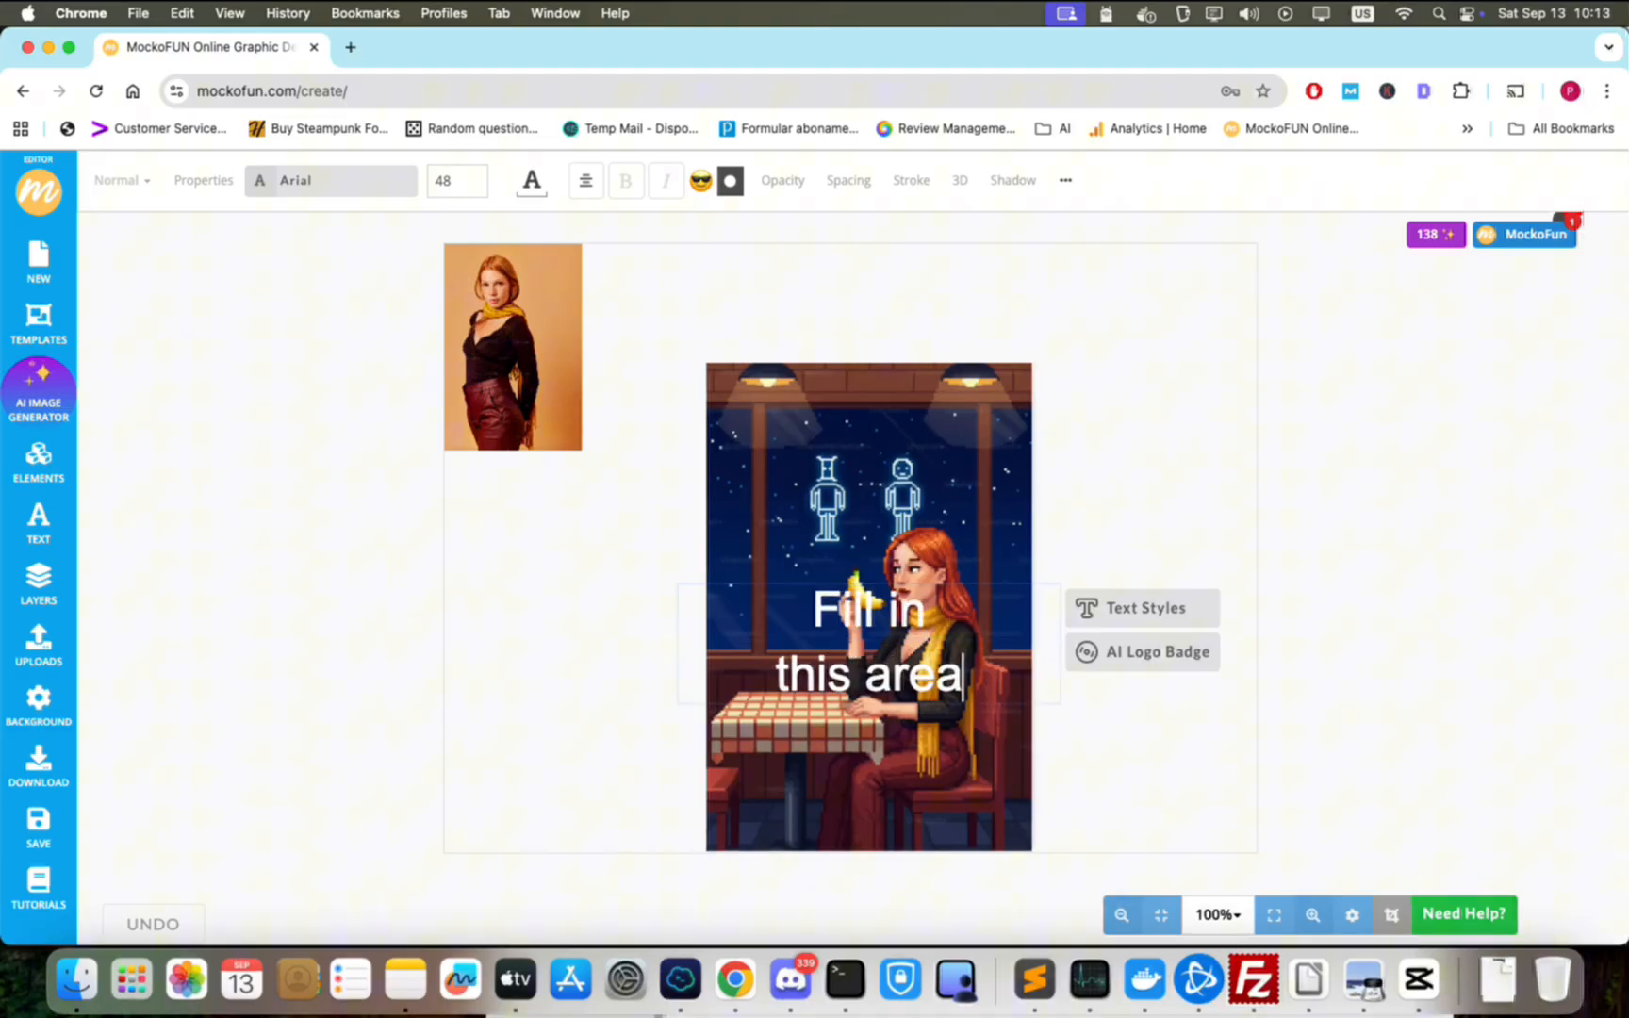
pyautogui.click(1141, 607)
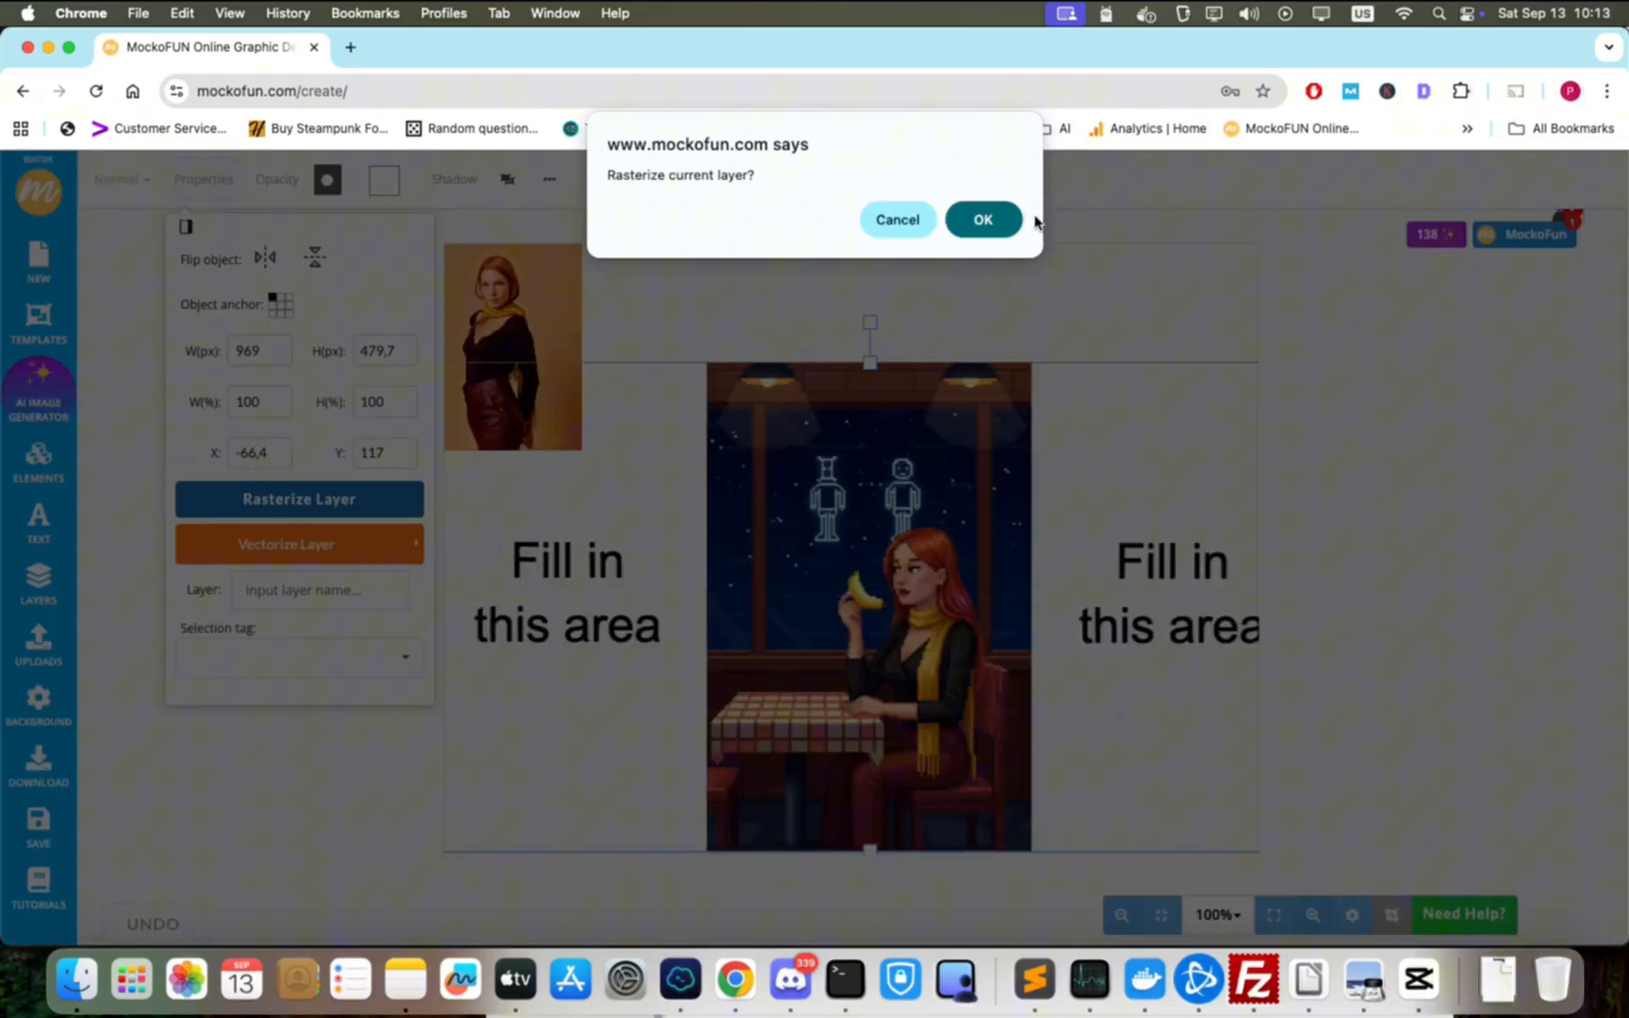
pyautogui.click(981, 219)
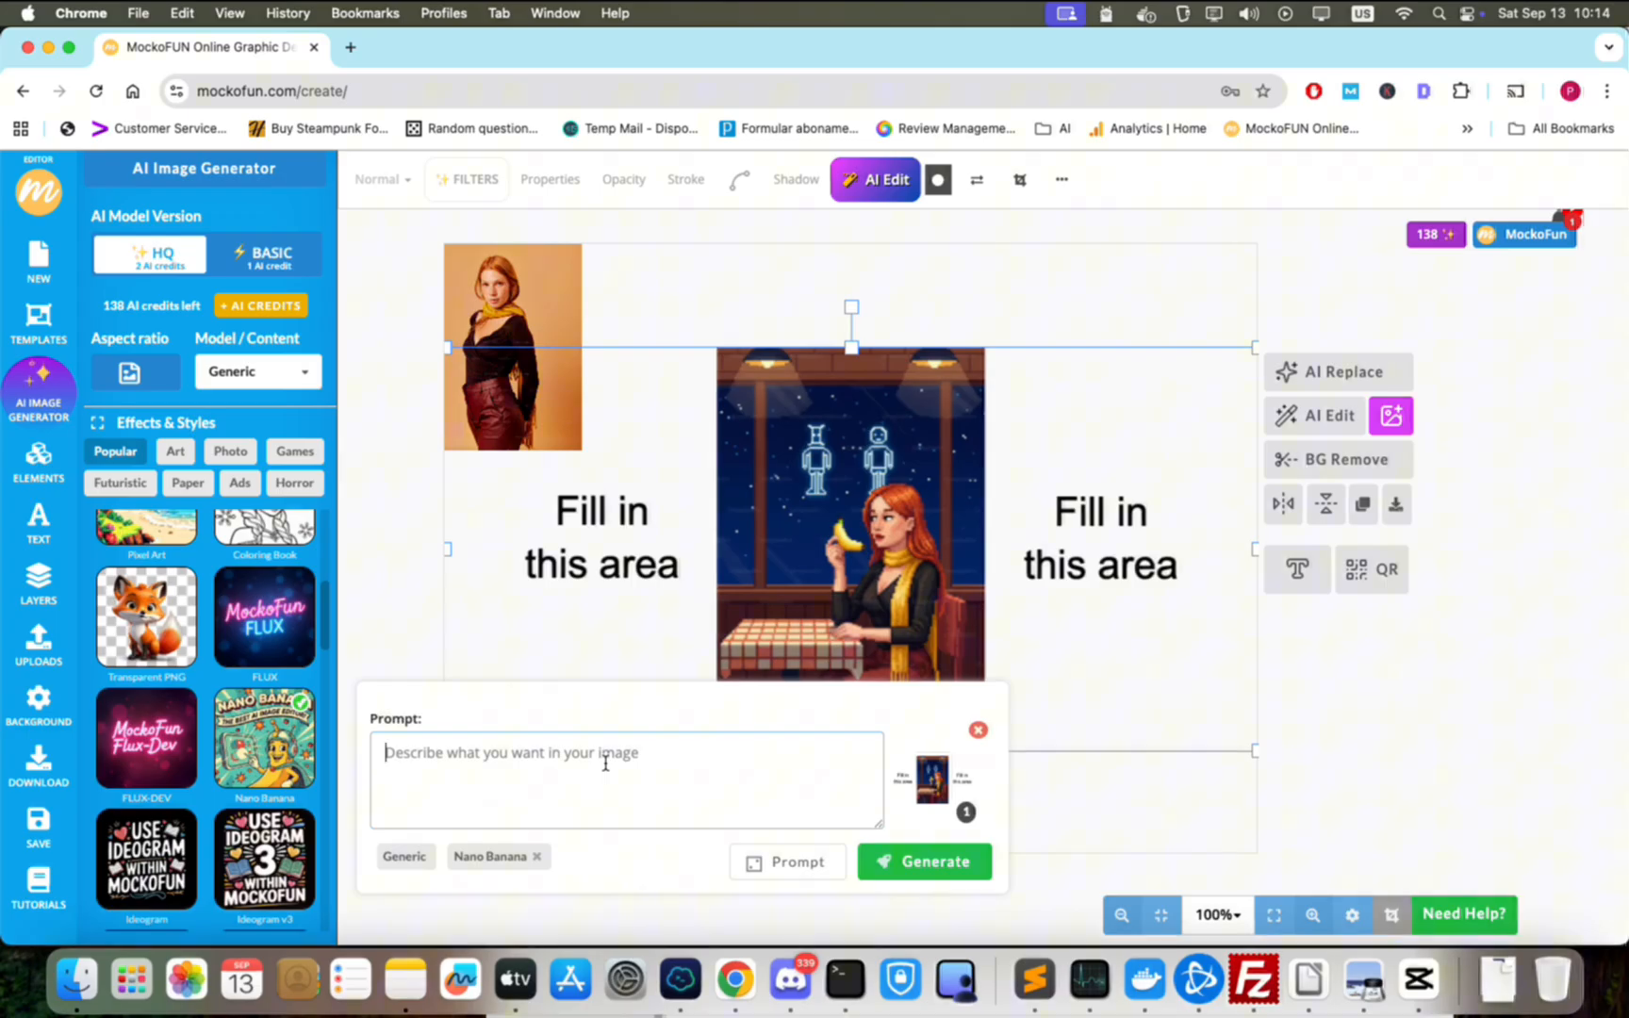
# Generate the flattened layout with the prompt 'Fill in the blank areas'.
pyautogui.write('Fill in')
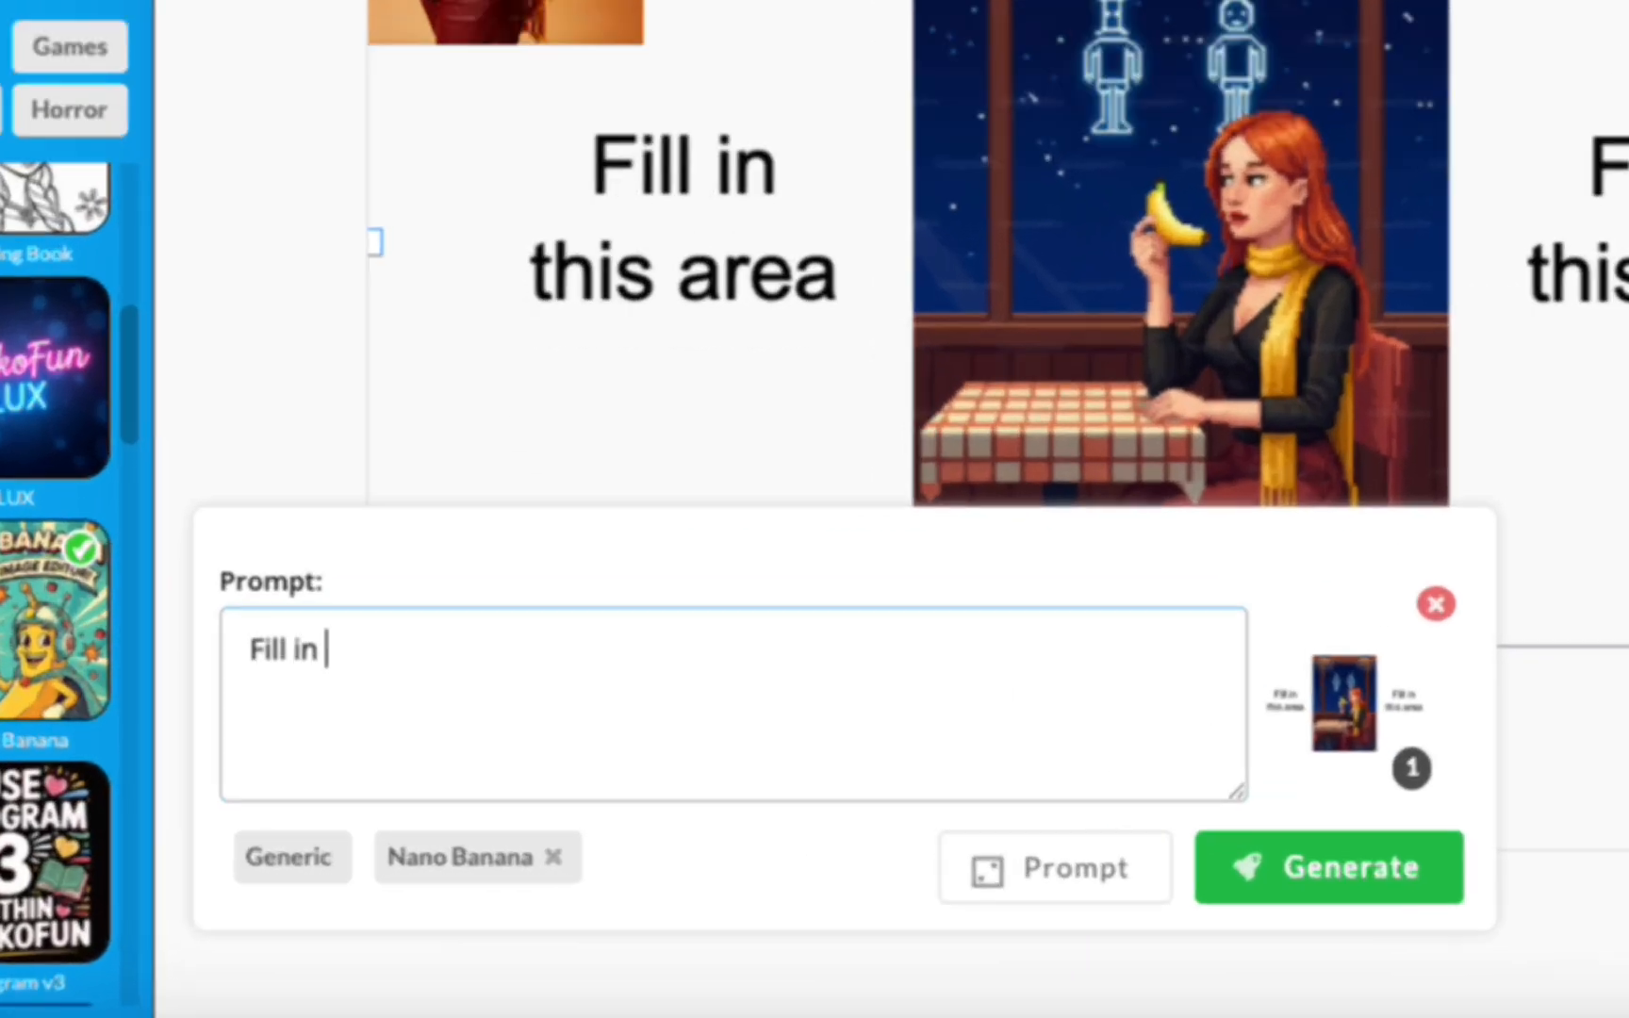
pyautogui.write('the blank areas')
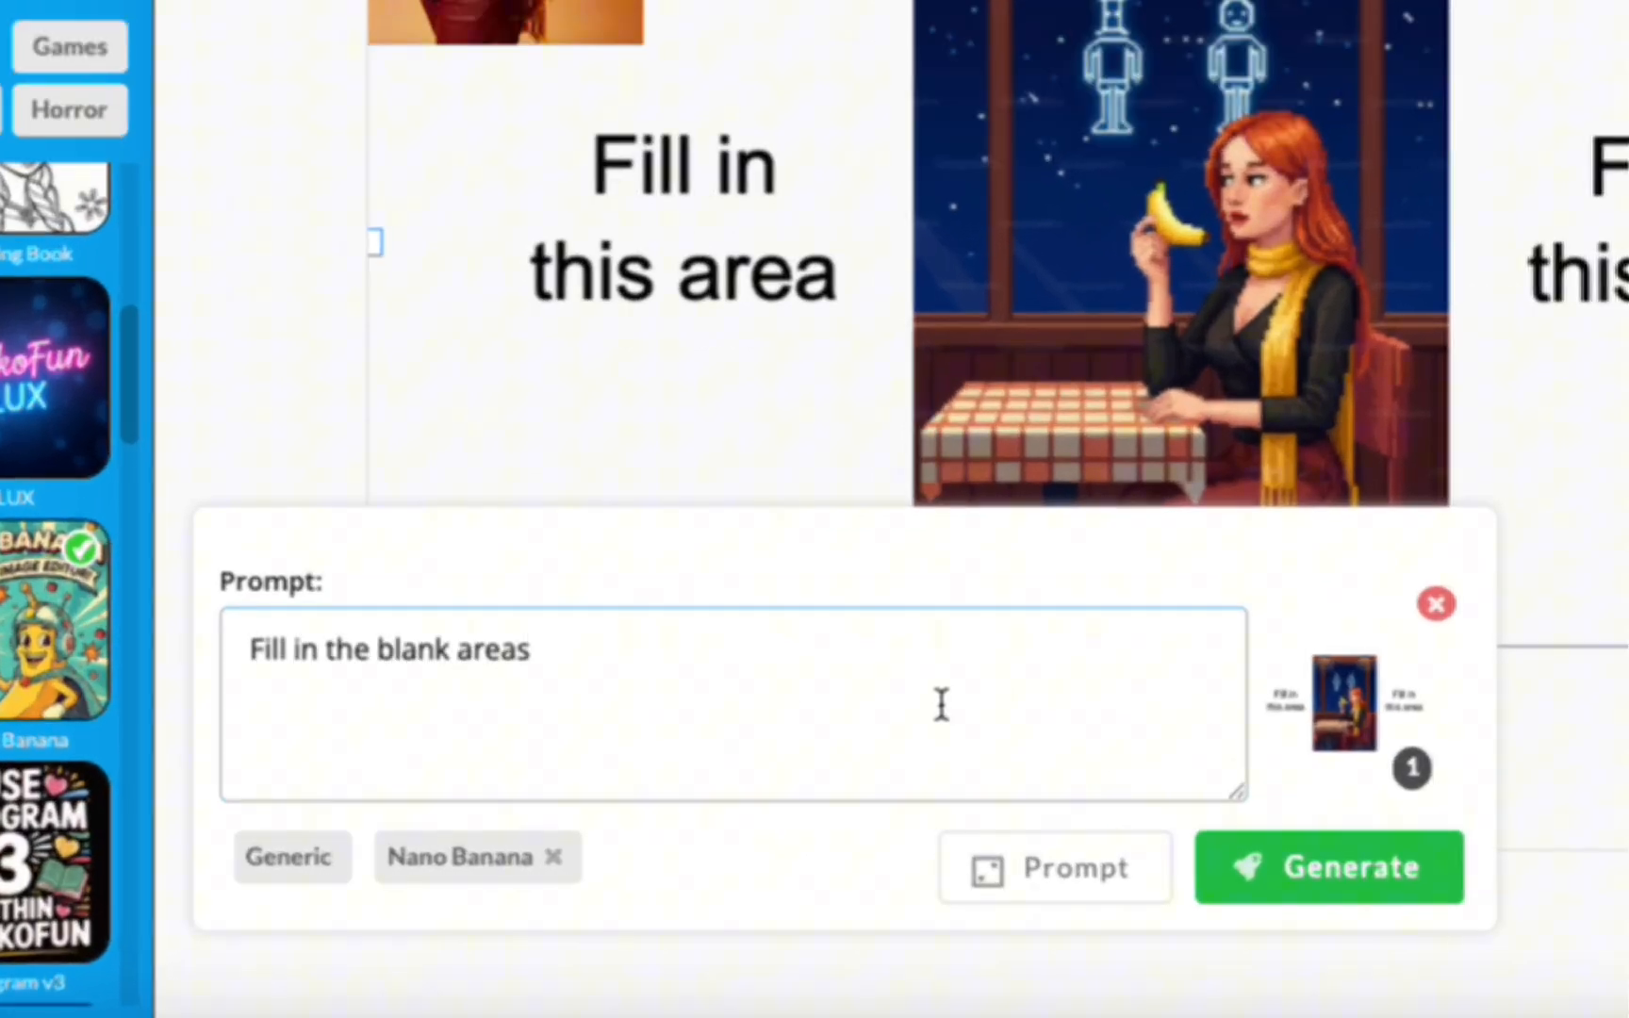
pyautogui.click(1328, 867)
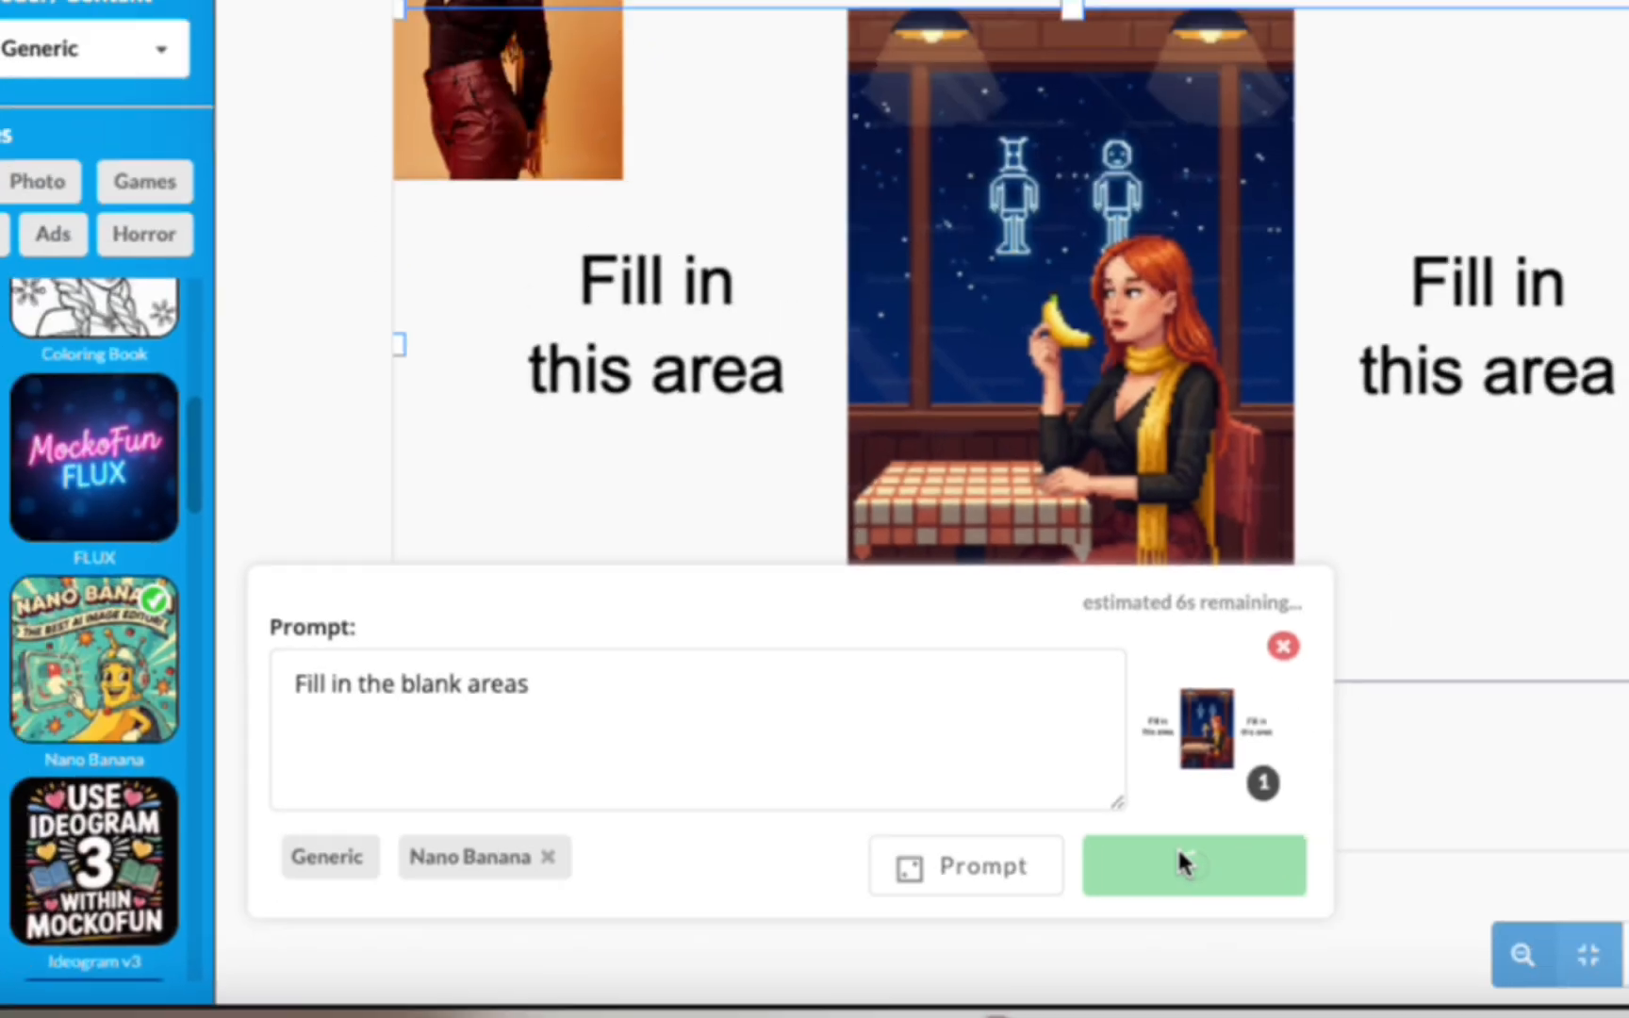
pyautogui.click(1193, 863)
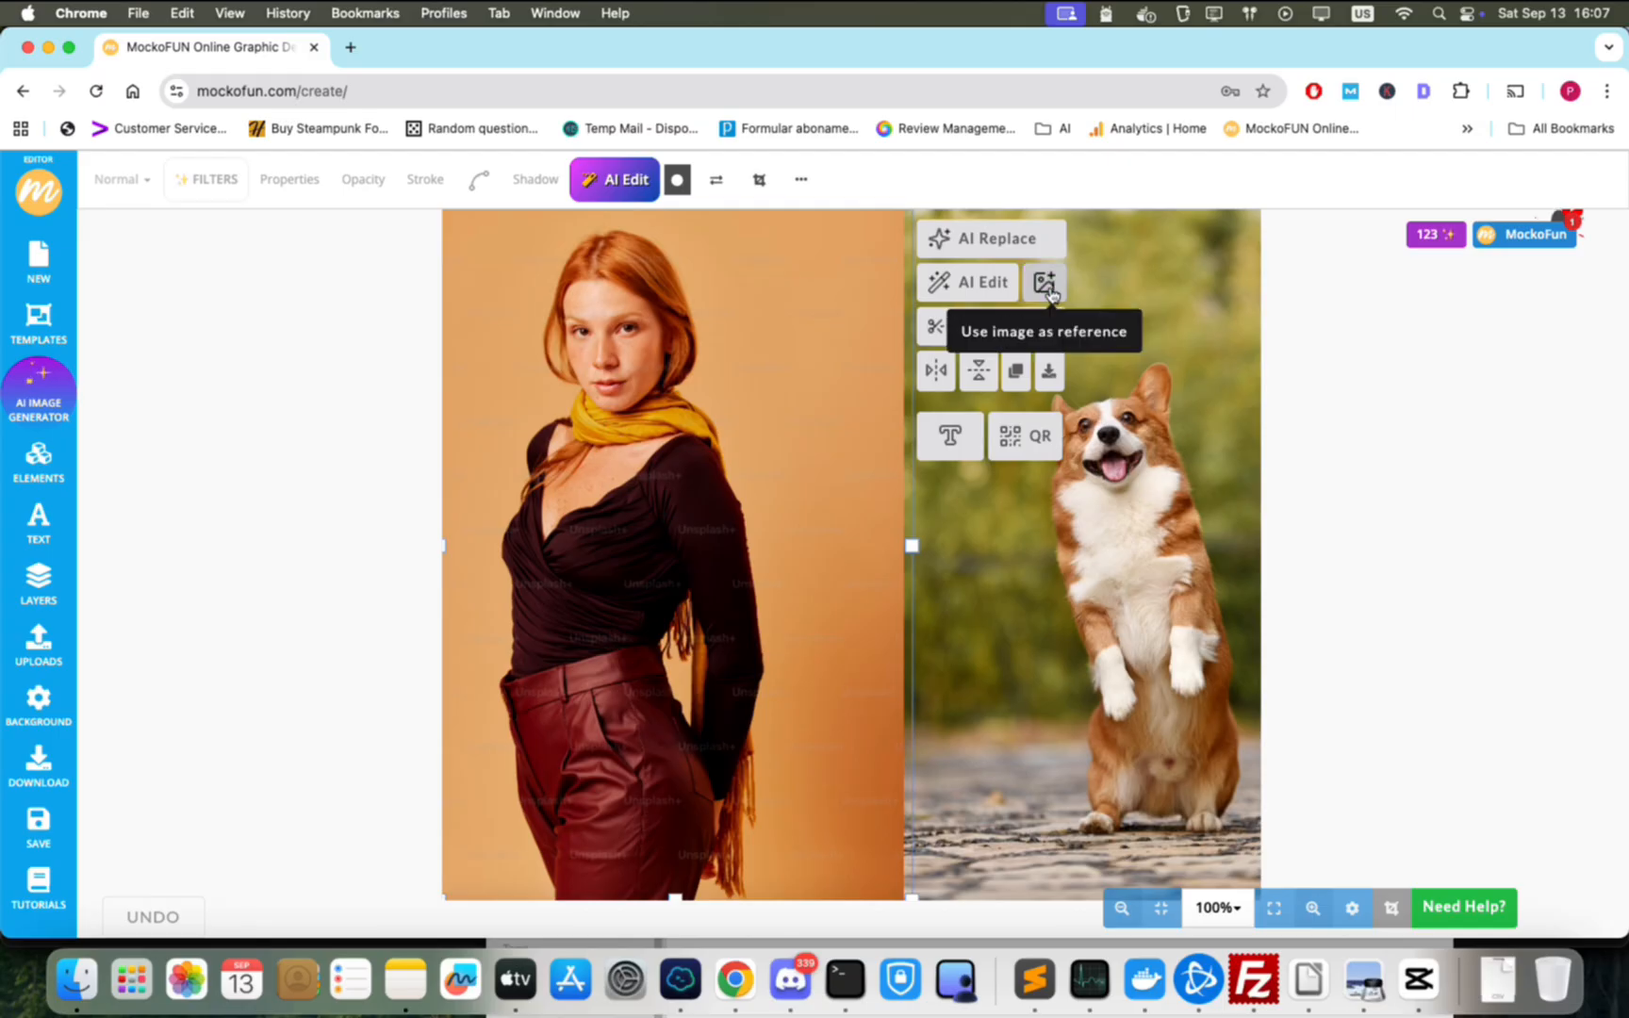
# Generate her cheerfully holding the corgi in a flower garden from both reference photos.
pyautogui.click(1044, 283)
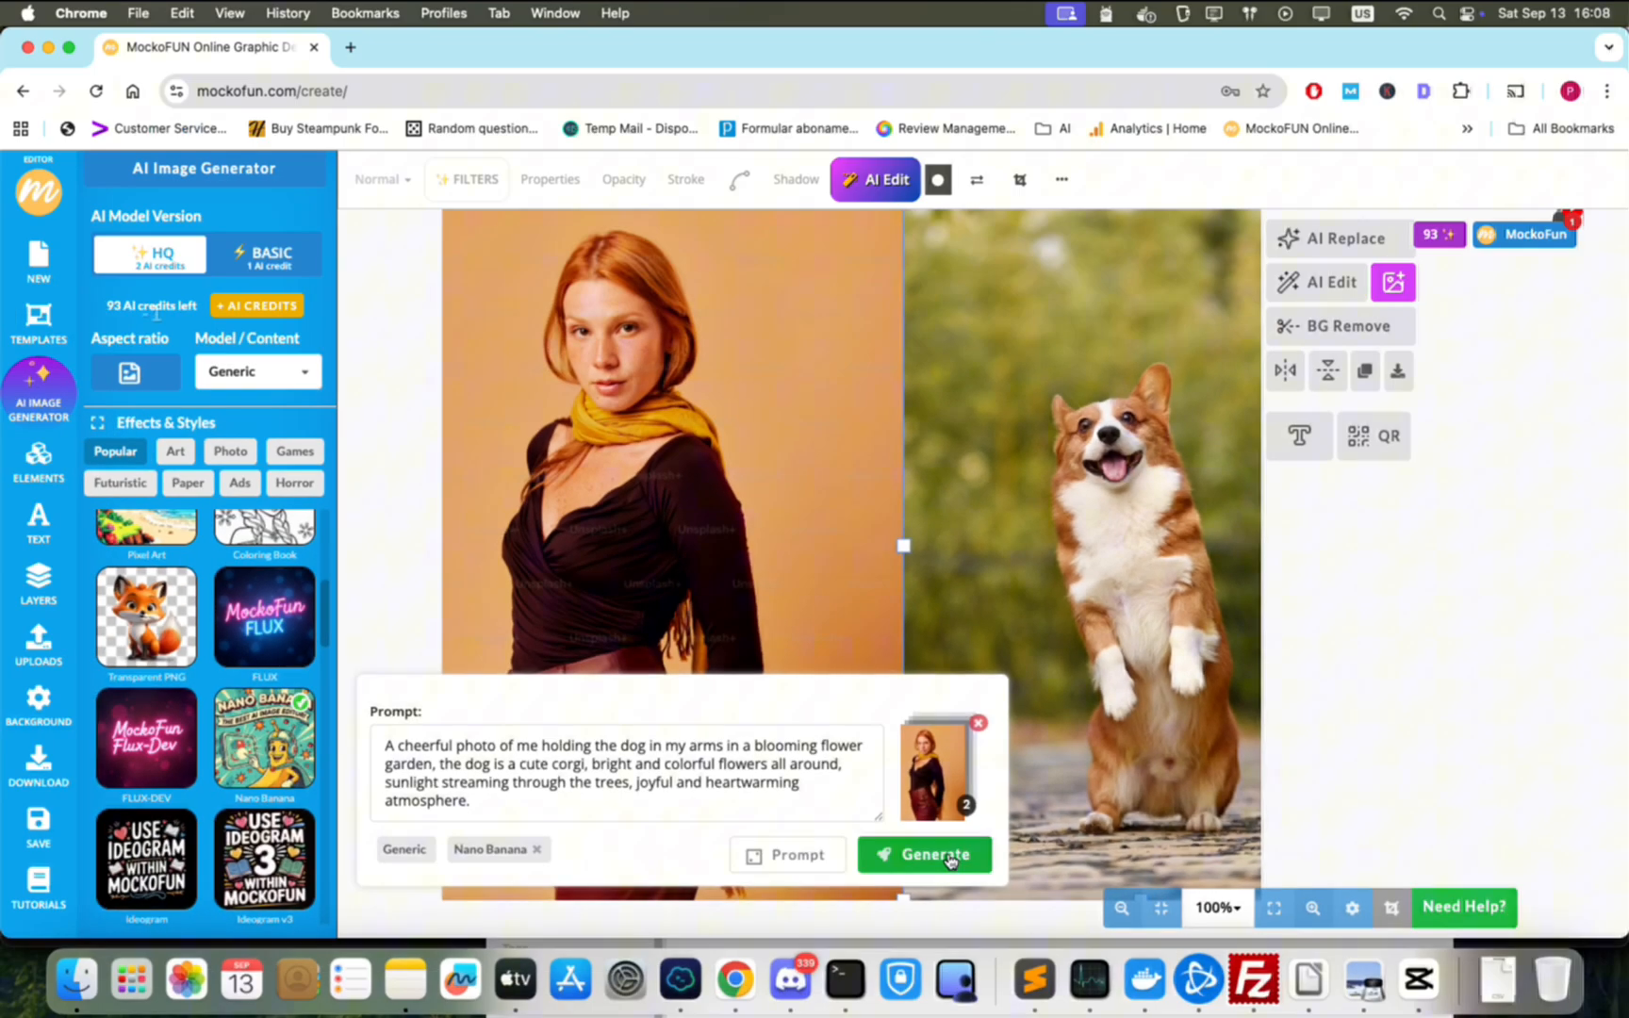
pyautogui.click(923, 854)
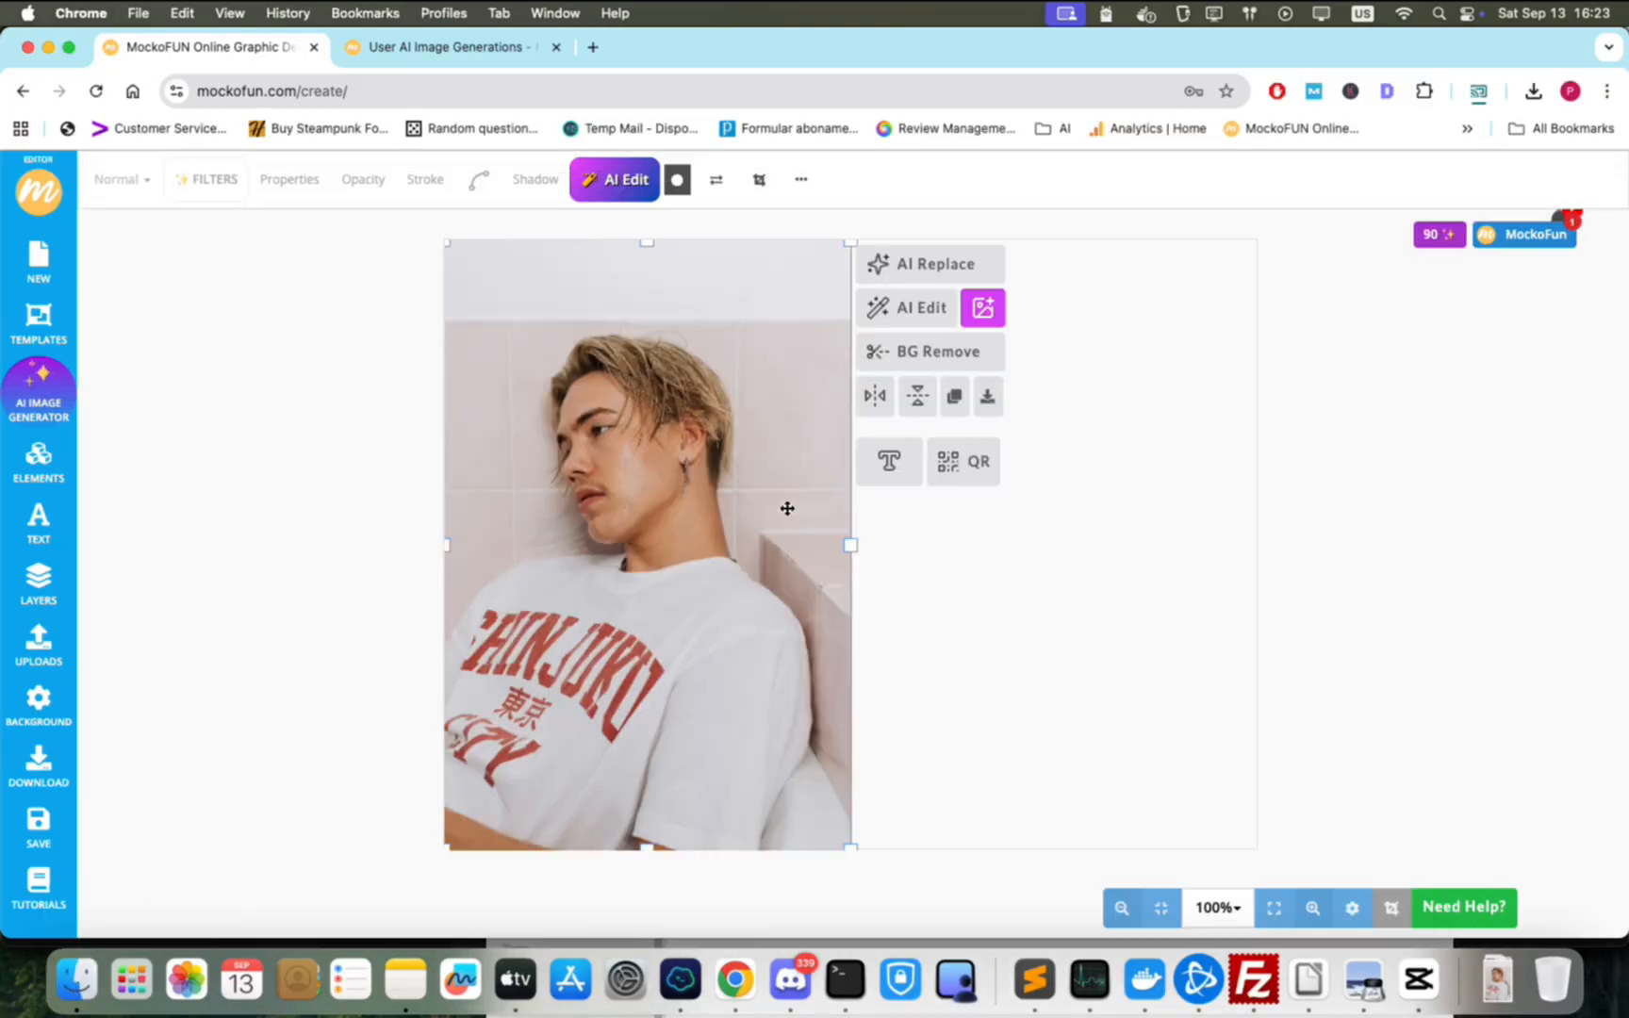
pyautogui.moveTo(920, 307)
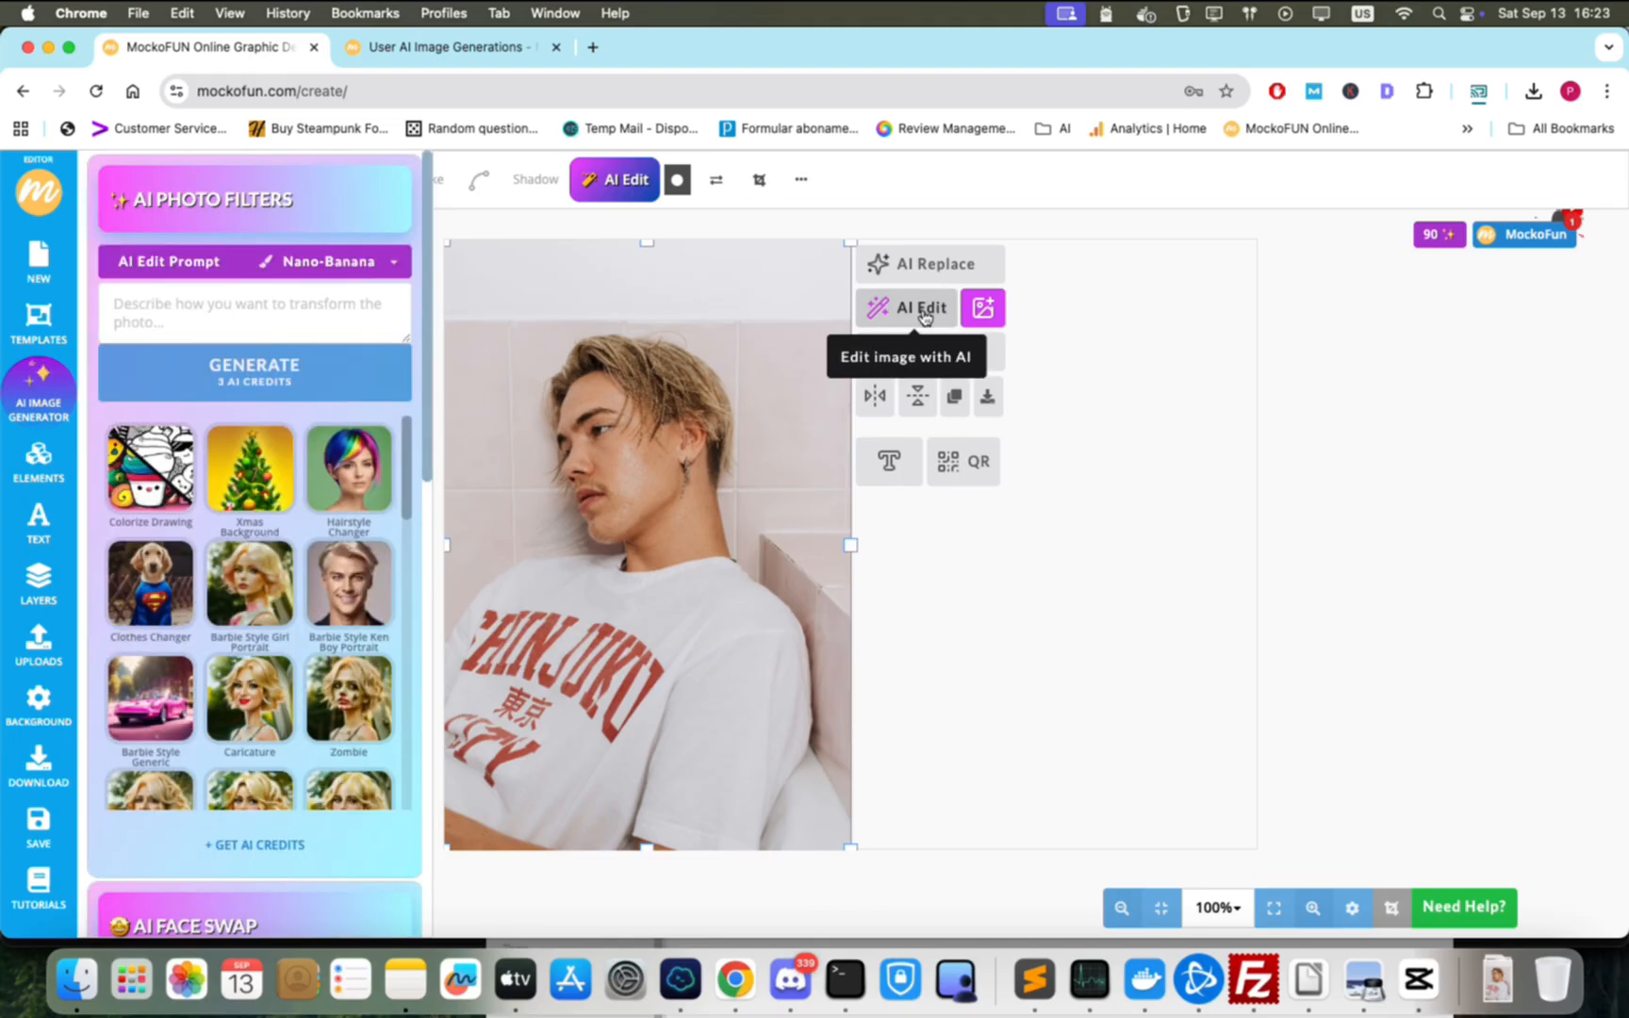
# AI-edit the man's photo with 'how do I look from the front' using Nano-Banana.
pyautogui.write('how do')
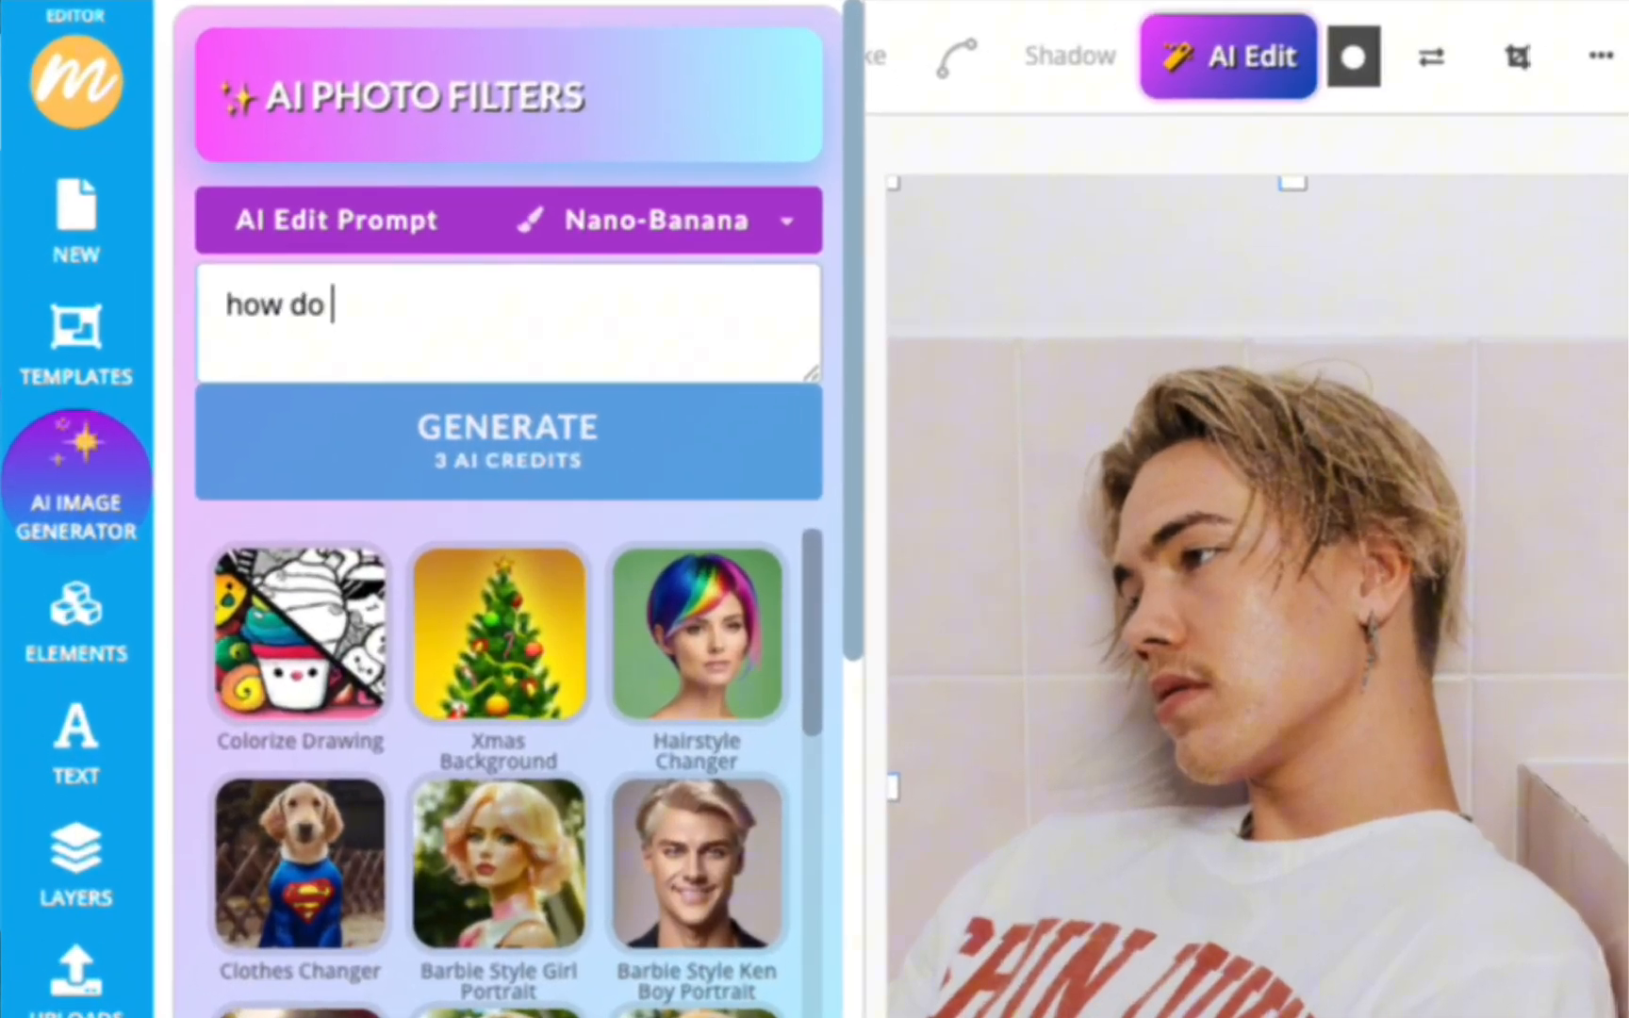
pyautogui.write('I look from the front')
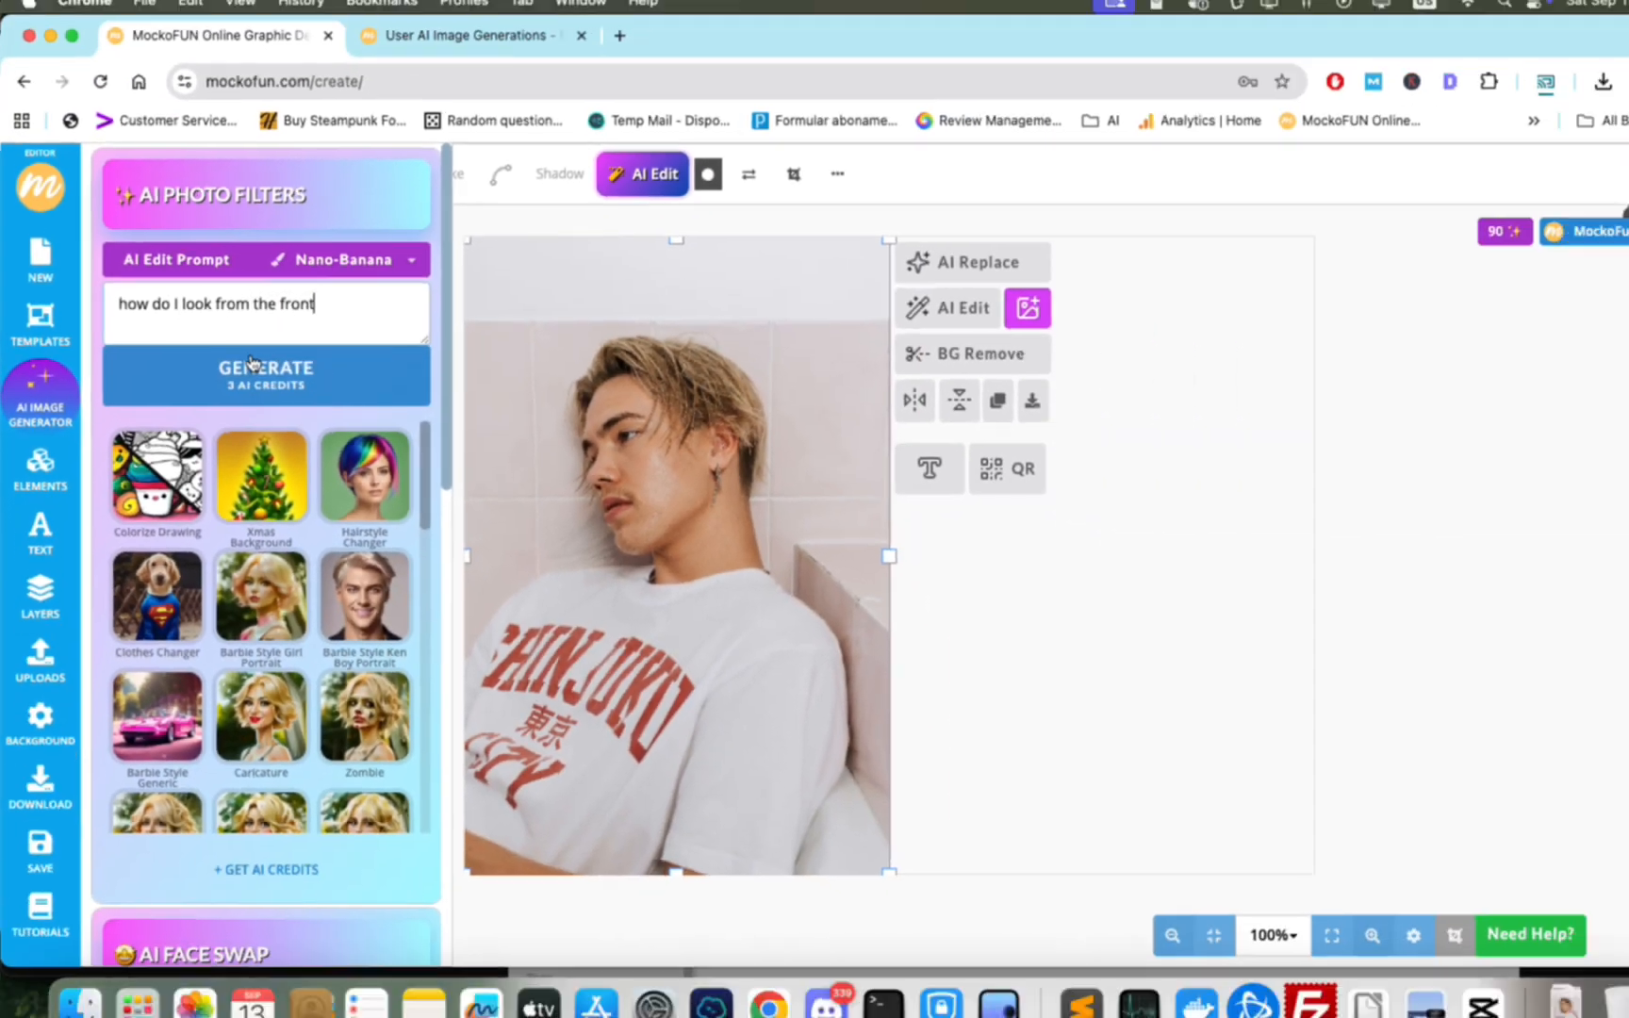
pyautogui.click(266, 371)
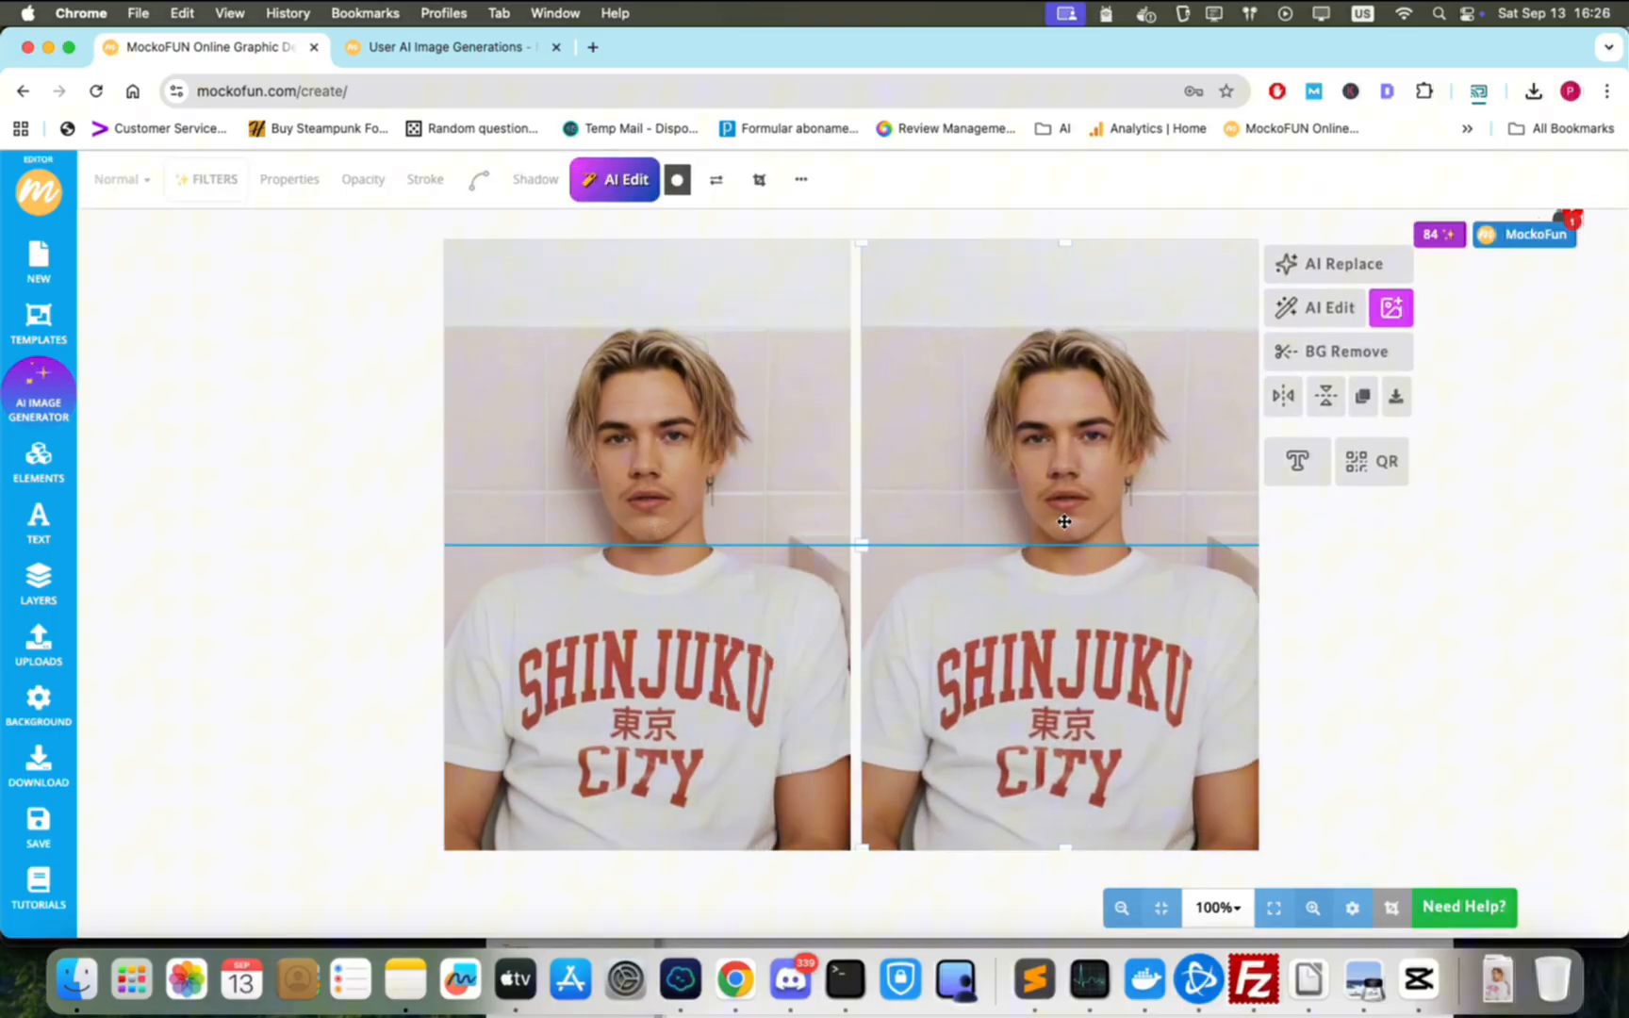
pyautogui.moveTo(1390, 308)
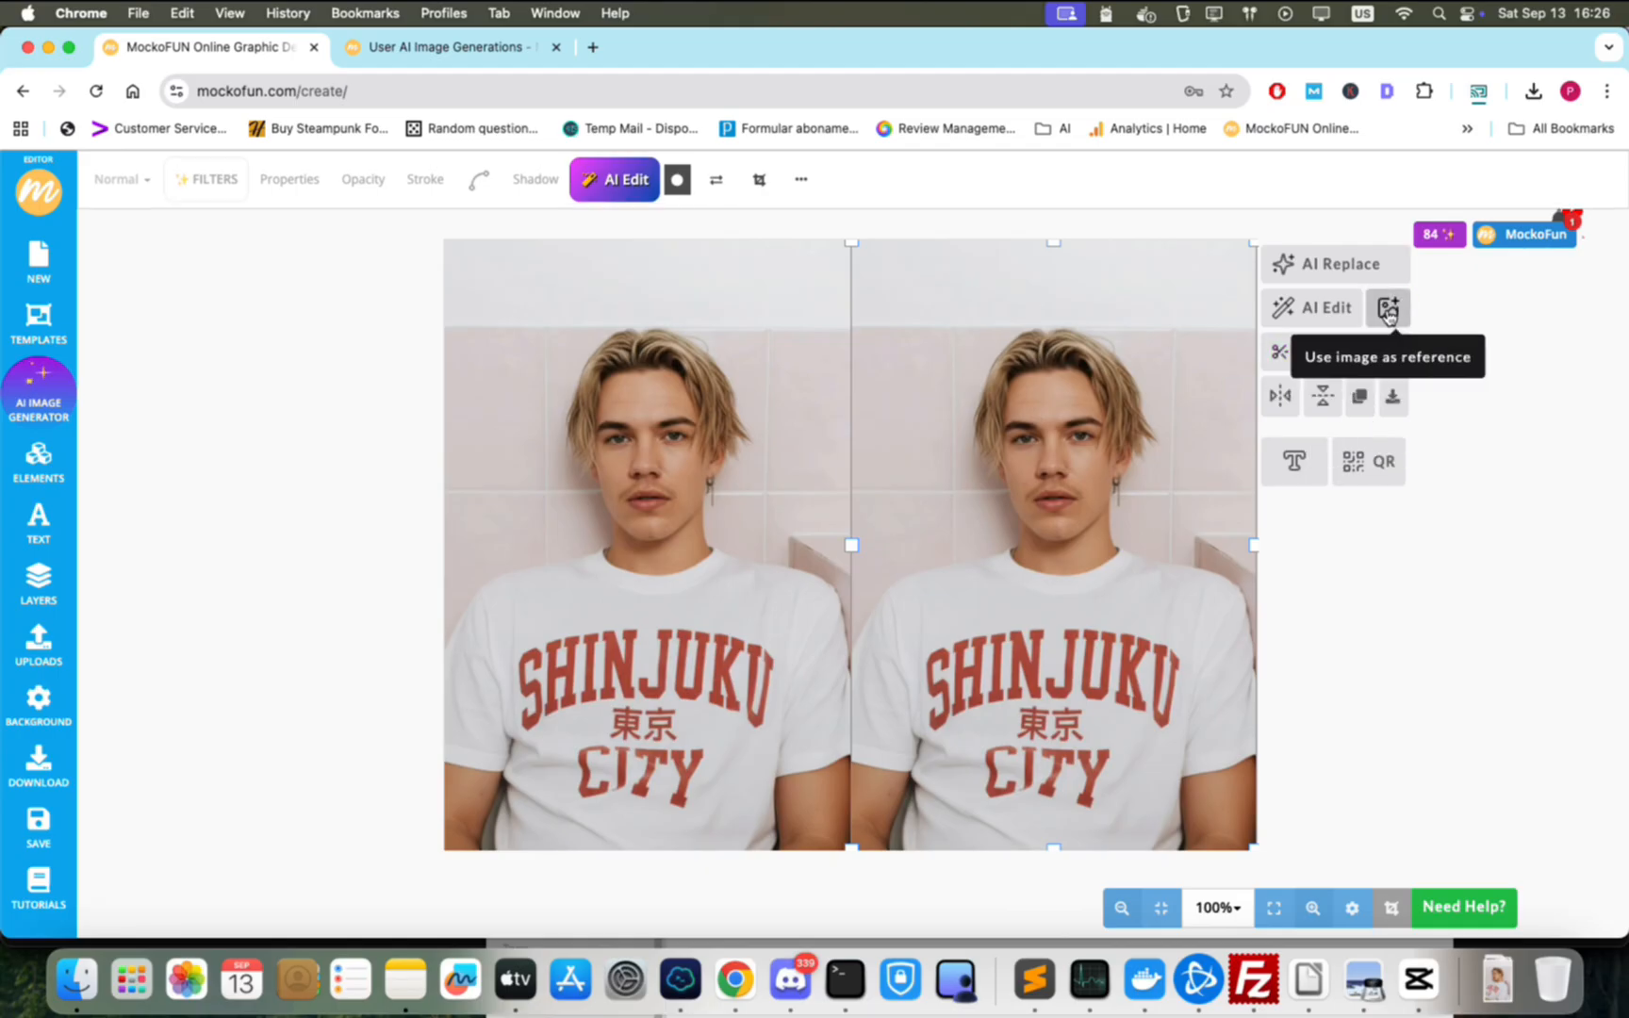
# Generate the 50-years-older 1970s disco version from the front-facing portrait.
pyautogui.click(1389, 307)
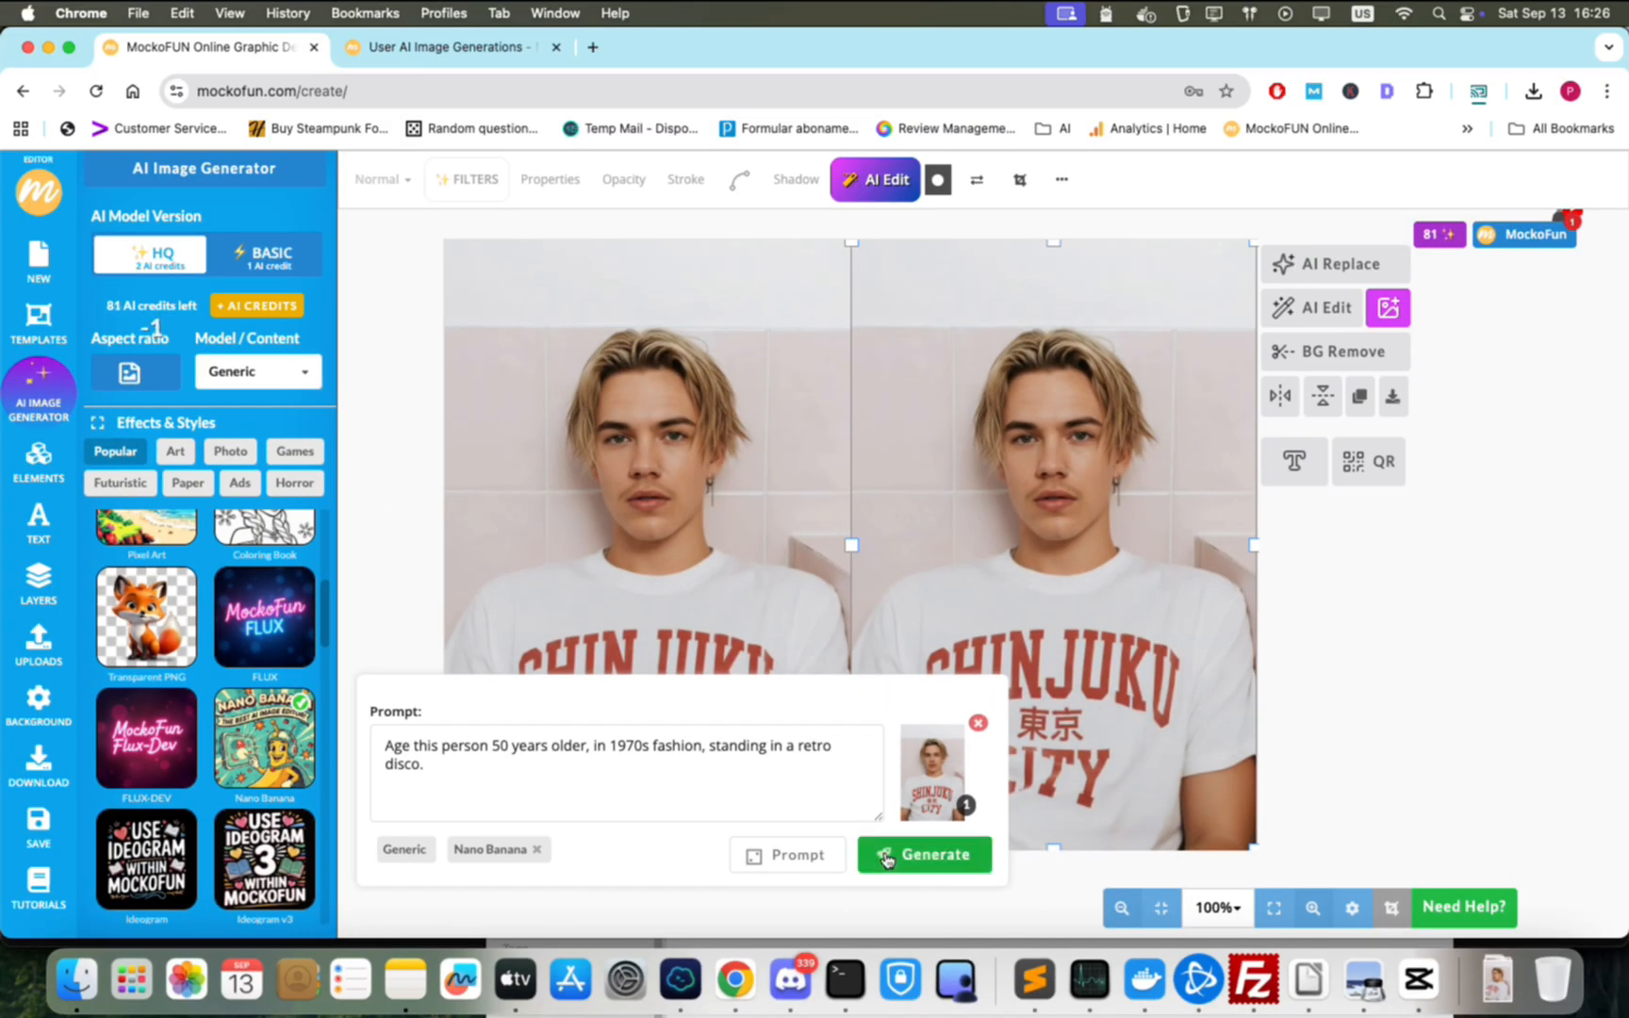
pyautogui.click(924, 854)
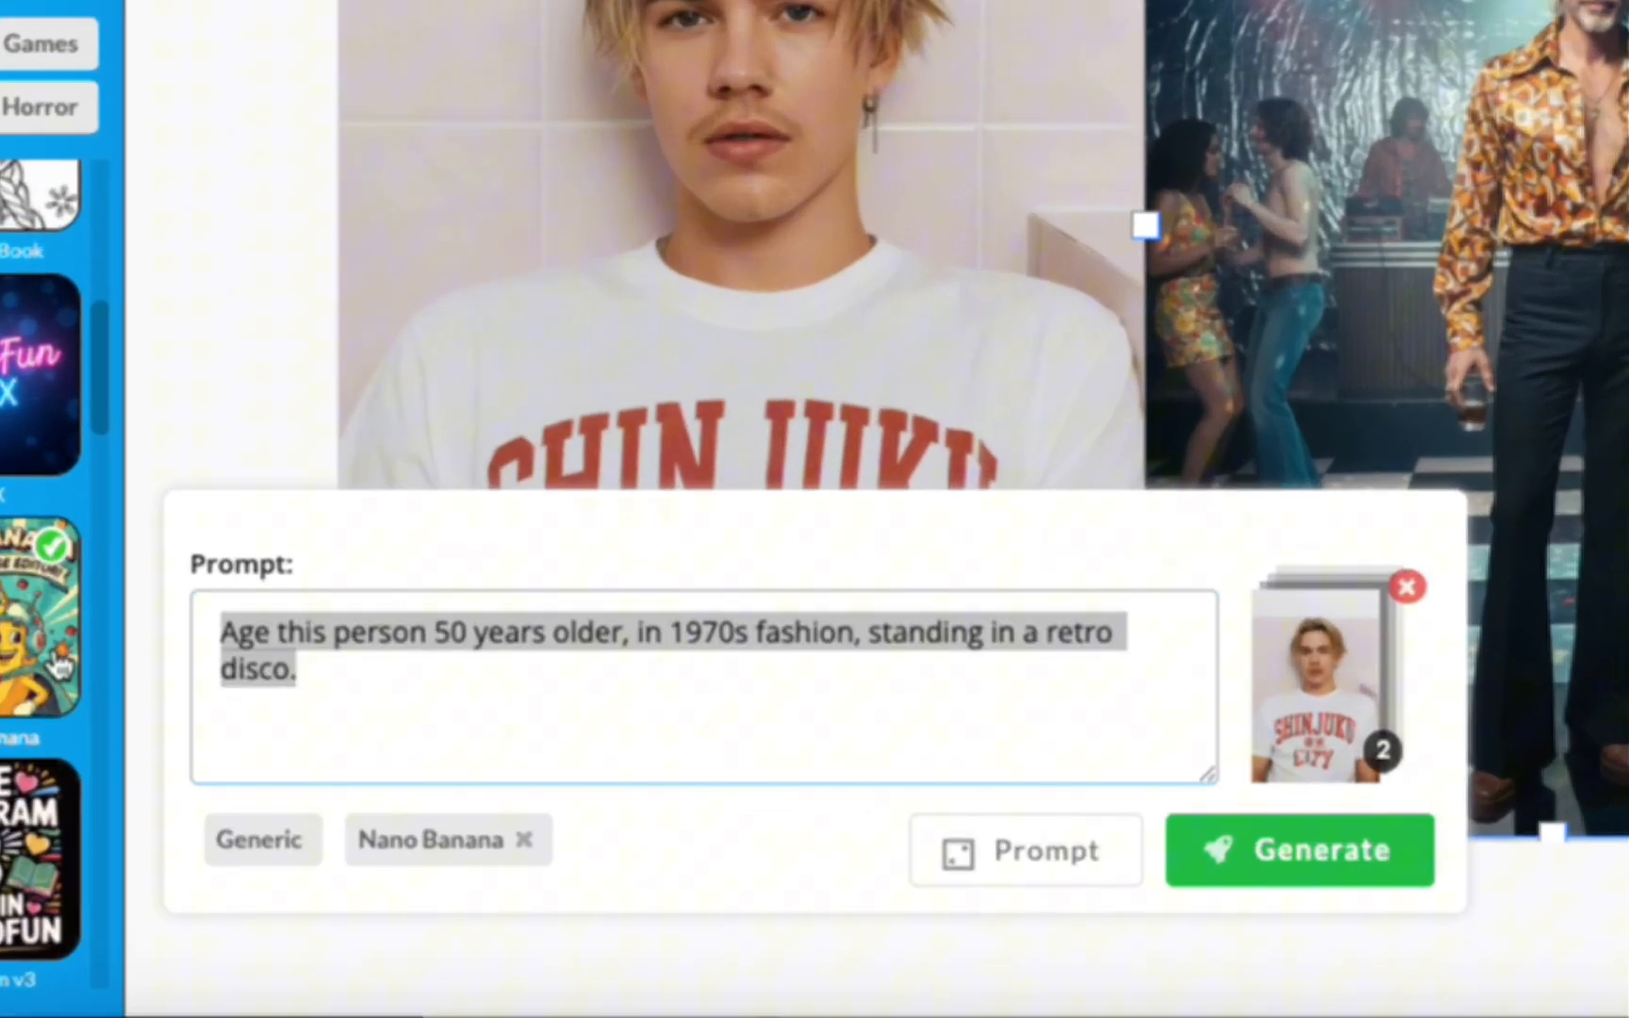
# Generate a realistic father-and-son family photo with the father resting a hand on the son.
pyautogui.write("A realistic family photo of a father and son standing together, the father gently resting a hand on the son's shoulder, both smiling softly, casual clothing, natural outdoor lighting, warm and natural colors, high-resolution, realistic style, relaxed and comfortable pose, not overly affectionate.")
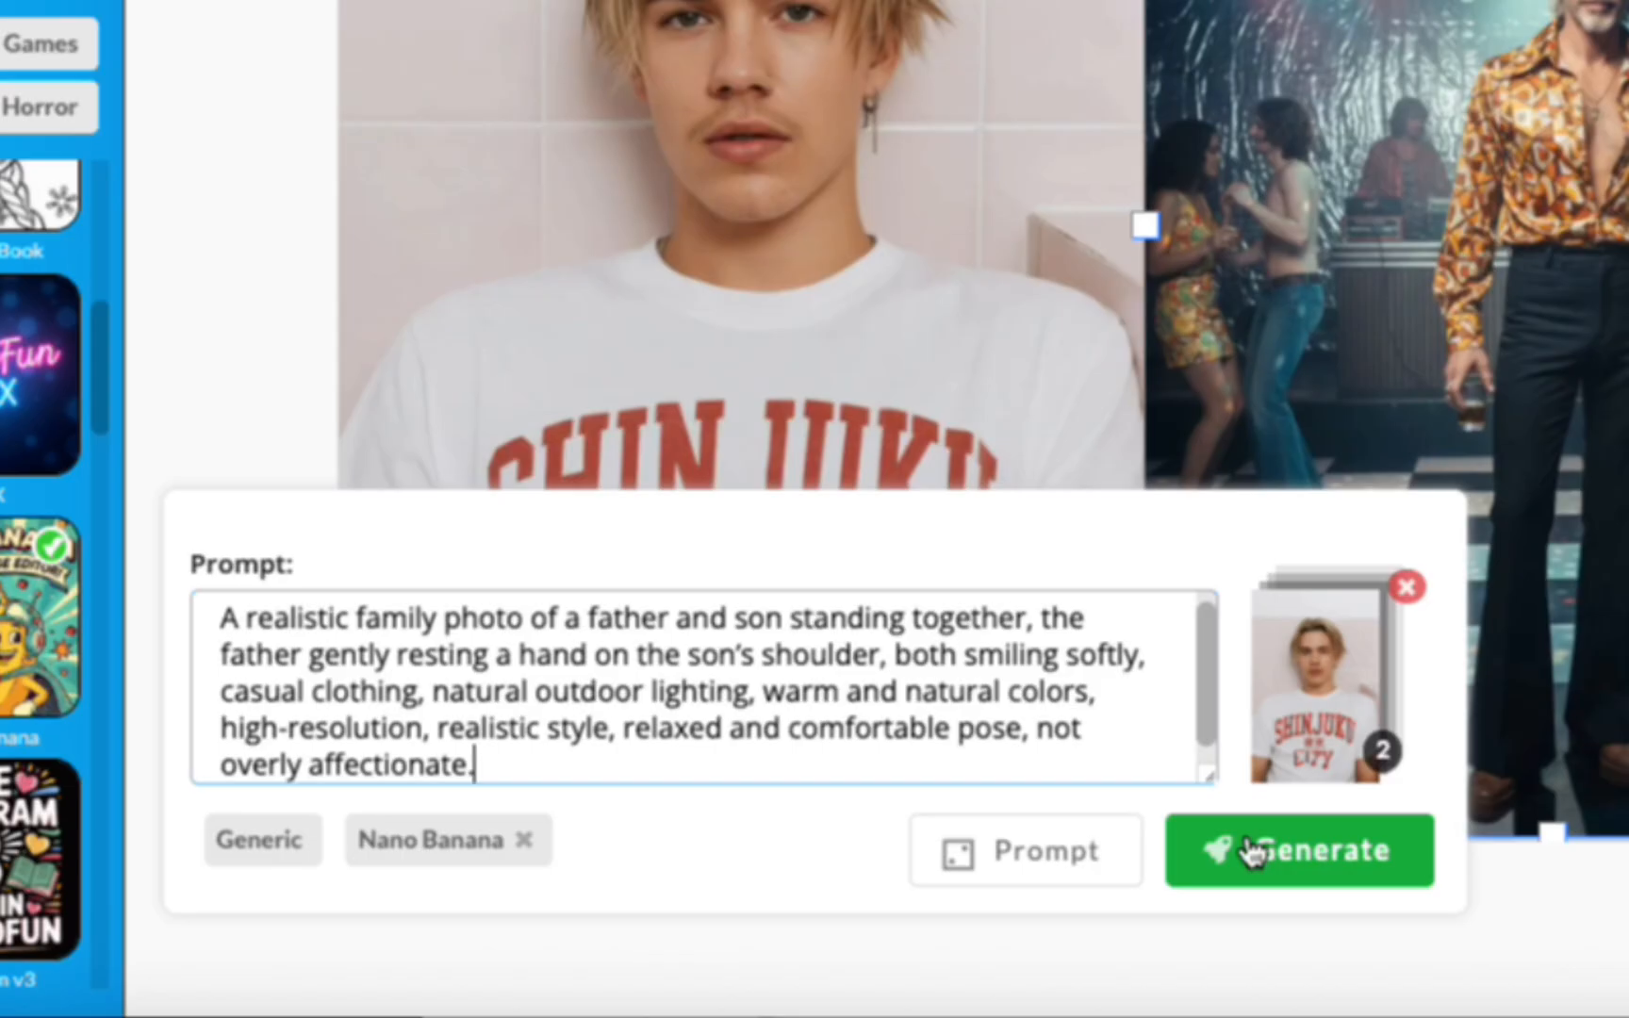
pyautogui.click(1299, 850)
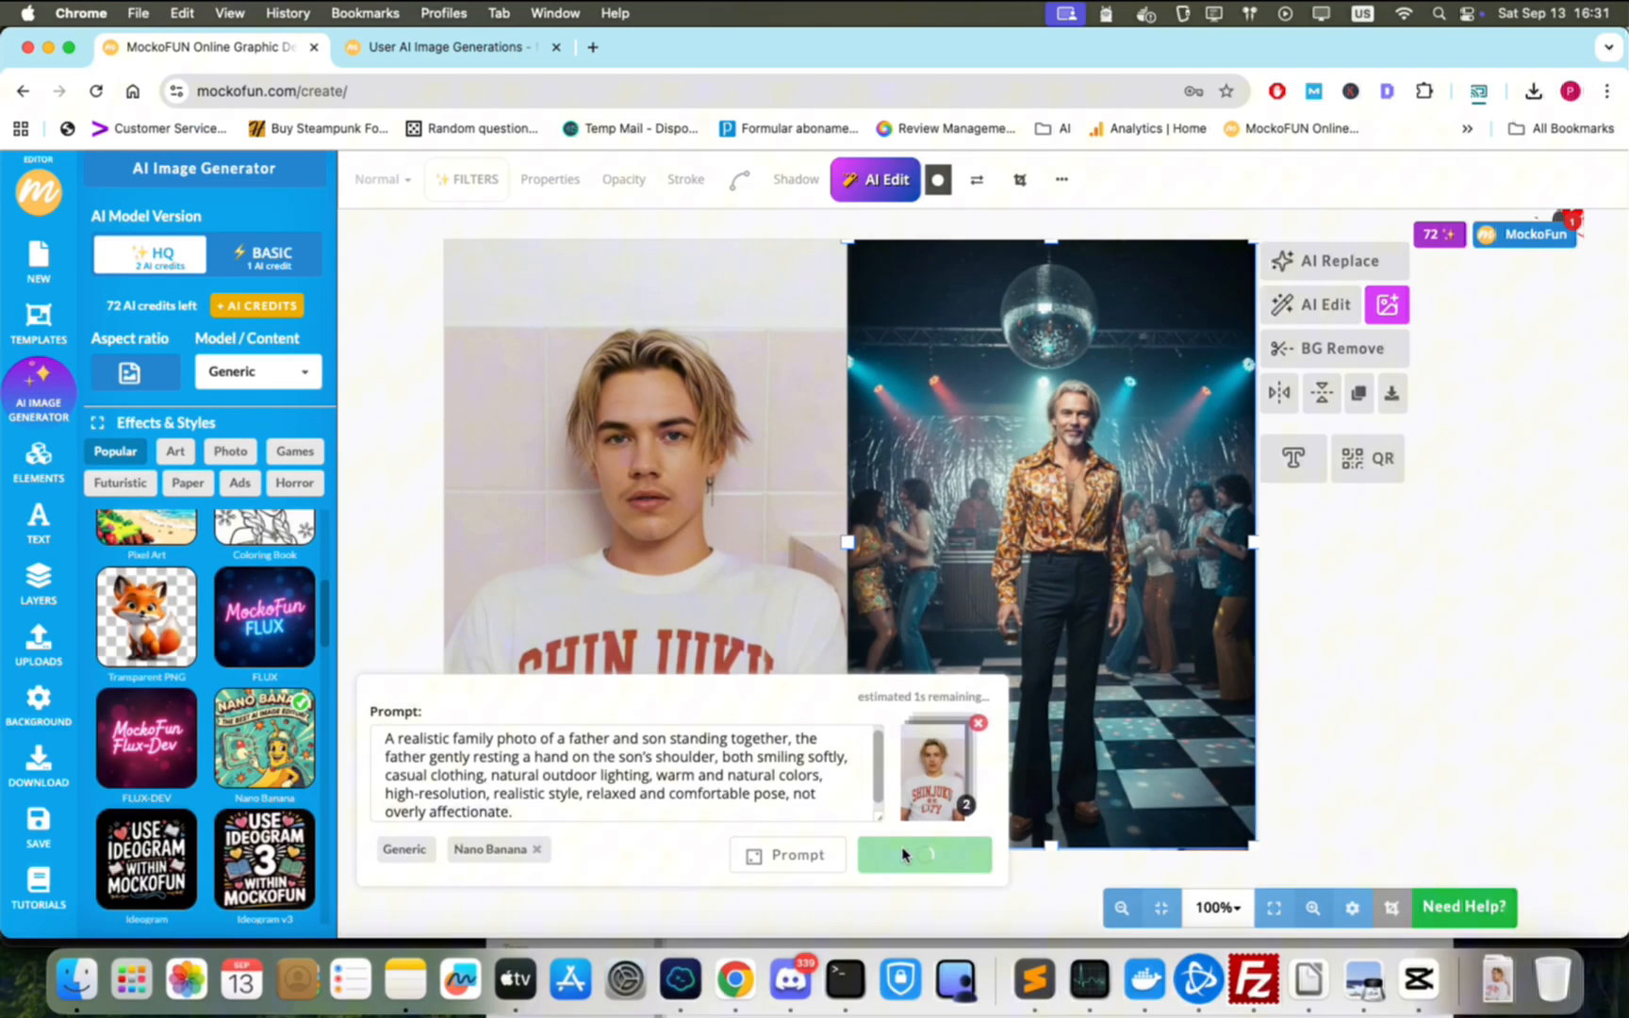
pyautogui.click(921, 854)
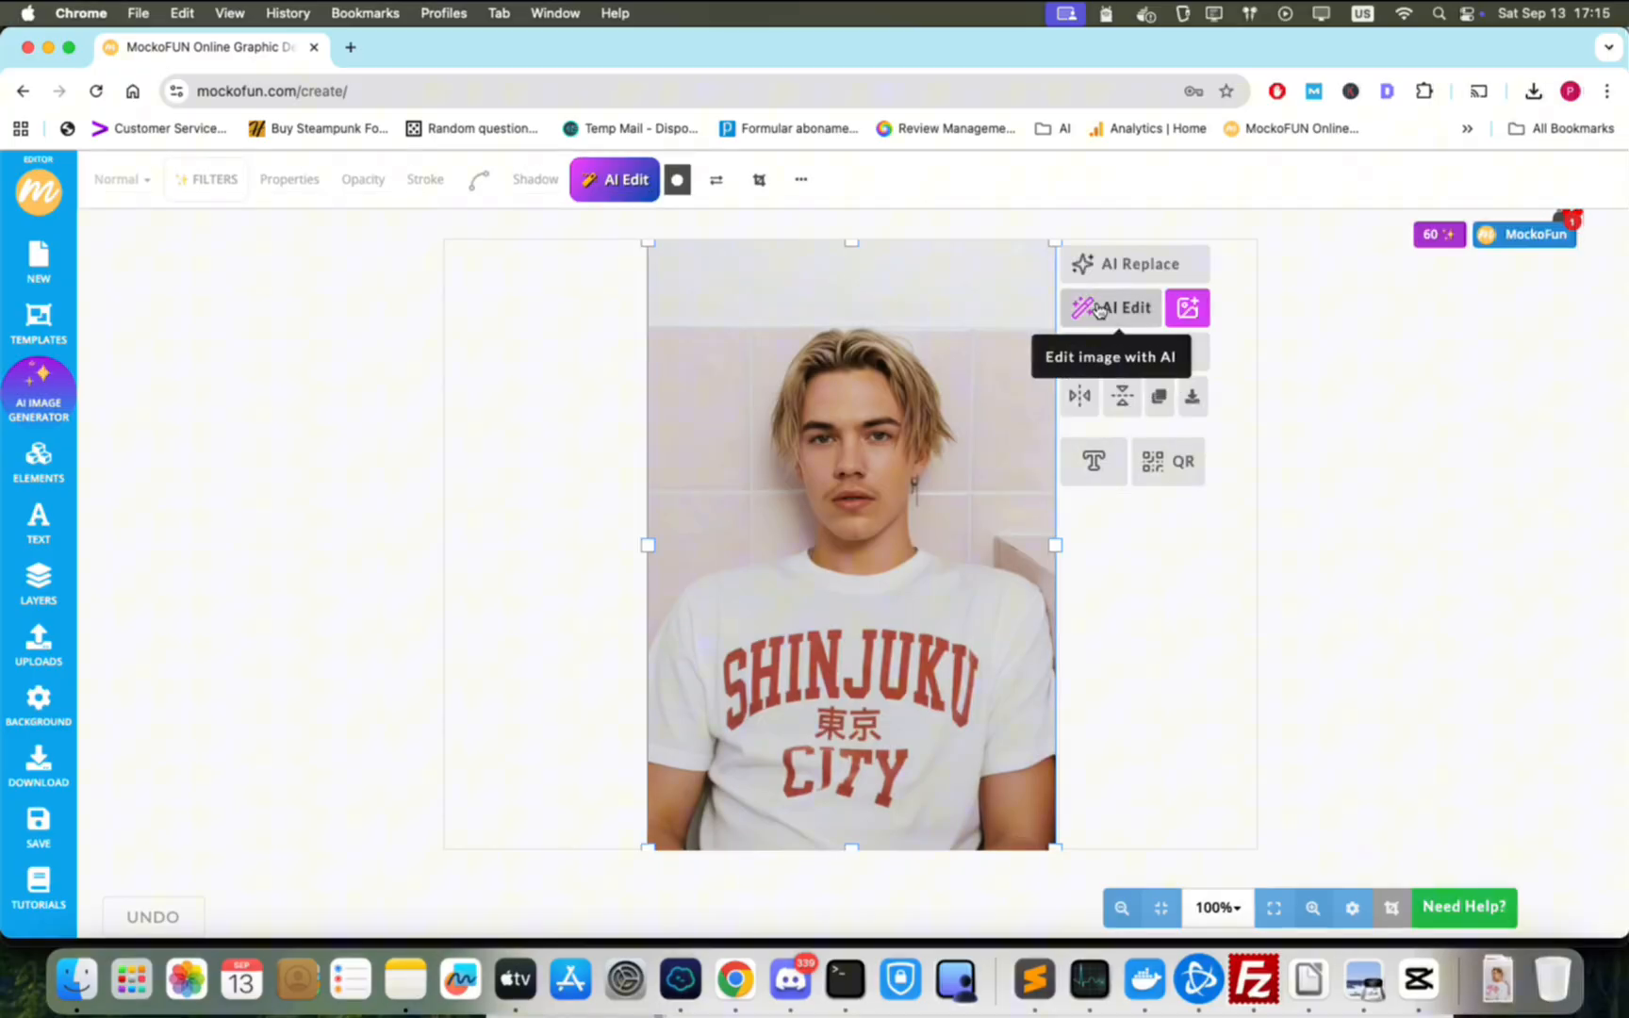
# AI-edit the portrait into a 1990s music video scene with Taylor Swift.
pyautogui.click(1131, 307)
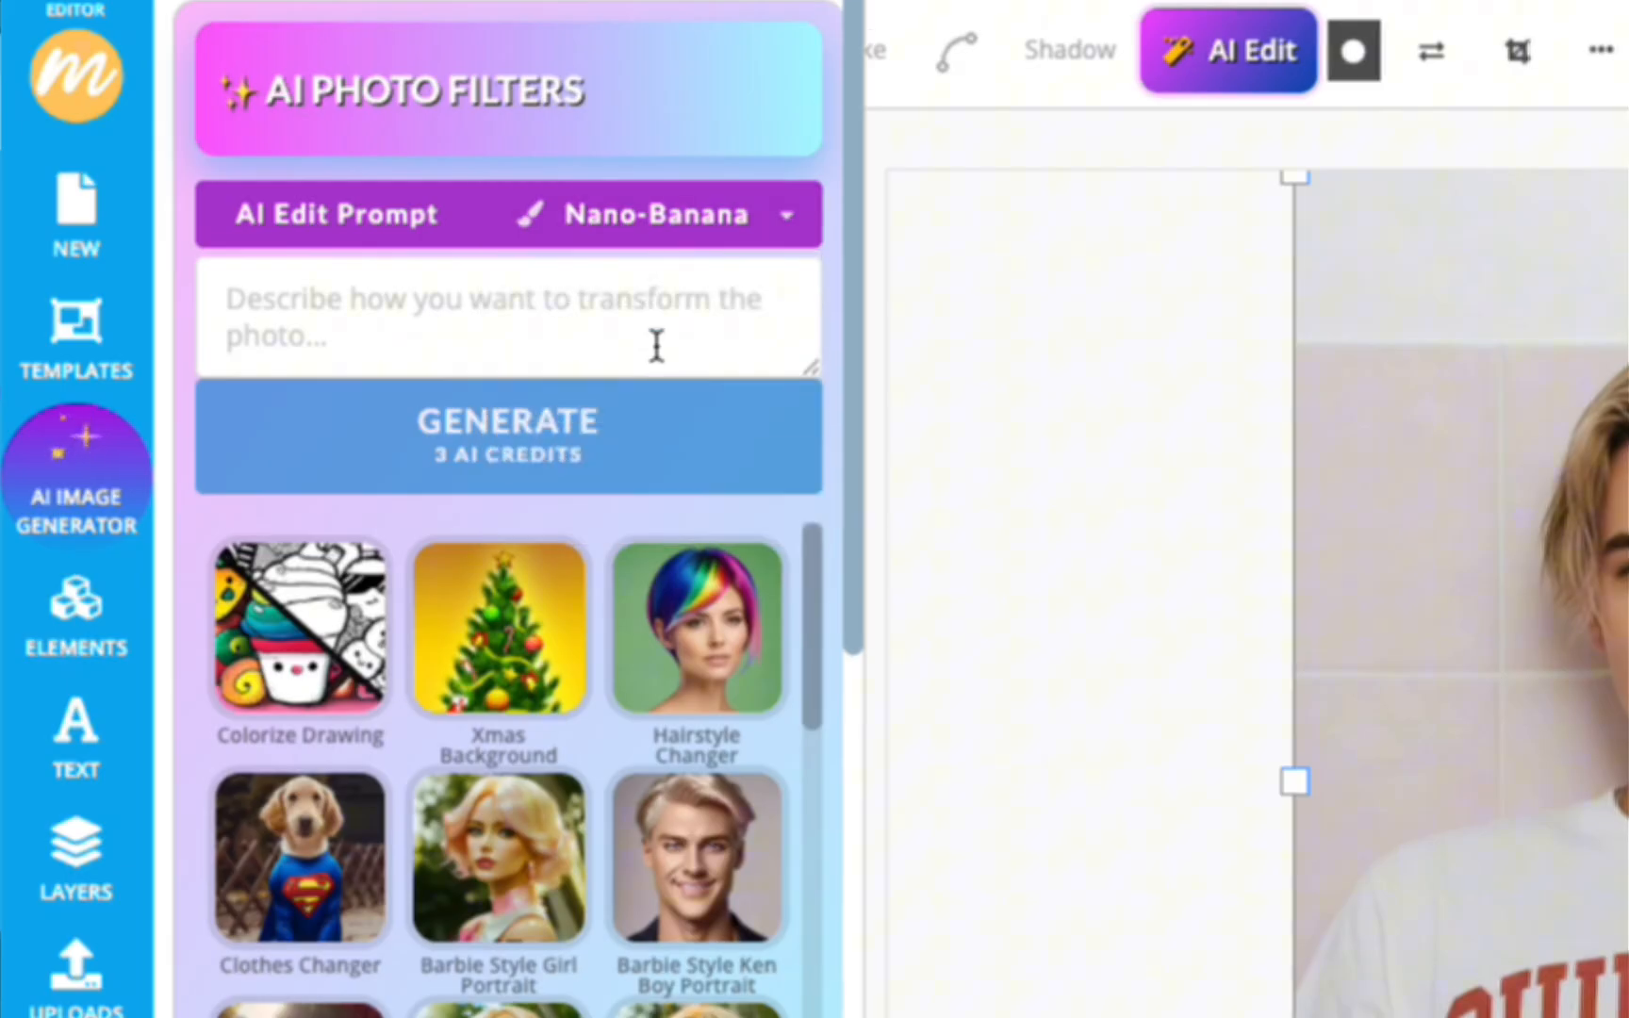
pyautogui.write('put me and Taylor Swift in a 1990s music video scene together')
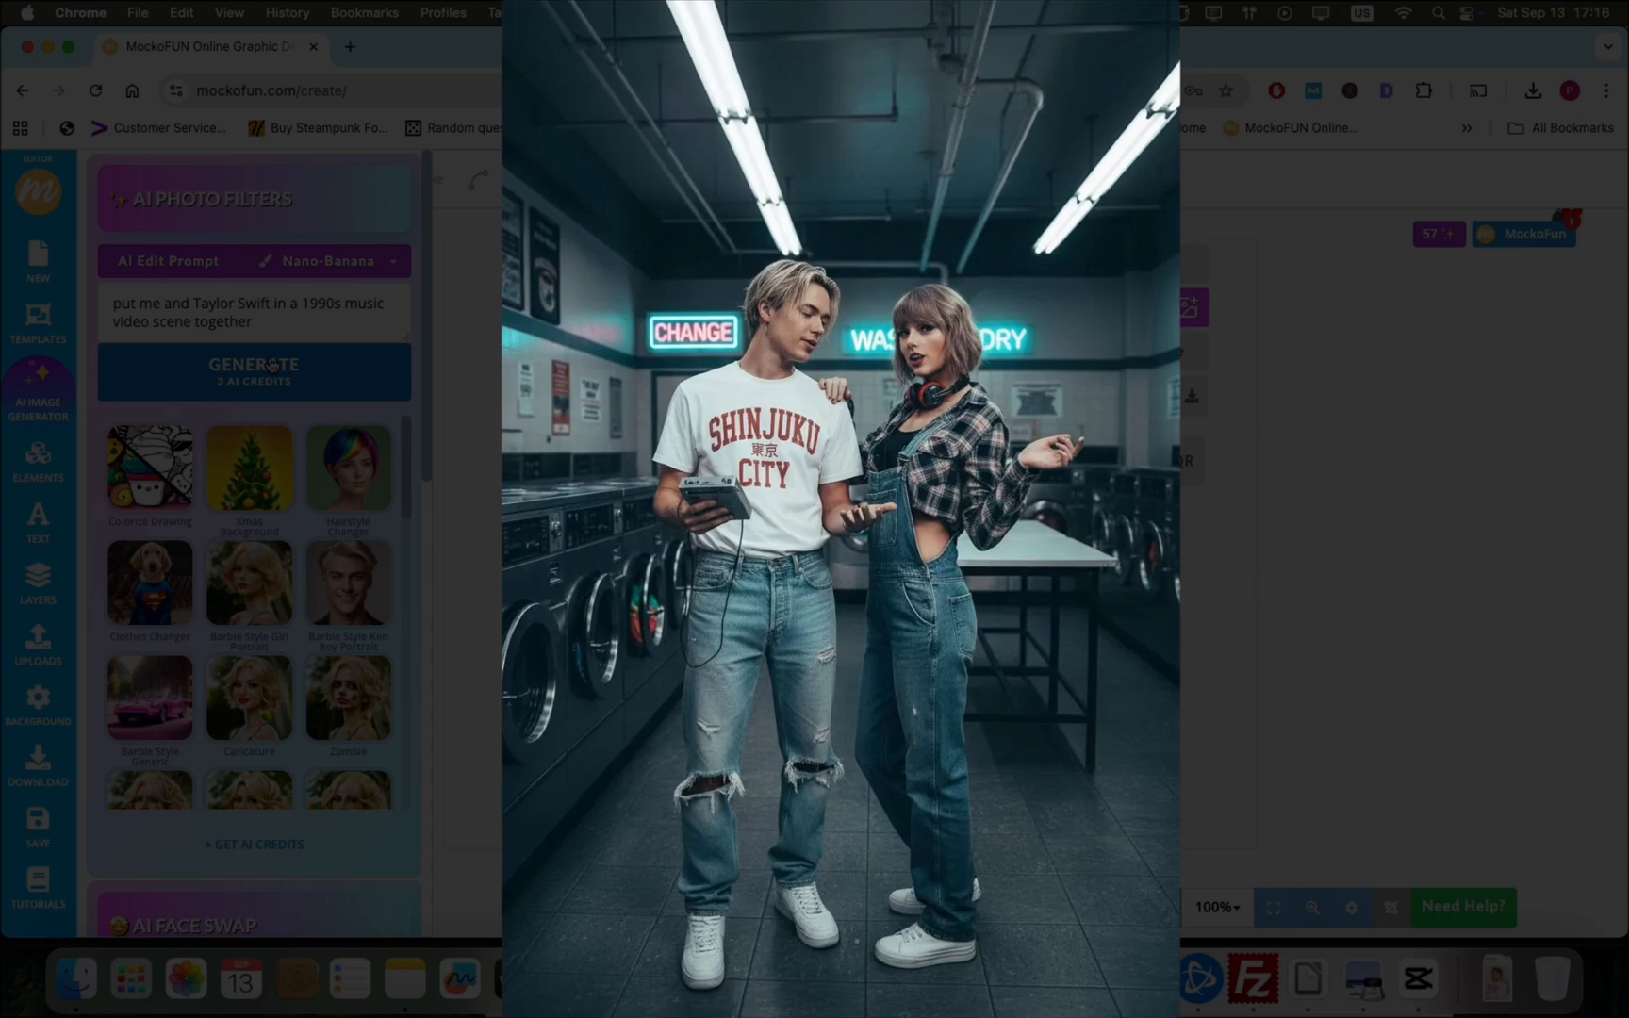
pyautogui.click(253, 371)
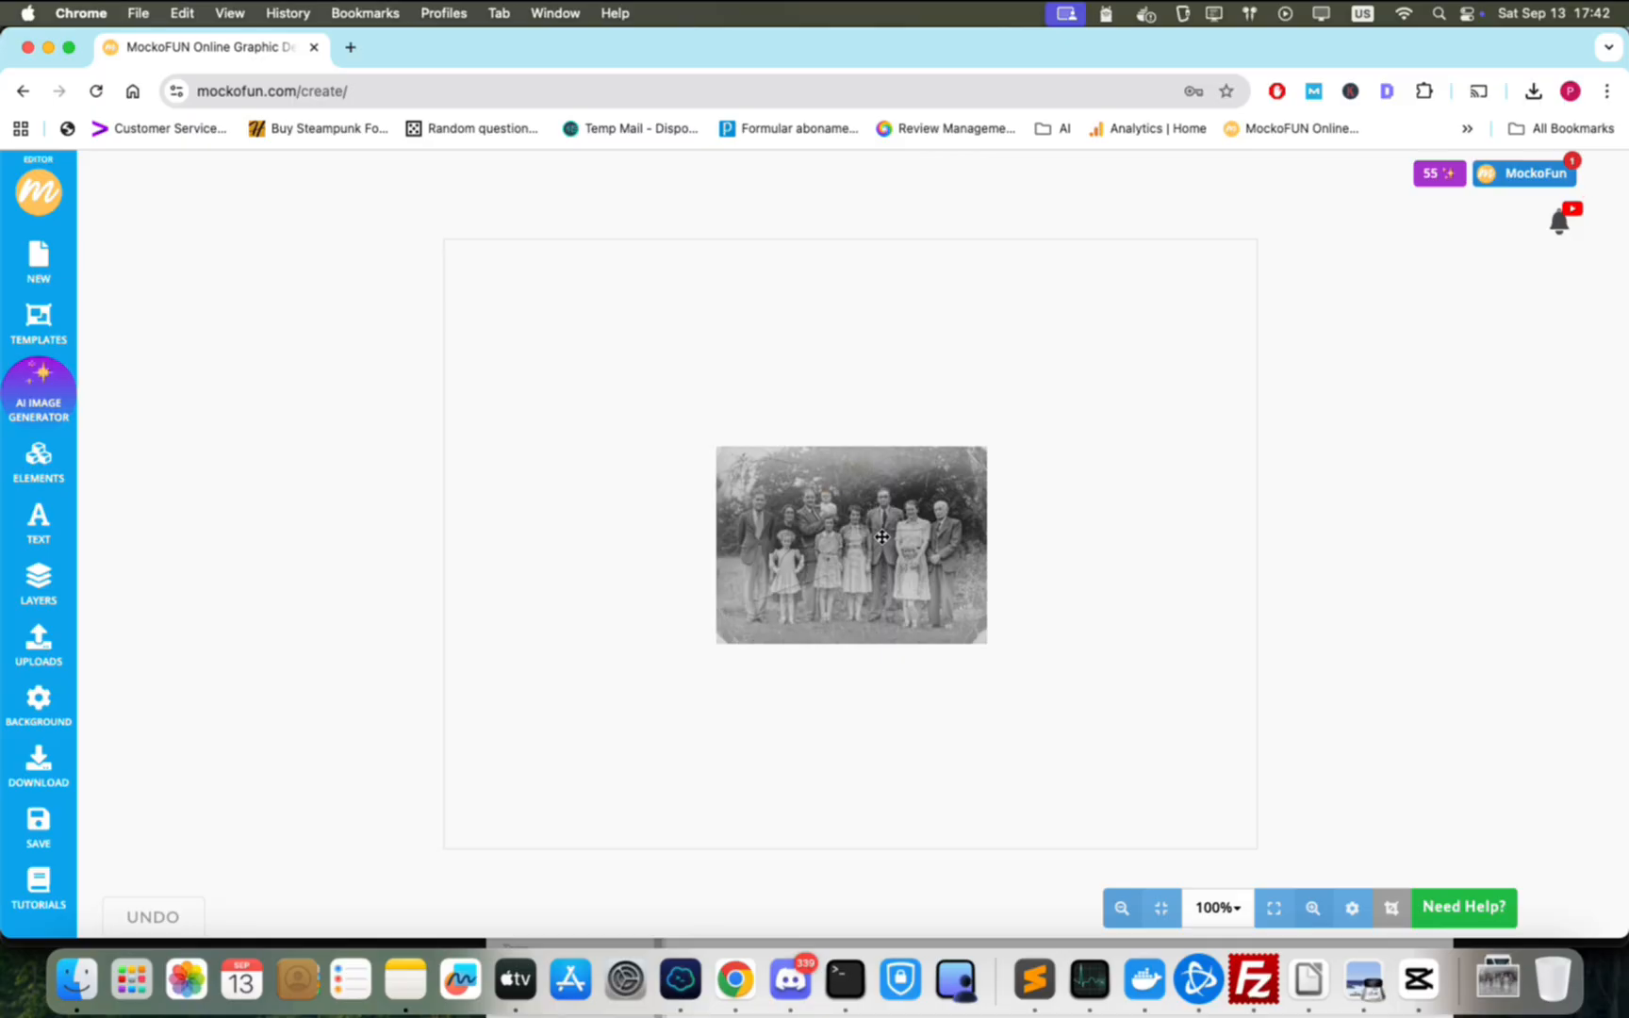
# Restore the old family photo, removing scratches and wrinkles, with Nano-Banana.
pyautogui.click(850, 543)
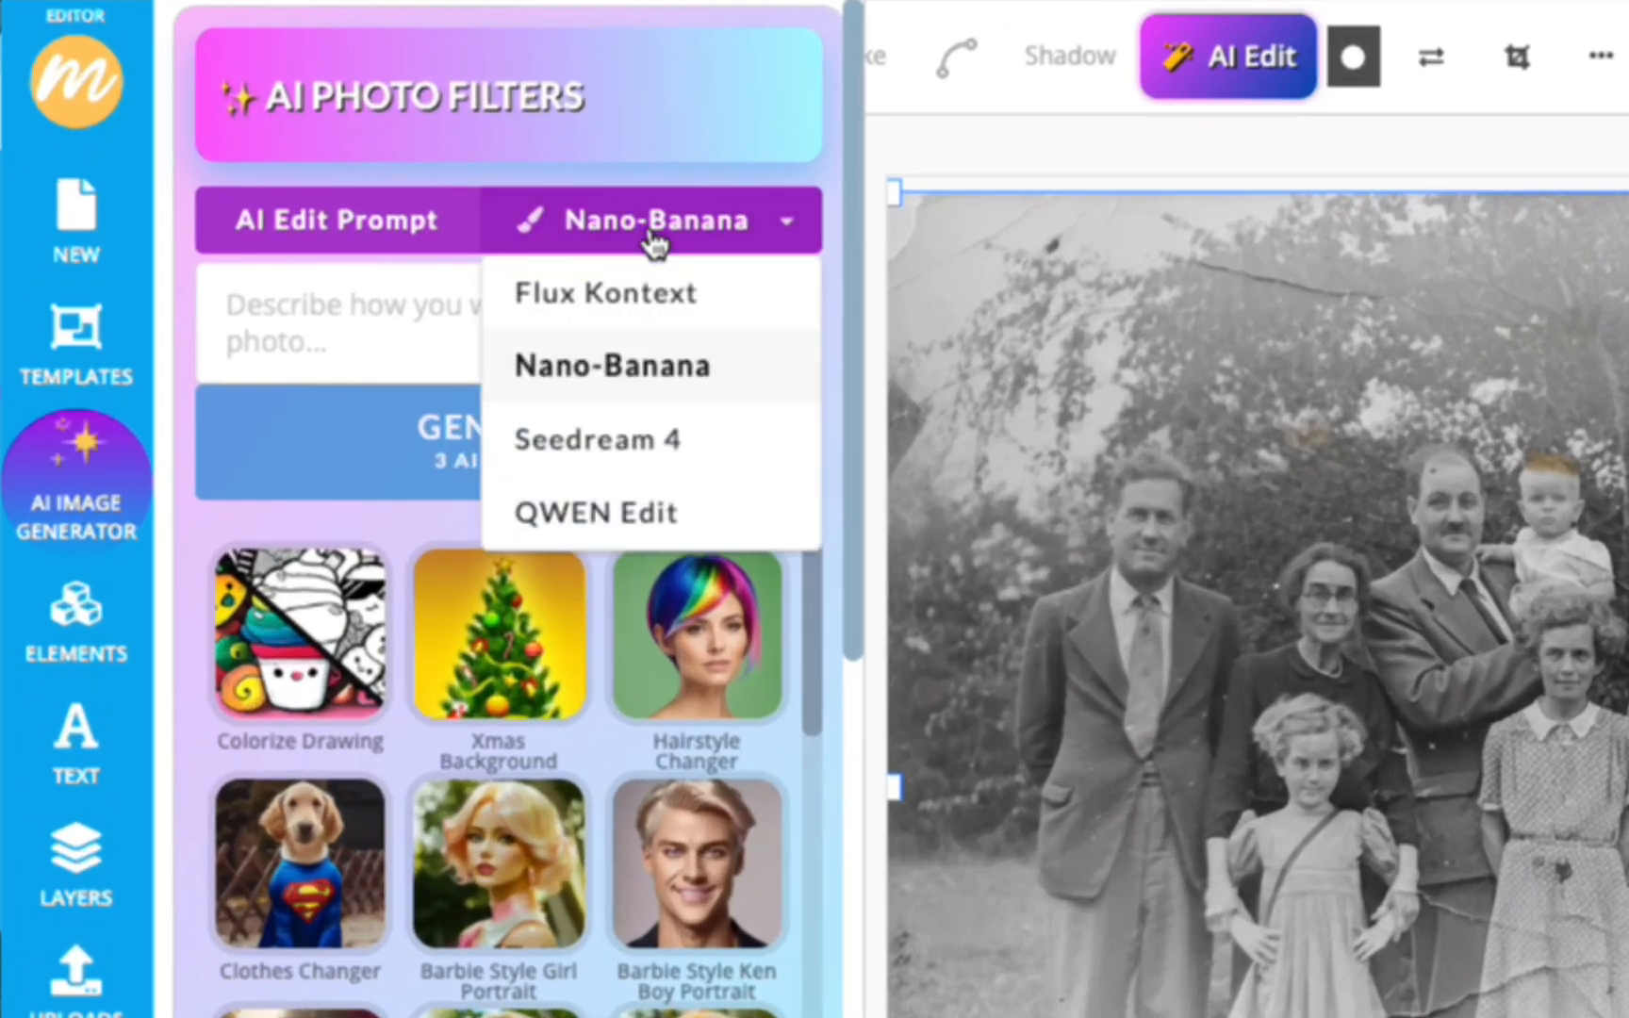
pyautogui.write('restore this old photo, remove scratches and wrinkles')
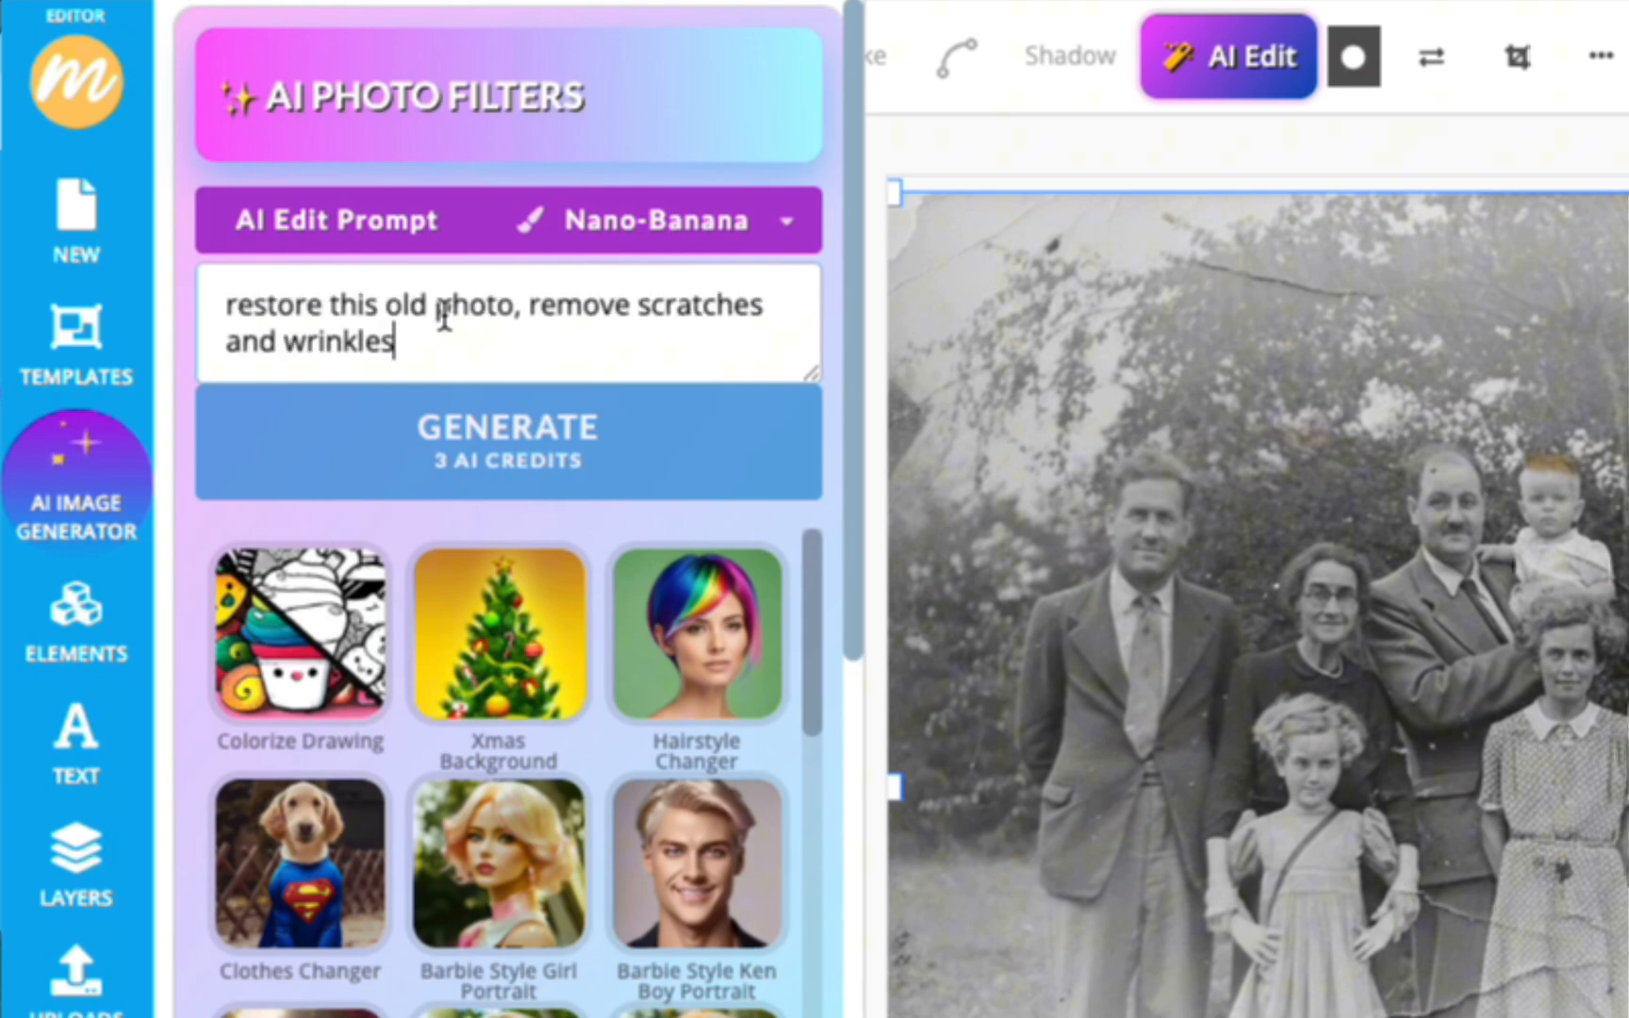
pyautogui.click(507, 441)
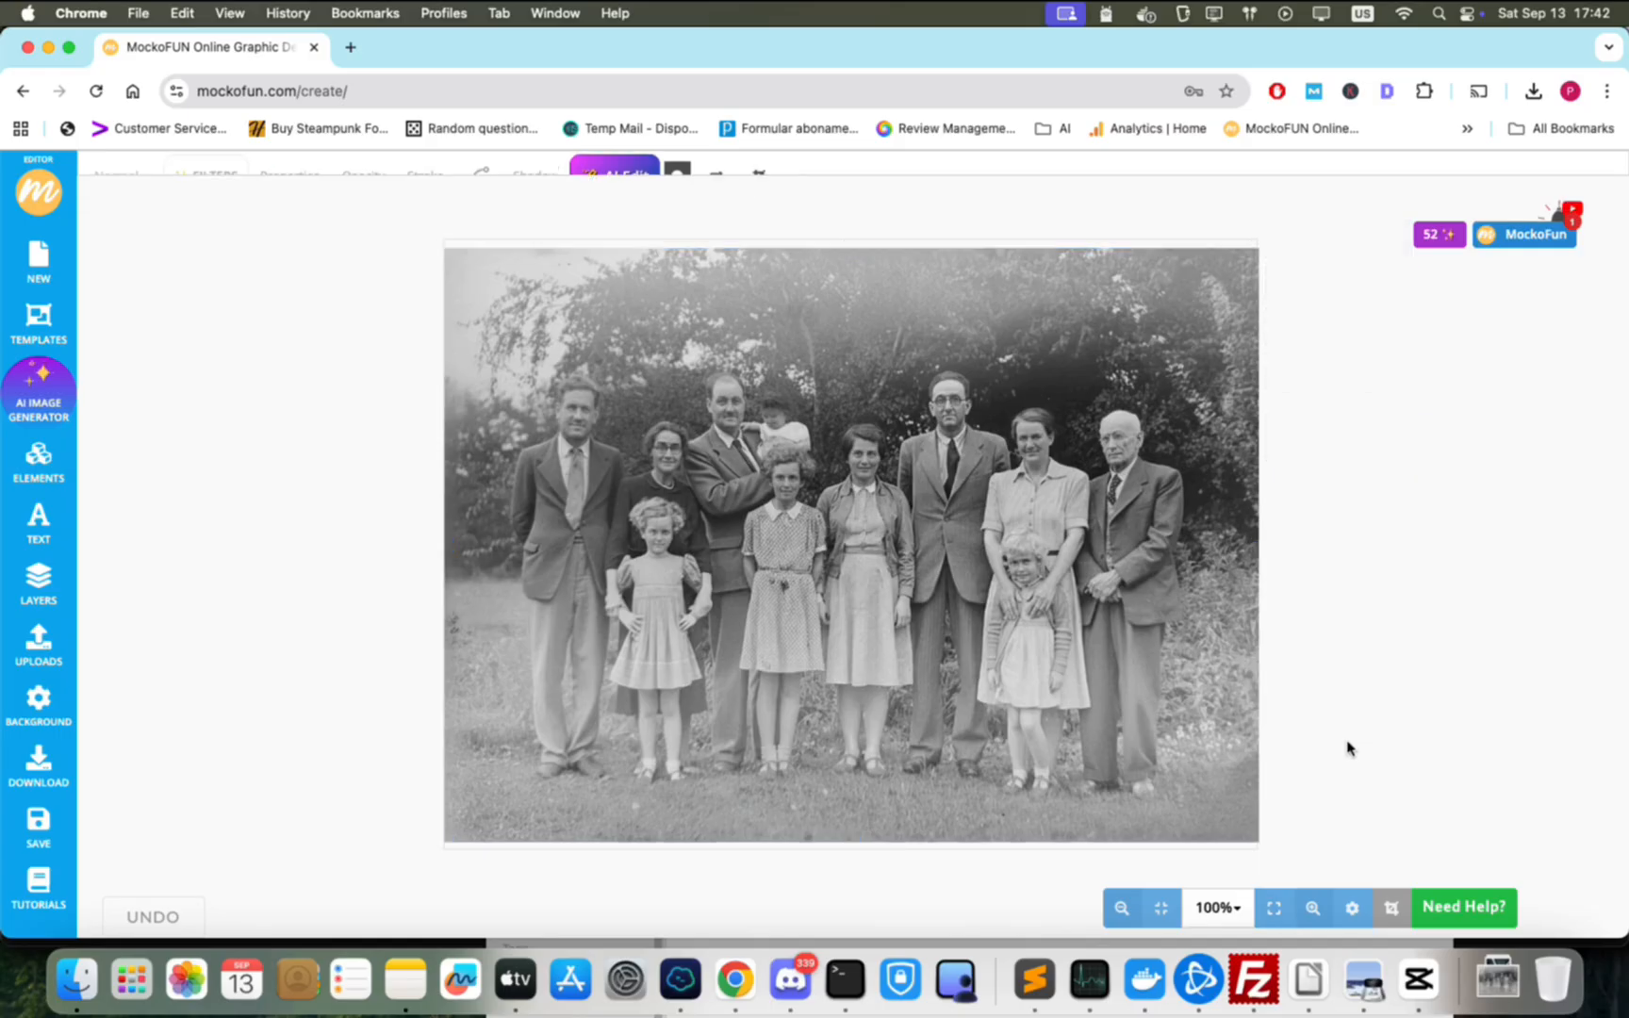
# Select the restored photo and start a new AI edit description on it.
pyautogui.click(848, 544)
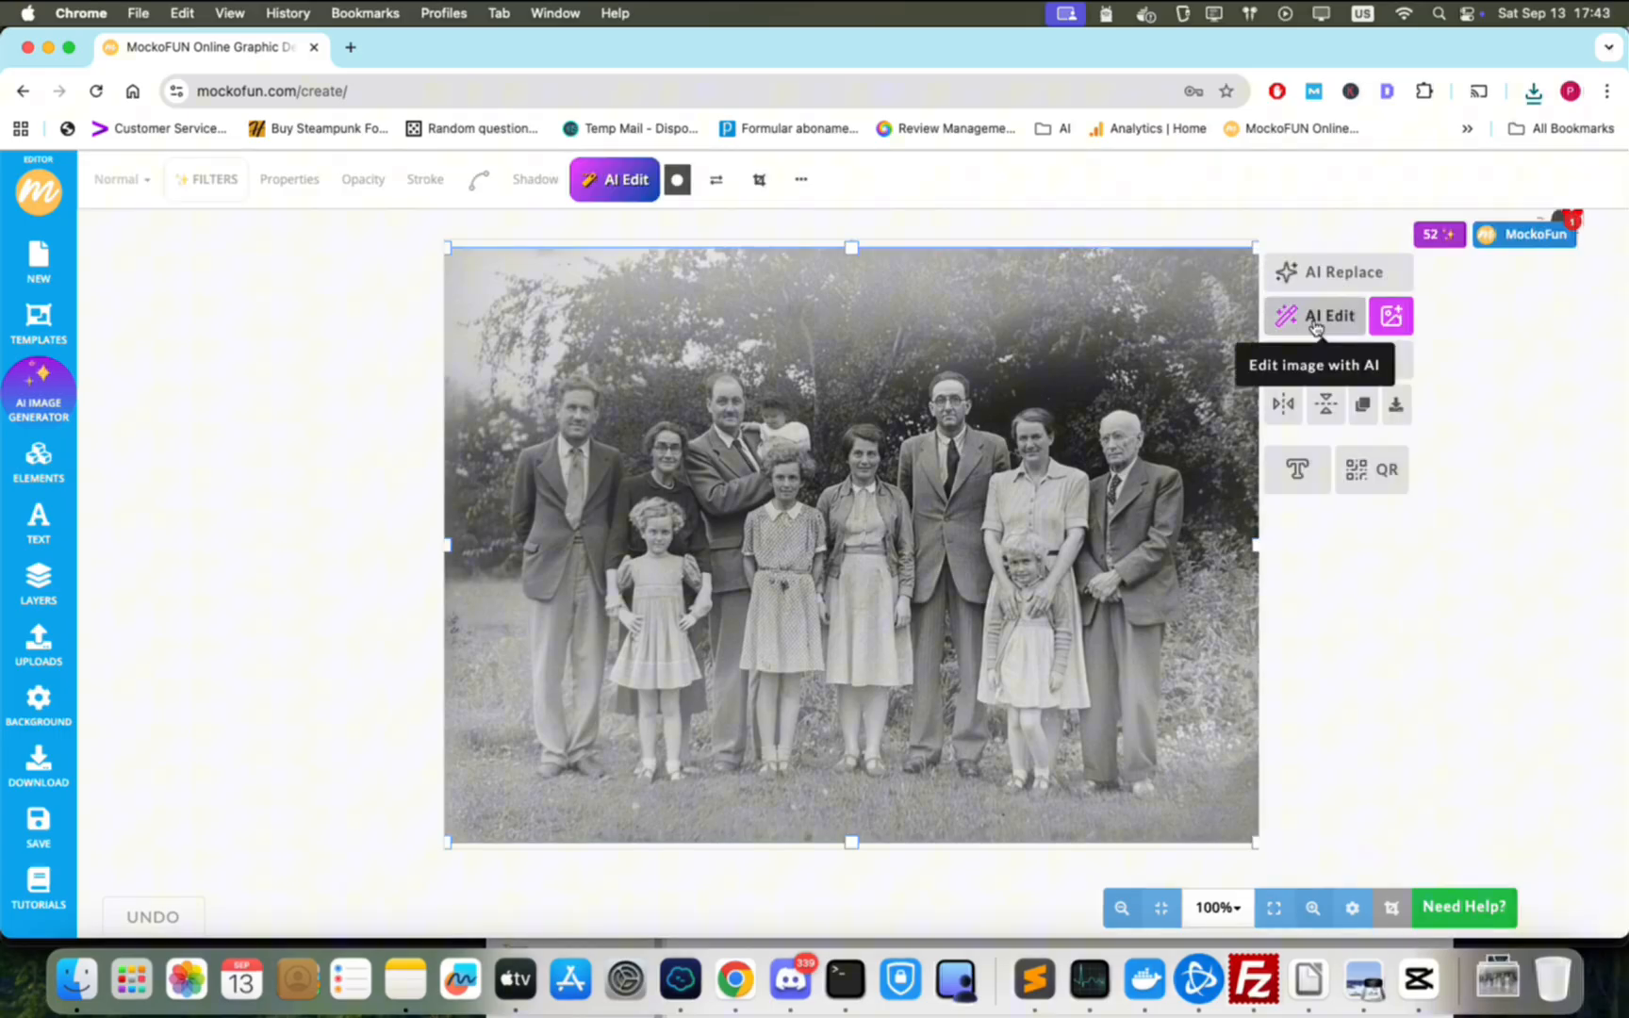
pyautogui.click(1325, 317)
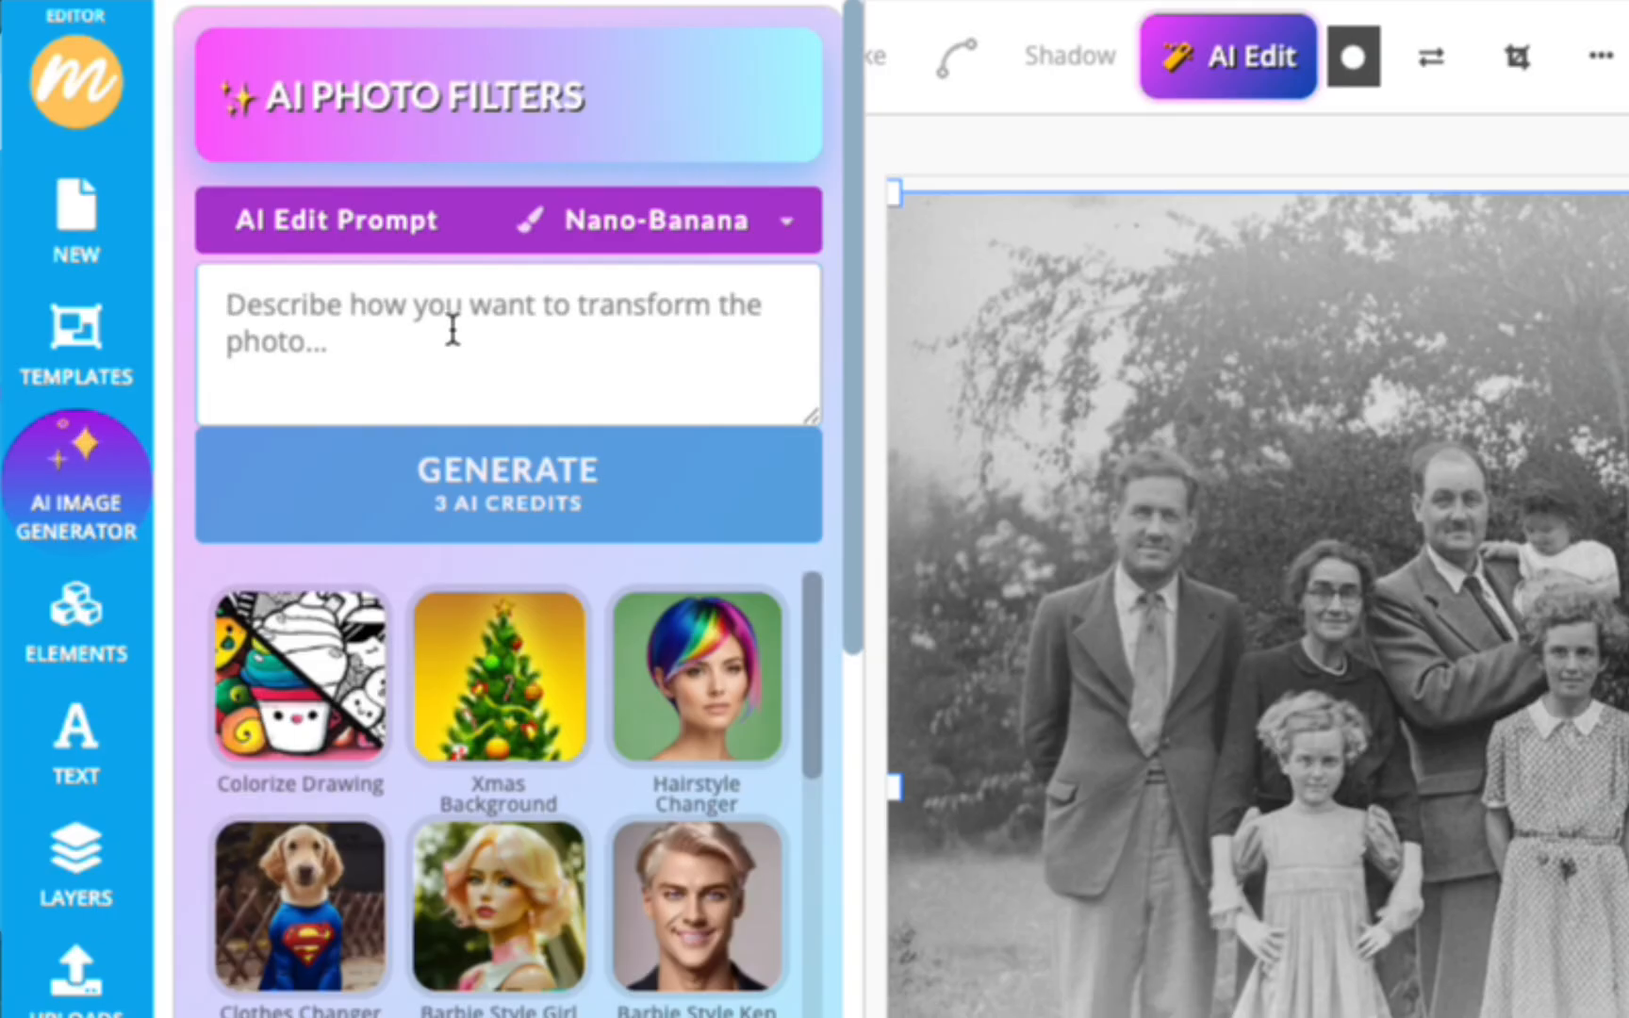
pyautogui.click(253, 394)
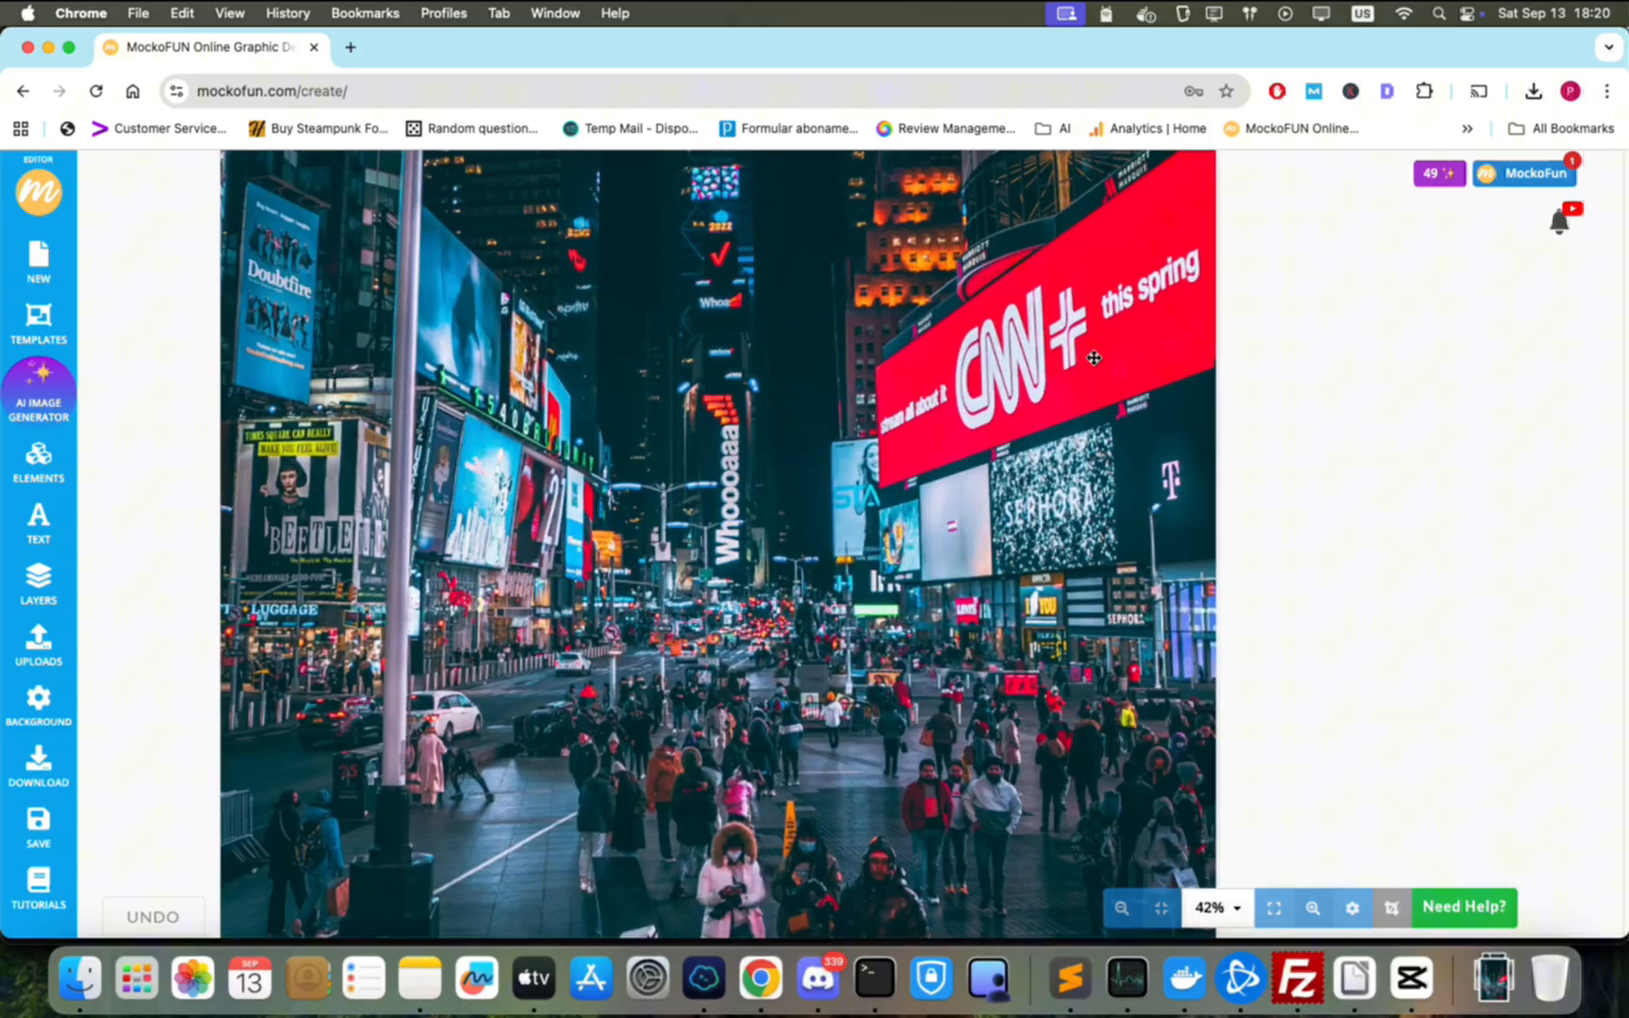
# AI-edit the street photo to replace 'CNN' with 'SUBSCRIBE TO MOCKOFUN' in the same style.
pyautogui.click(1312, 907)
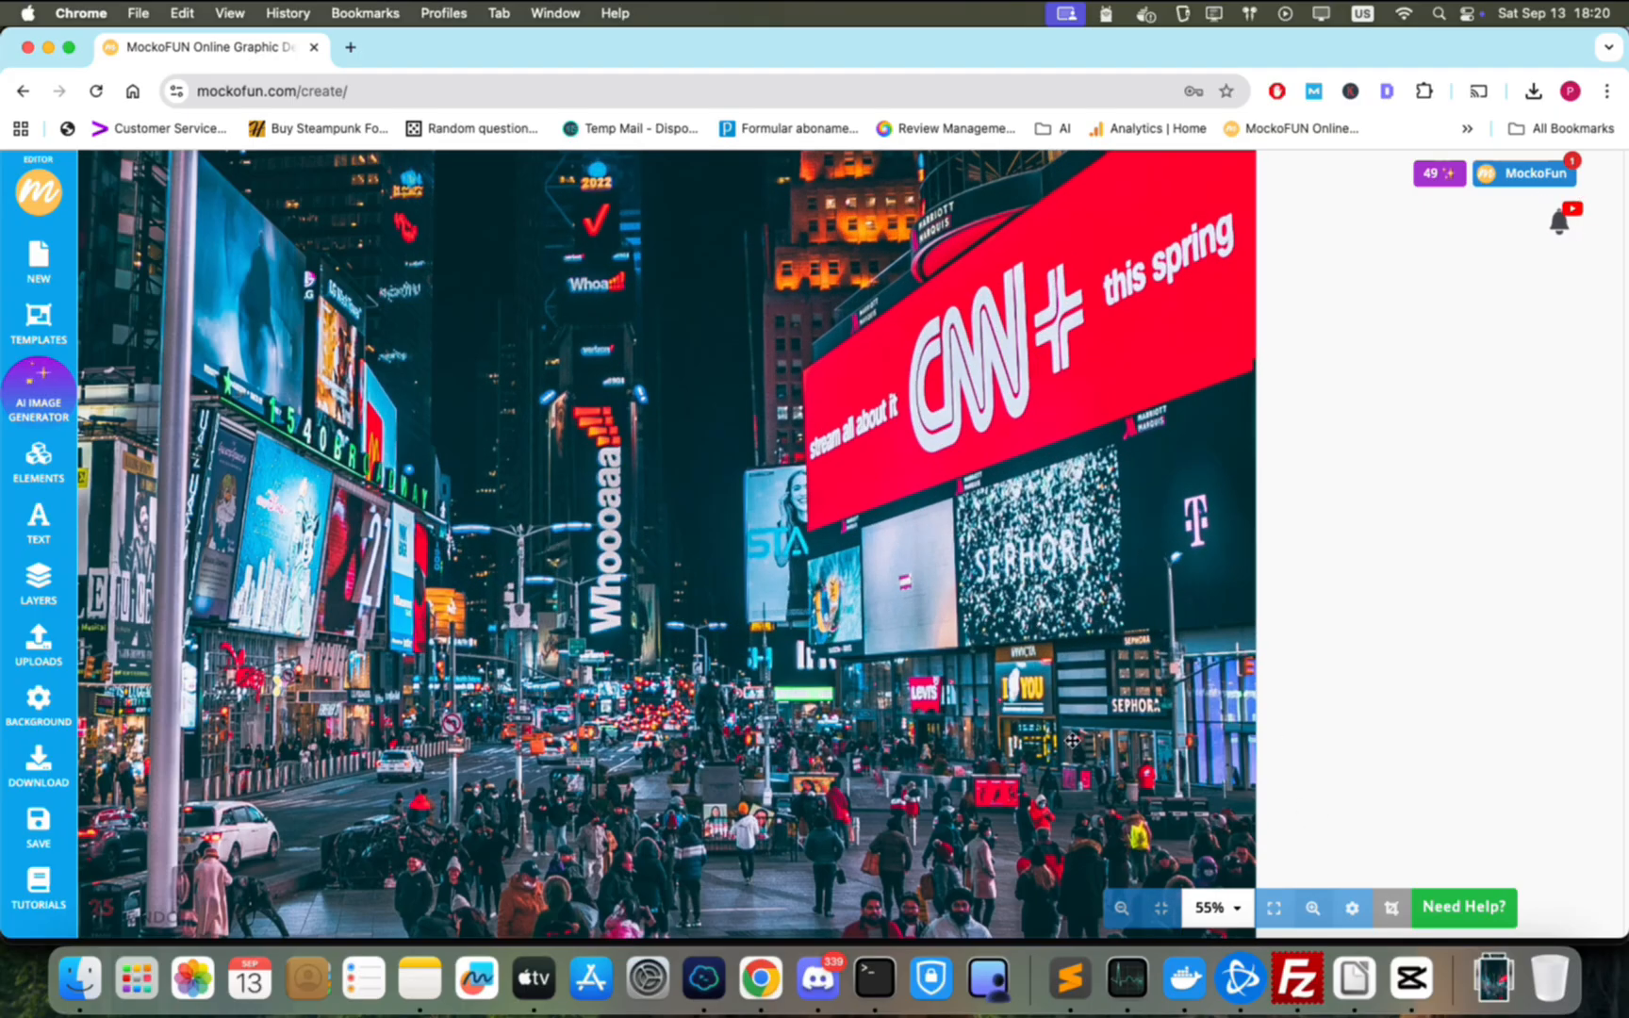
pyautogui.click(1120, 906)
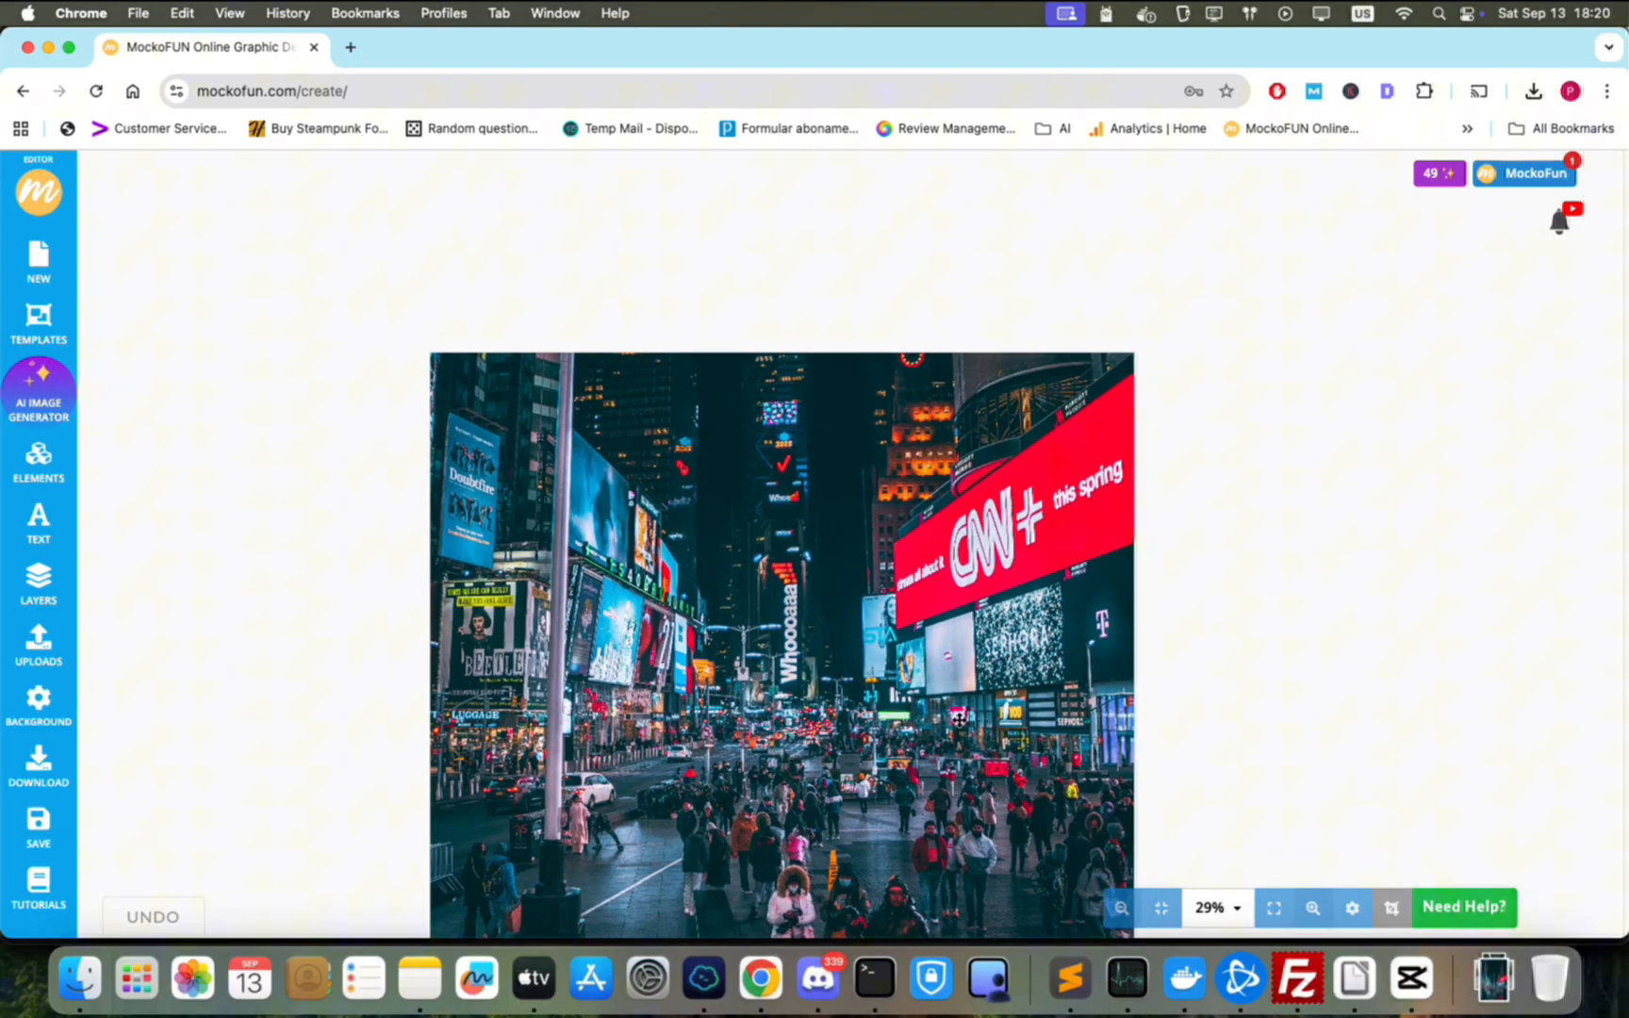
pyautogui.click(779, 639)
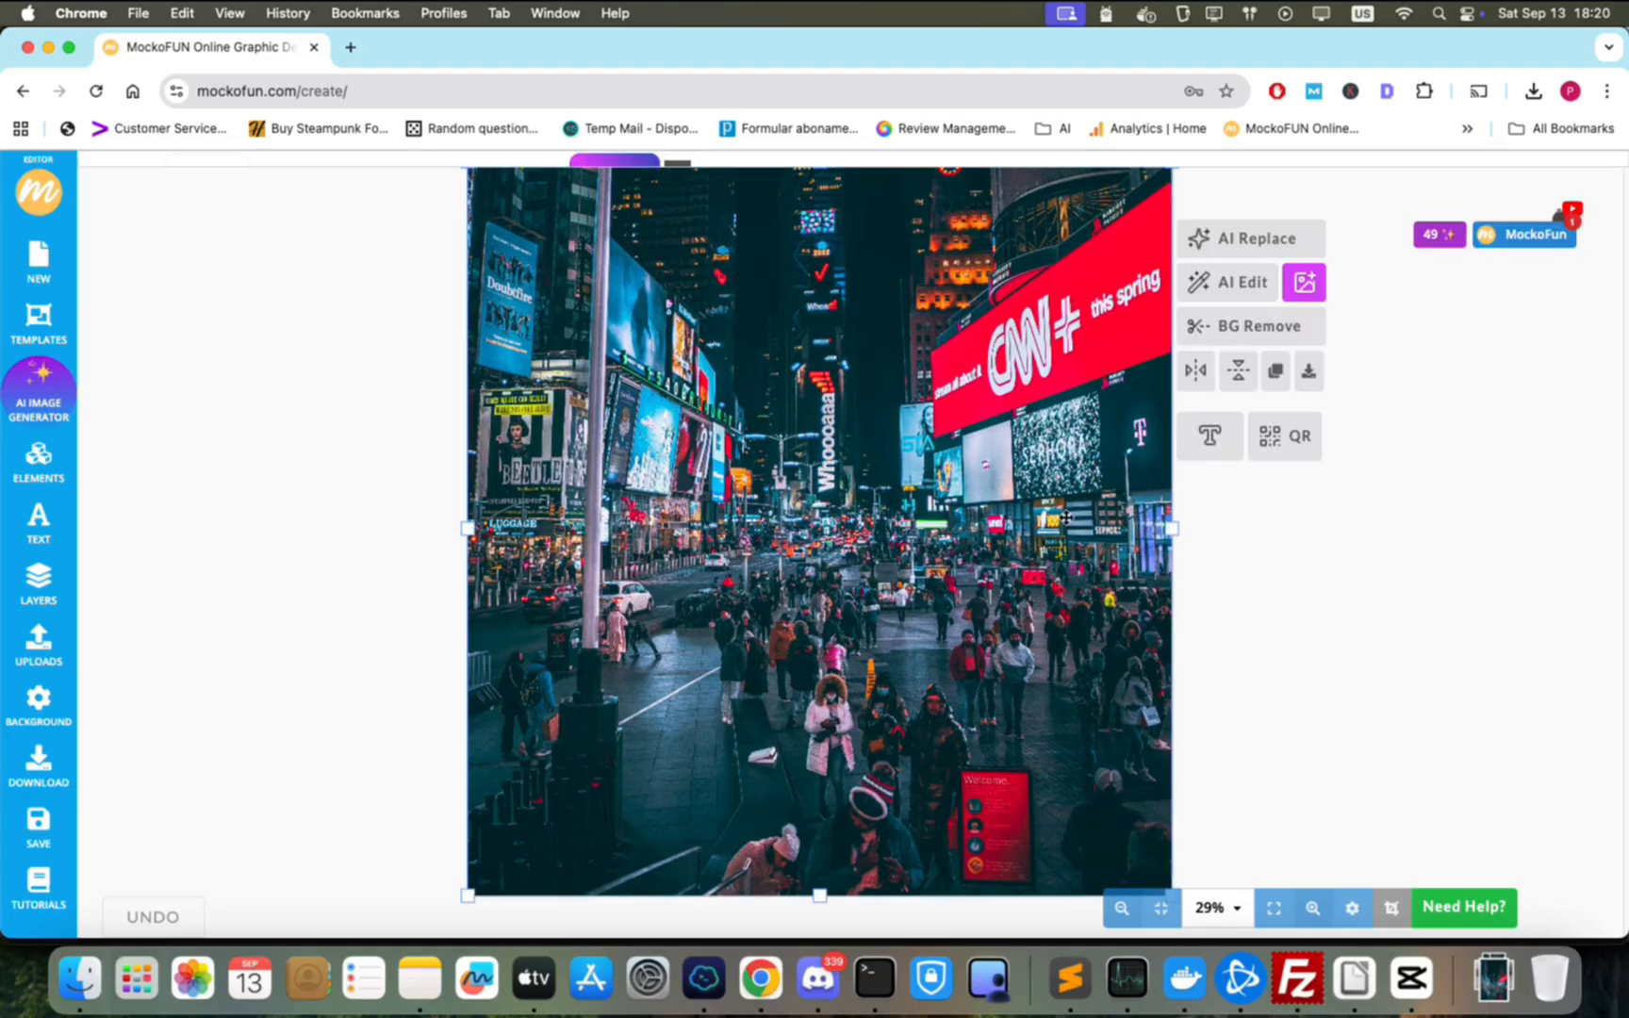
pyautogui.click(1244, 281)
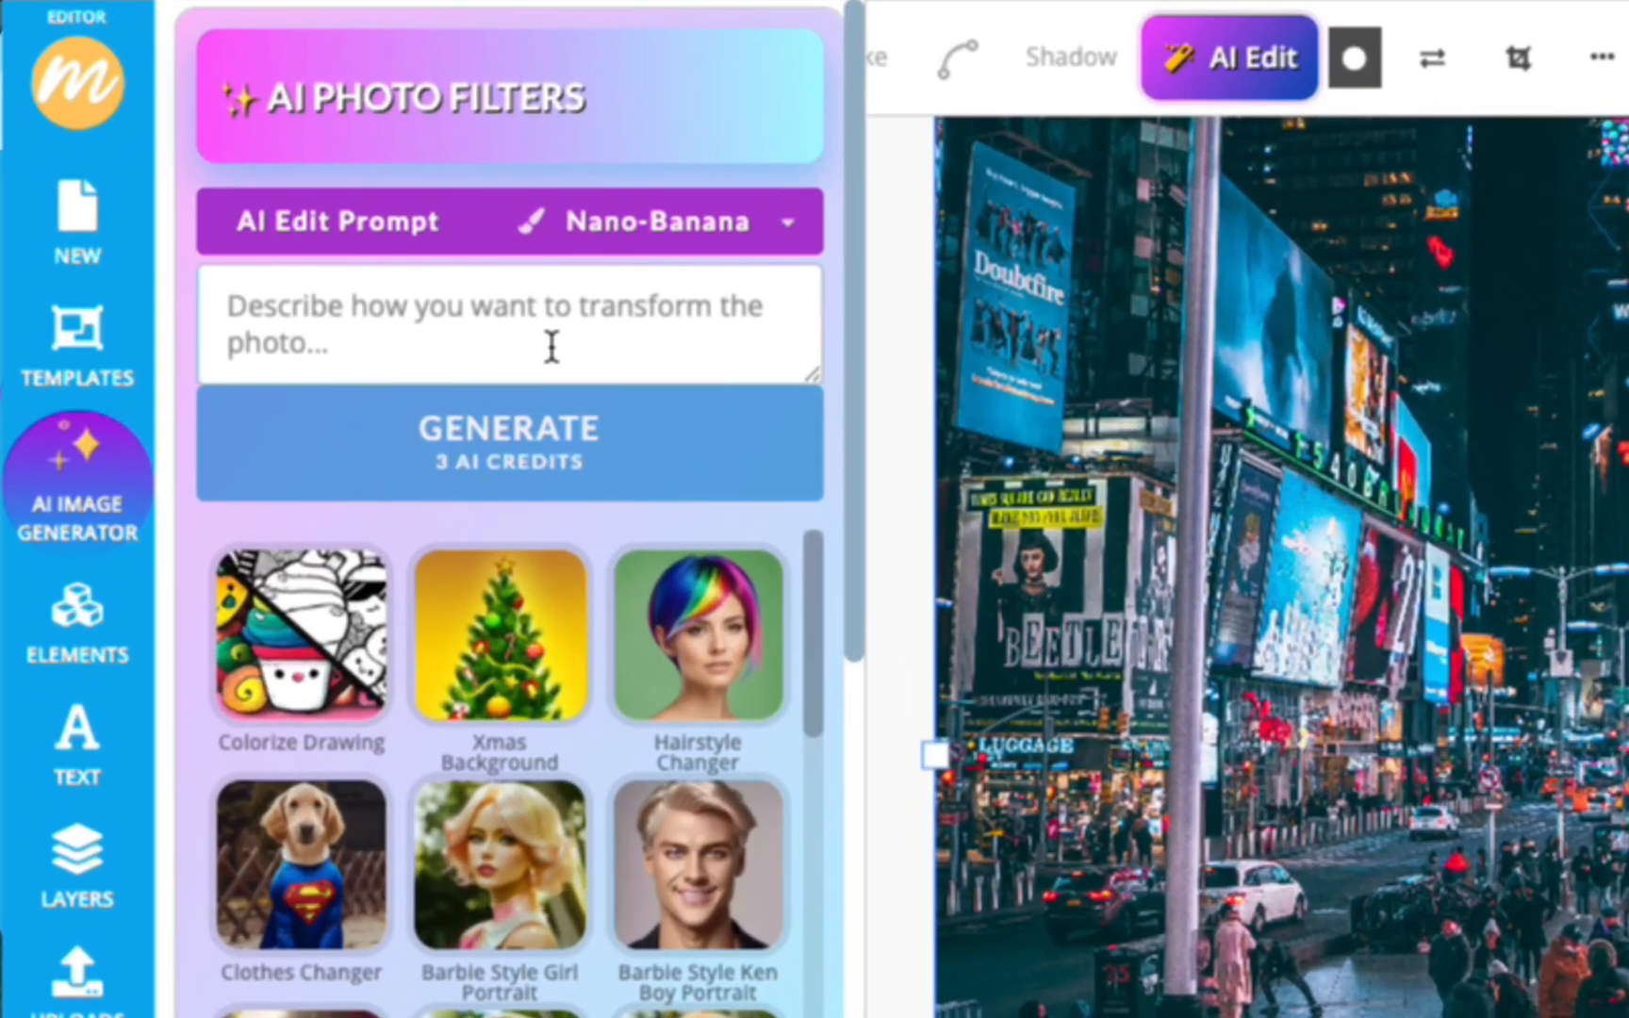
pyautogui.write('replace the text "CNN" with the text "SUBSCRIBE TO MOCKOFUN" using the same style')
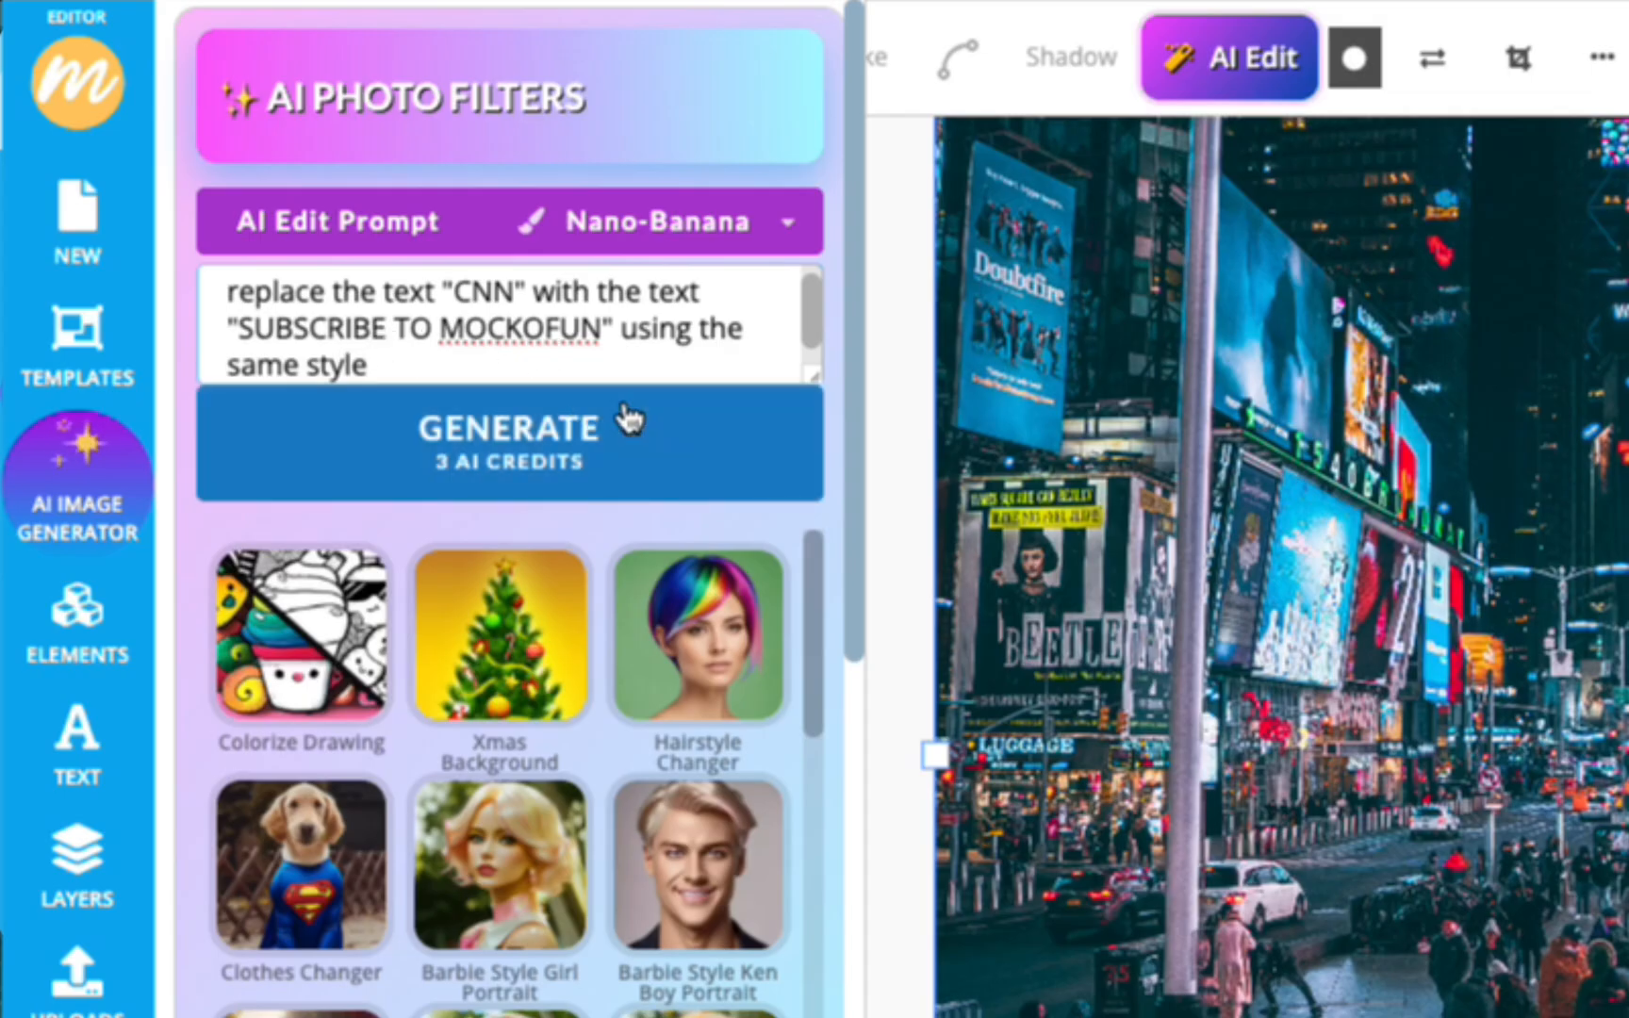
pyautogui.click(507, 435)
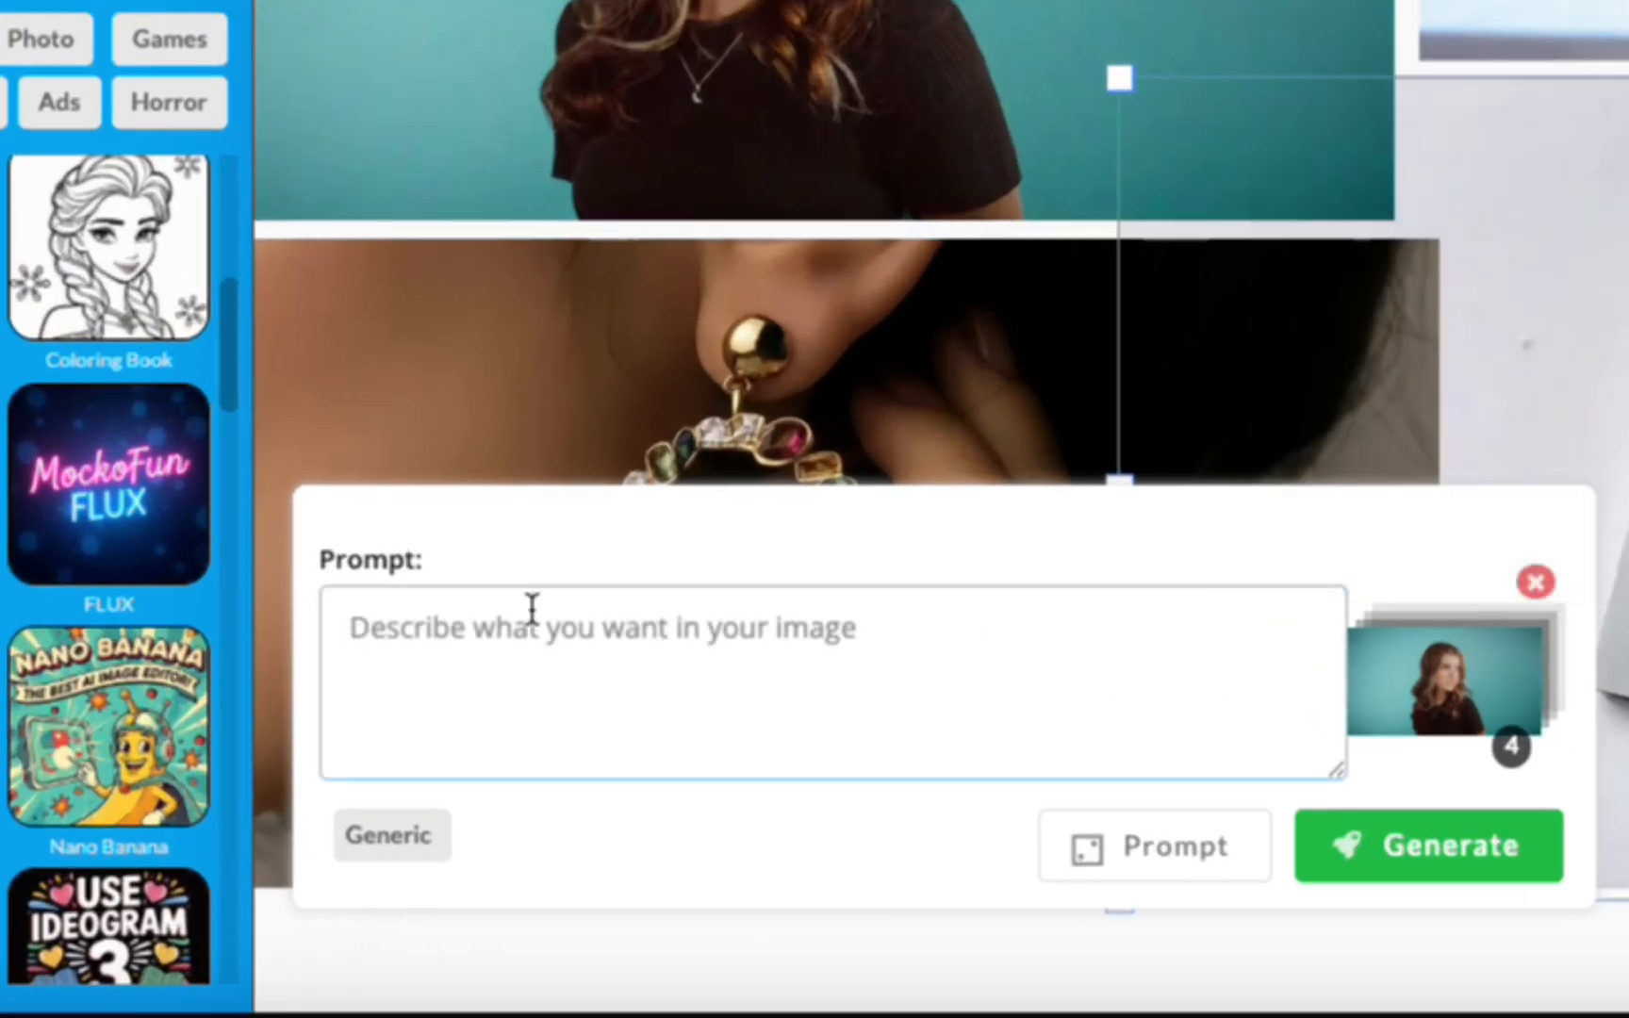
# Generate a closeup of the girl showcasing the perfume bottle towards the camera from four references.
pyautogui.write('Closeup shot of the girl showcasing the perfume bottle towards the camera such that the text on it is clearly visible. She is wearing the earrings and wears her hair in a bun. In the background, the YouTube plaque is hanging on the wall.')
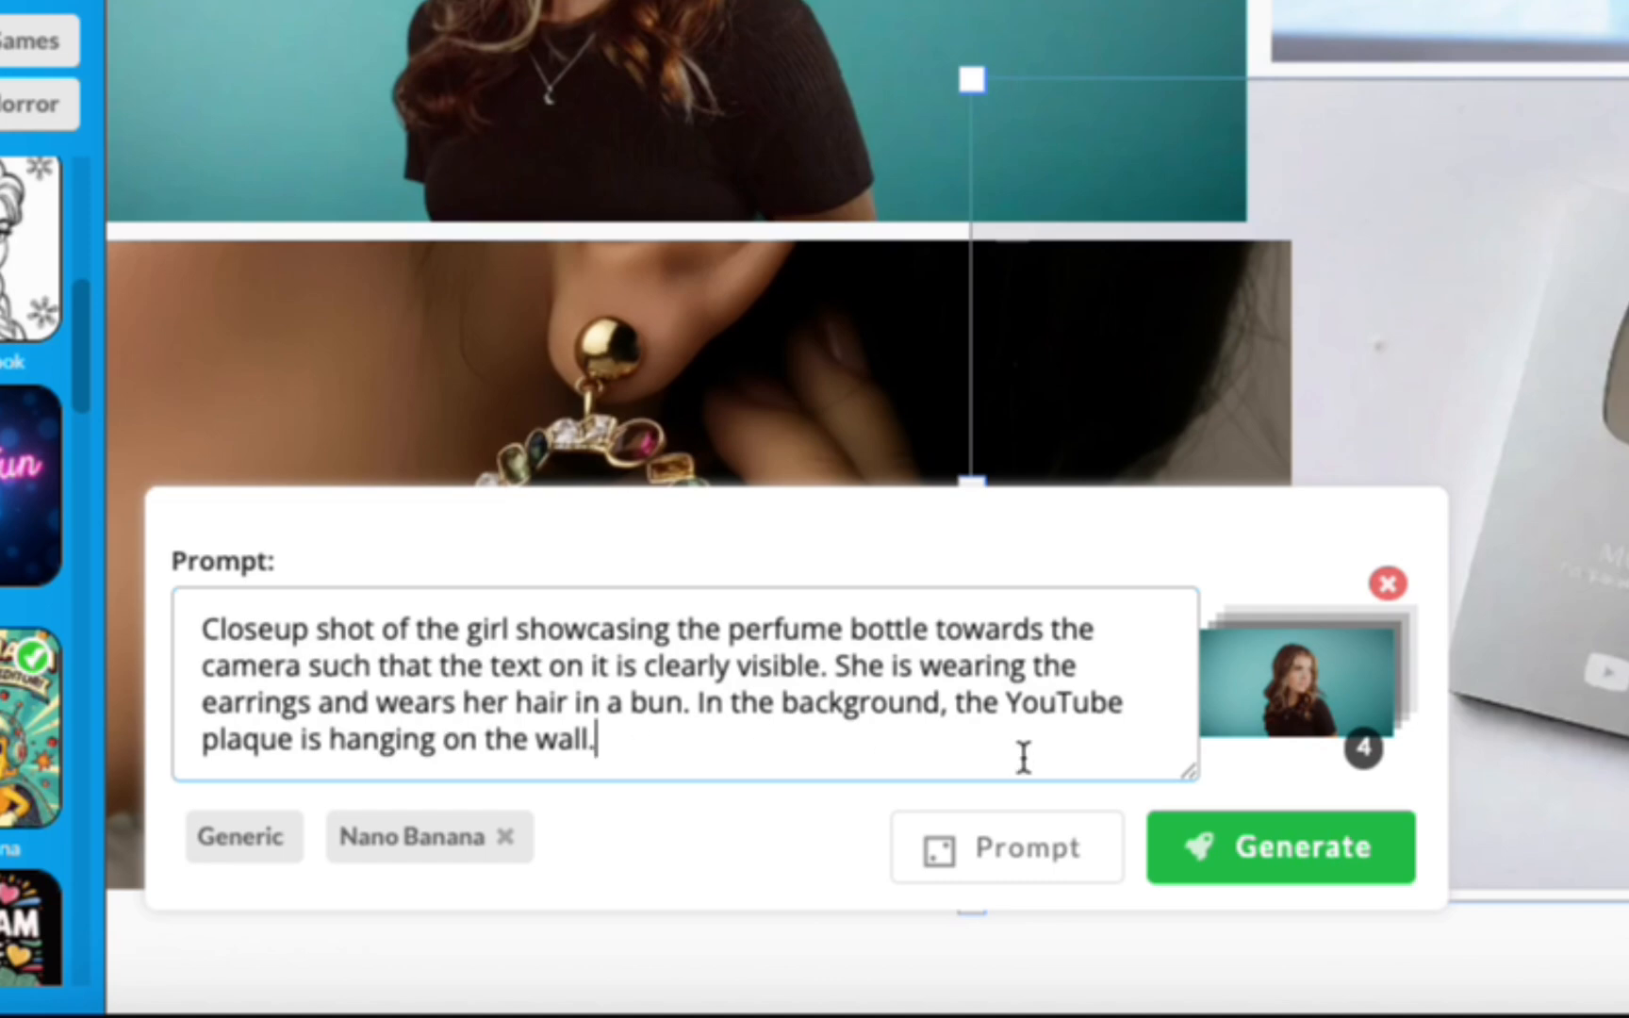
pyautogui.click(1280, 846)
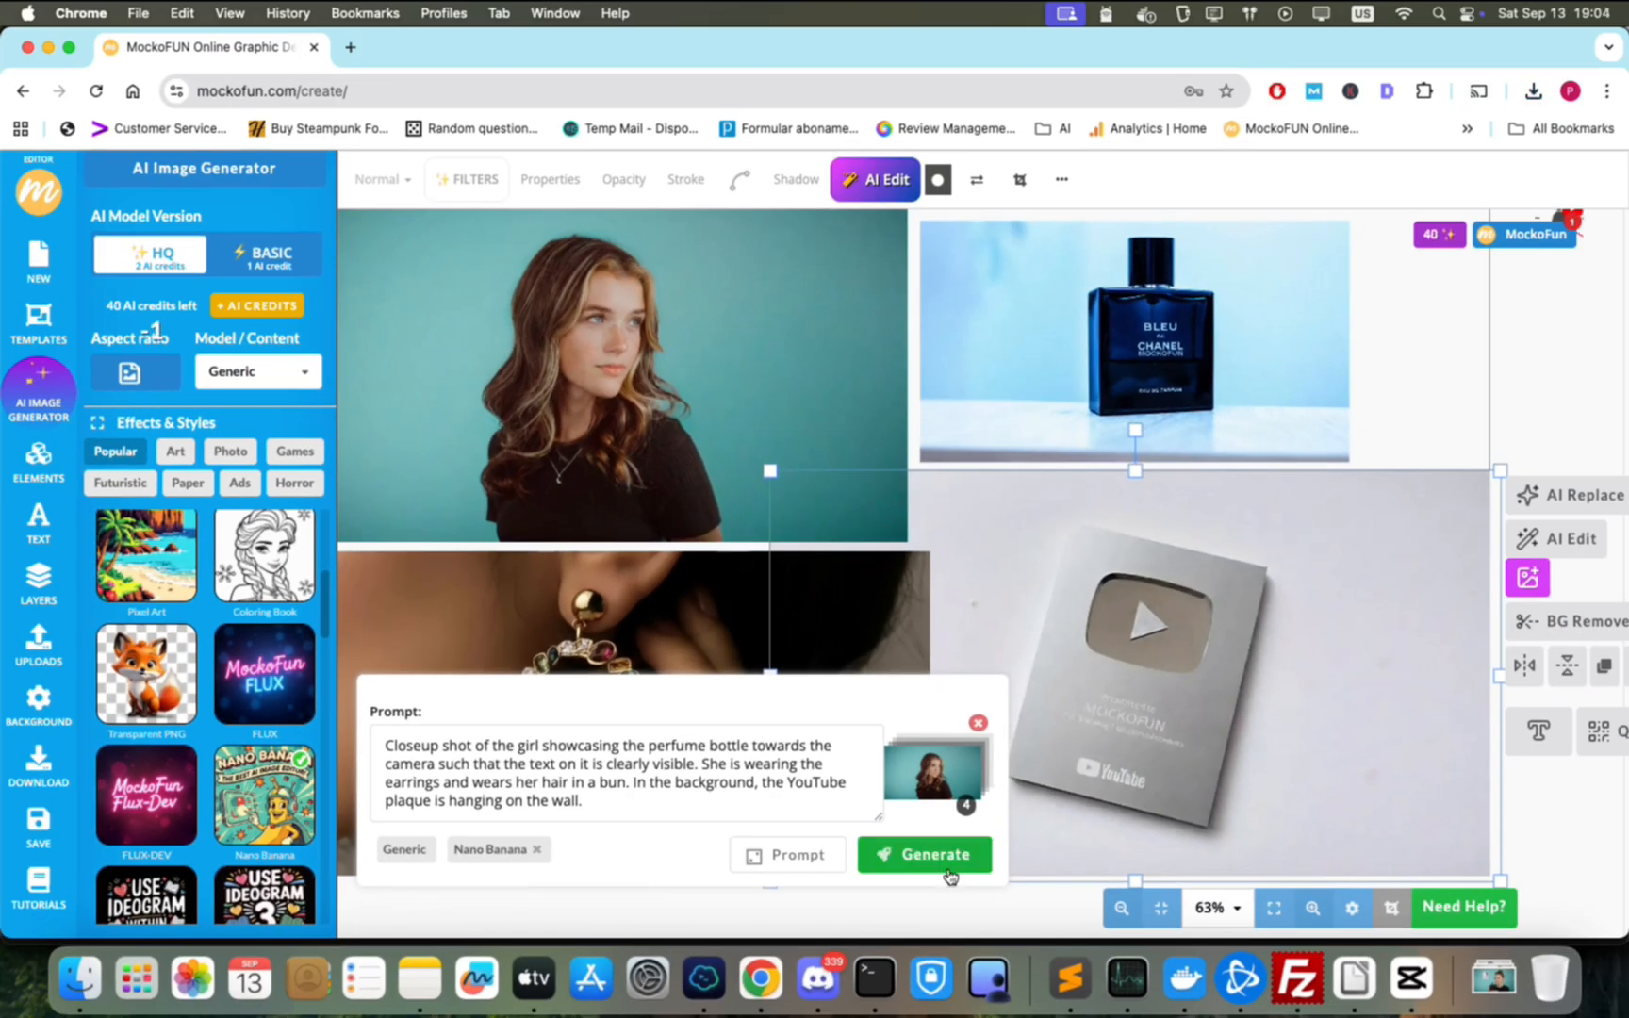
pyautogui.click(921, 854)
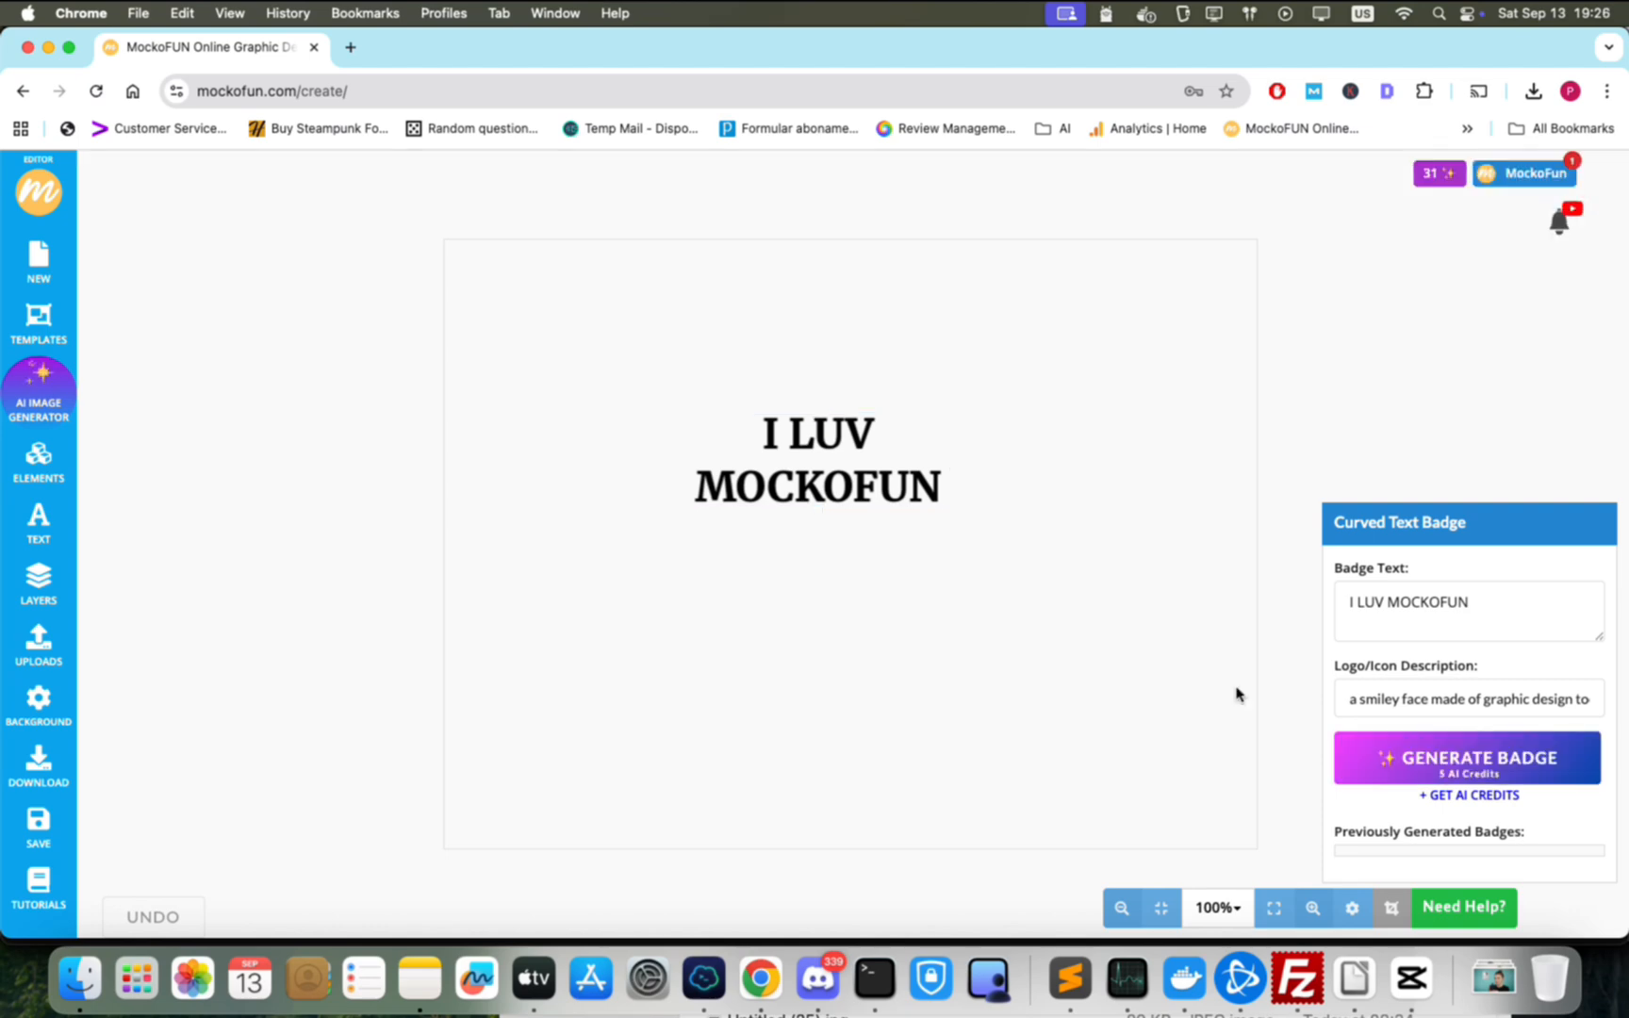
# Generate the curved badge reading I LUV MOCKOFUN around a smiley face.
pyautogui.click(1464, 758)
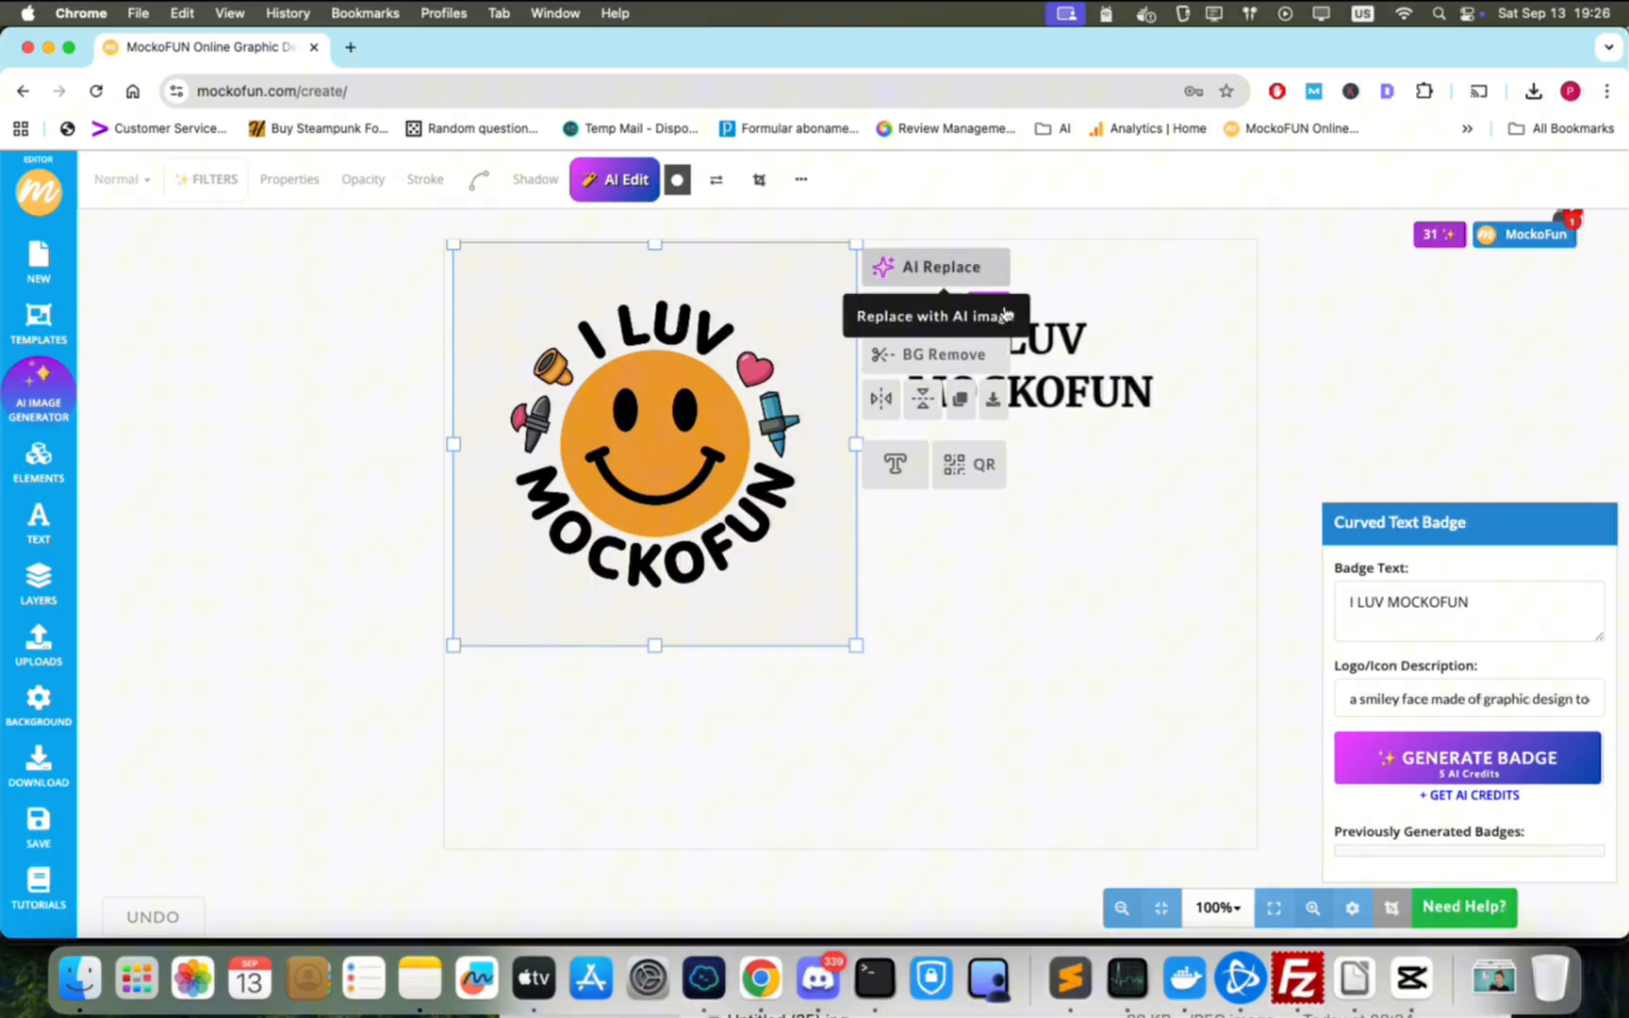
# Generate a blue T-shirt mockup bearing the smiley badge logo via Nano Banana.
pyautogui.click(918, 309)
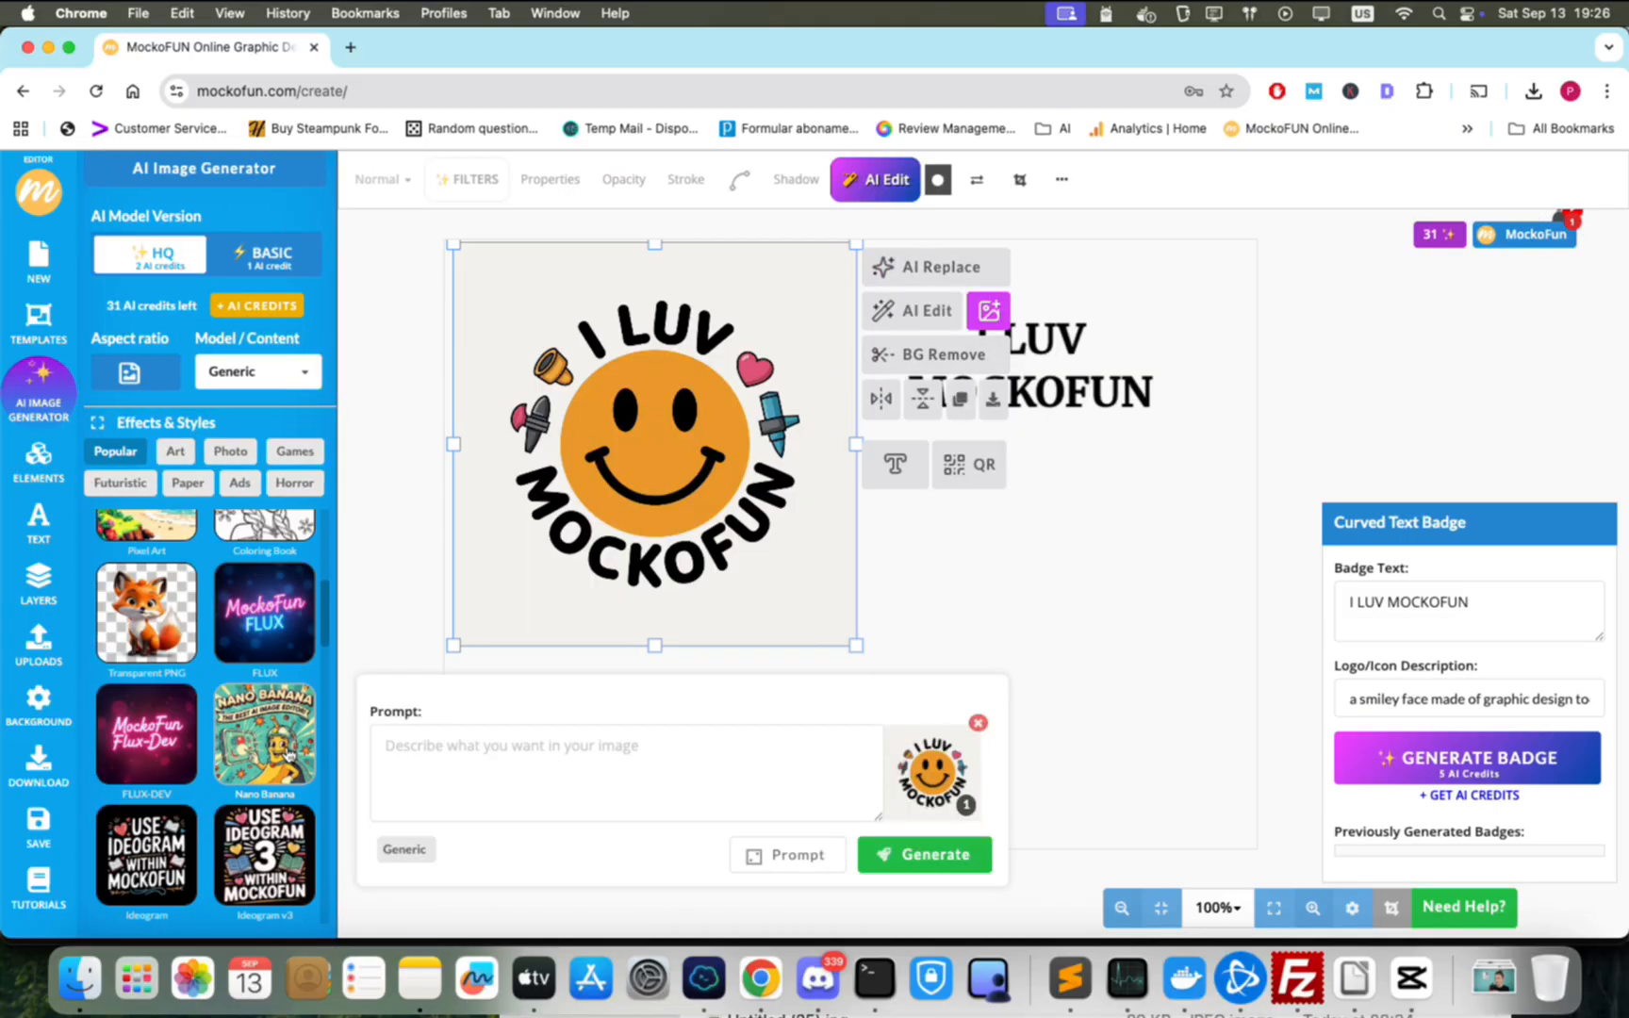
pyautogui.write('a')
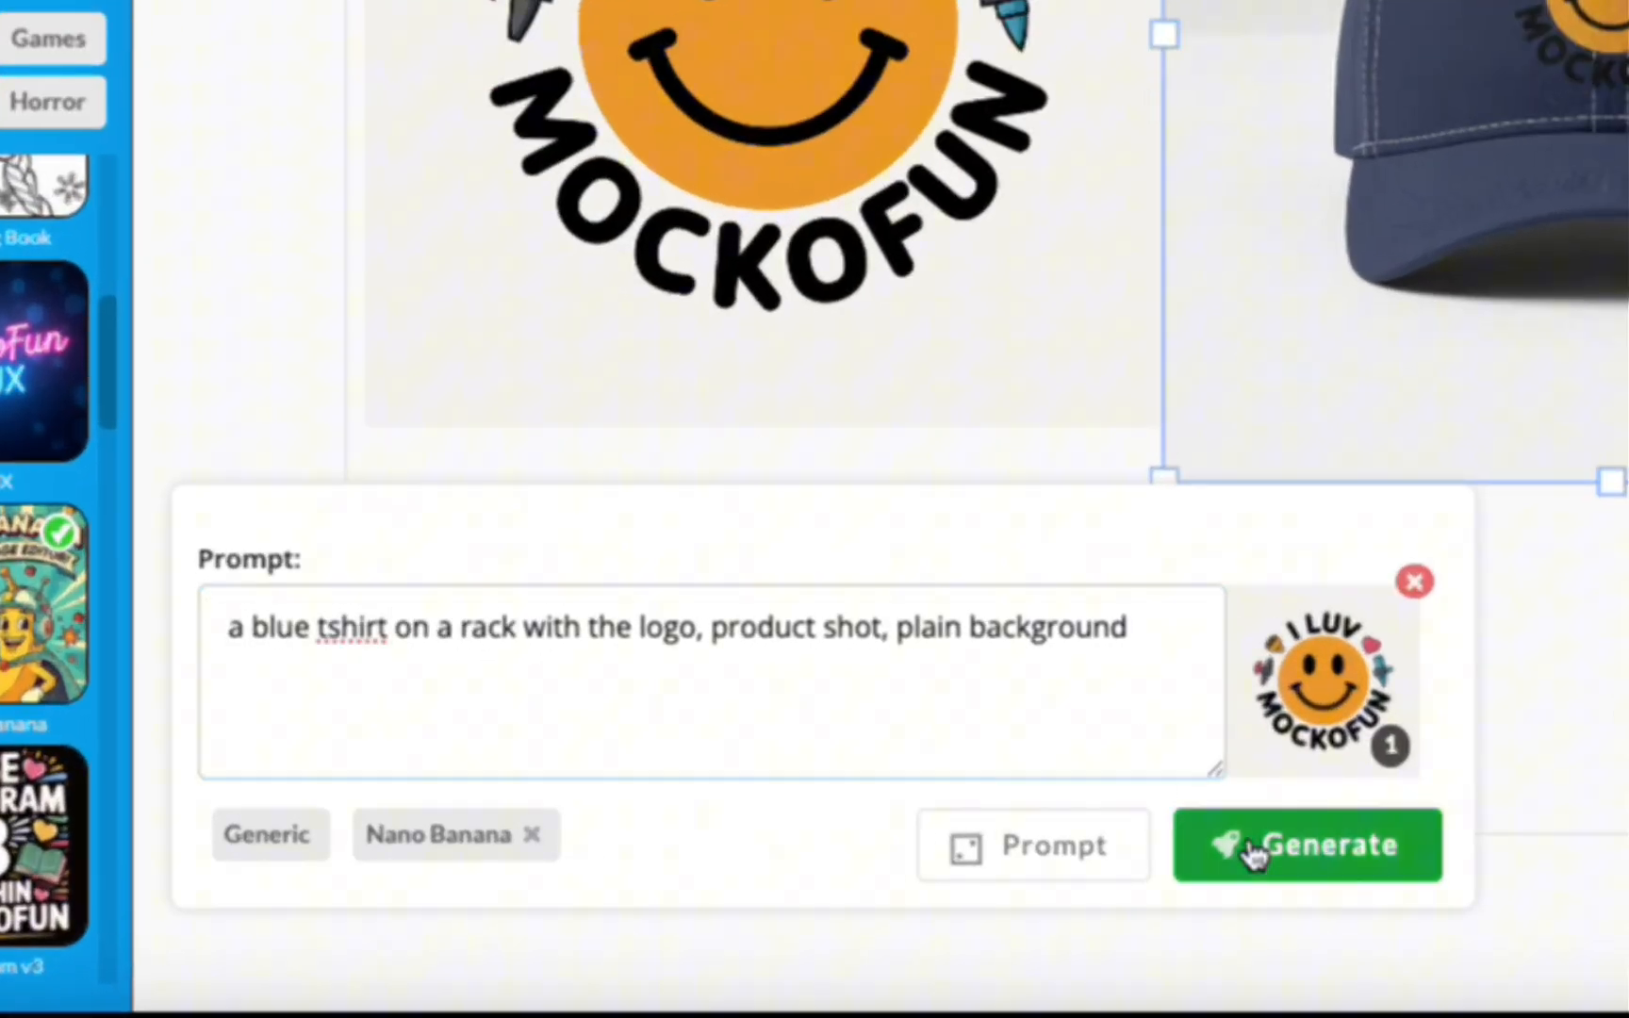
pyautogui.click(1306, 844)
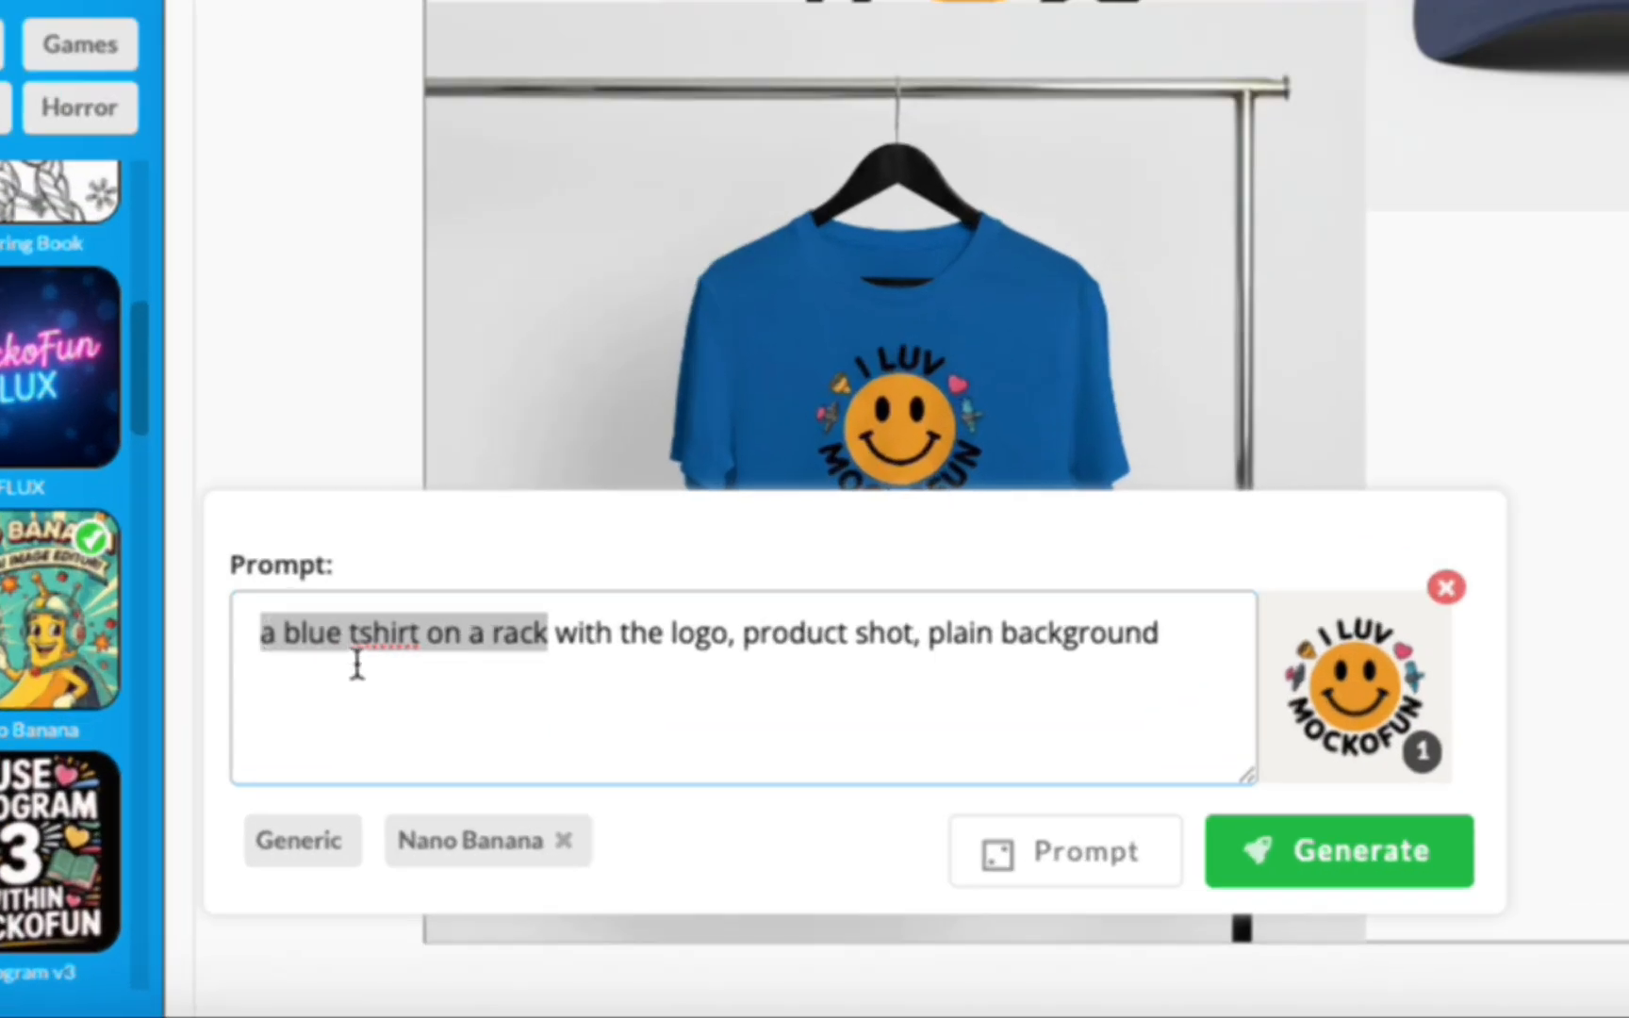
# Generate a white tote bag mockup with the logo and begin the baseball cap recolour prompt.
pyautogui.write('a white tote bag')
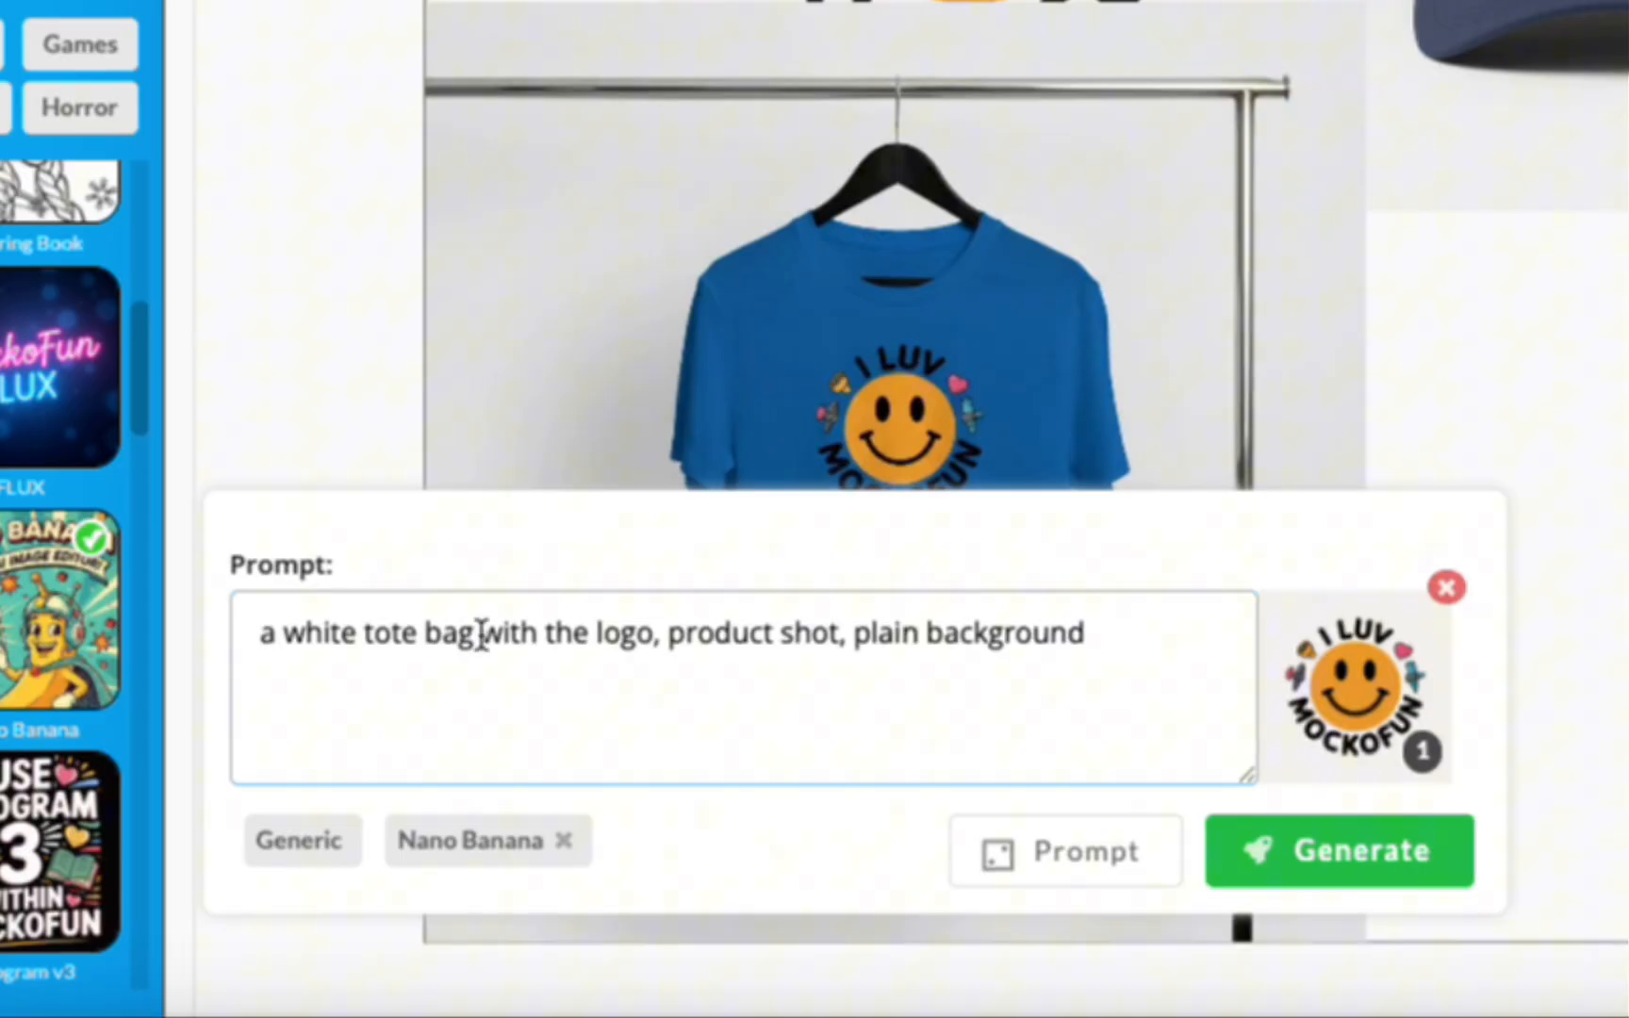
pyautogui.click(1338, 848)
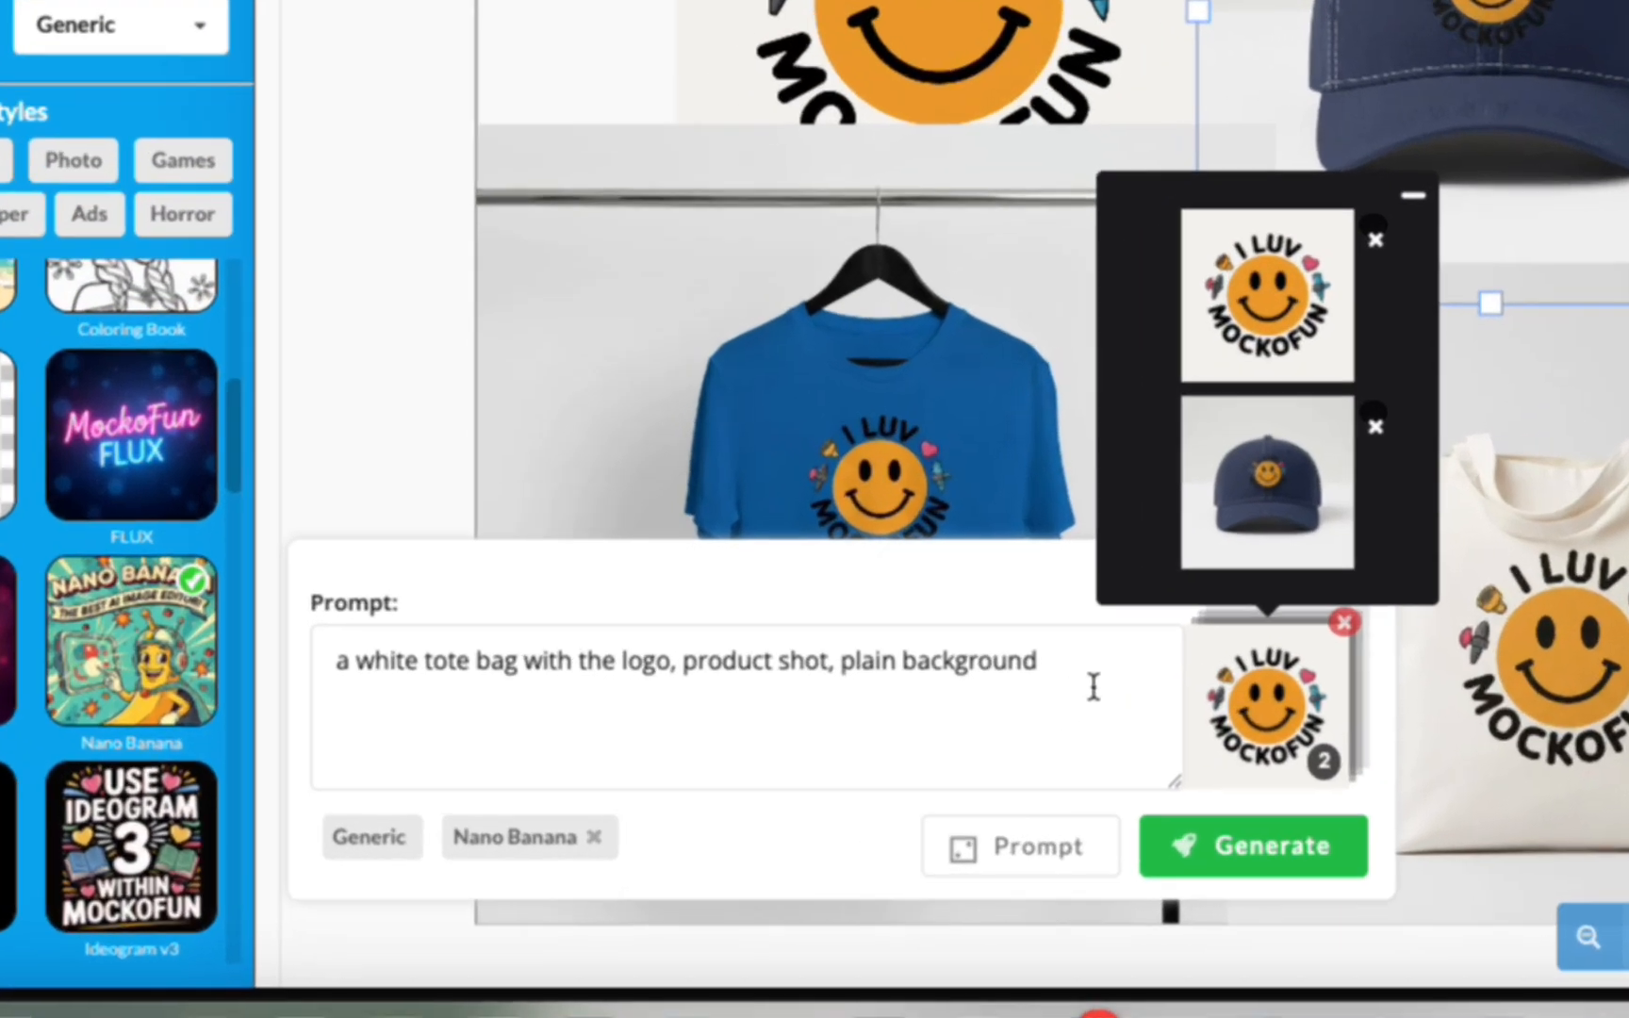
pyautogui.write('make the baseball cap white and light')
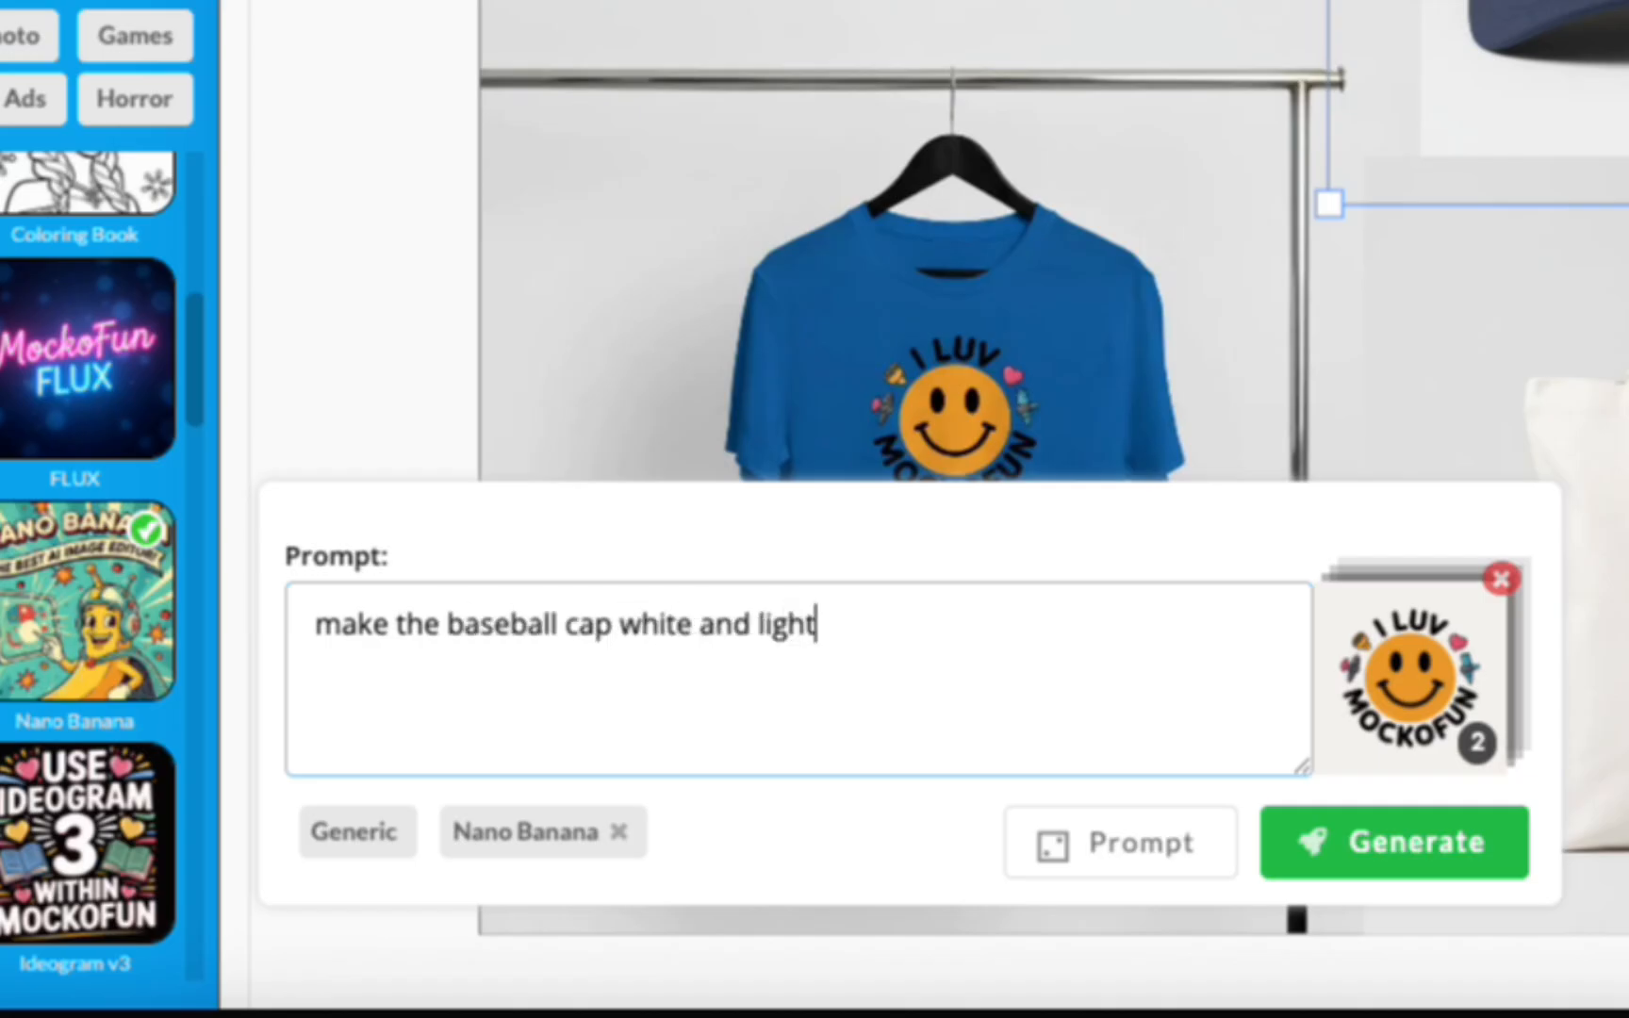
# Regenerate the cap in white and light blue with the logo clearly visible on the front.
pyautogui.write('blue. the logo')
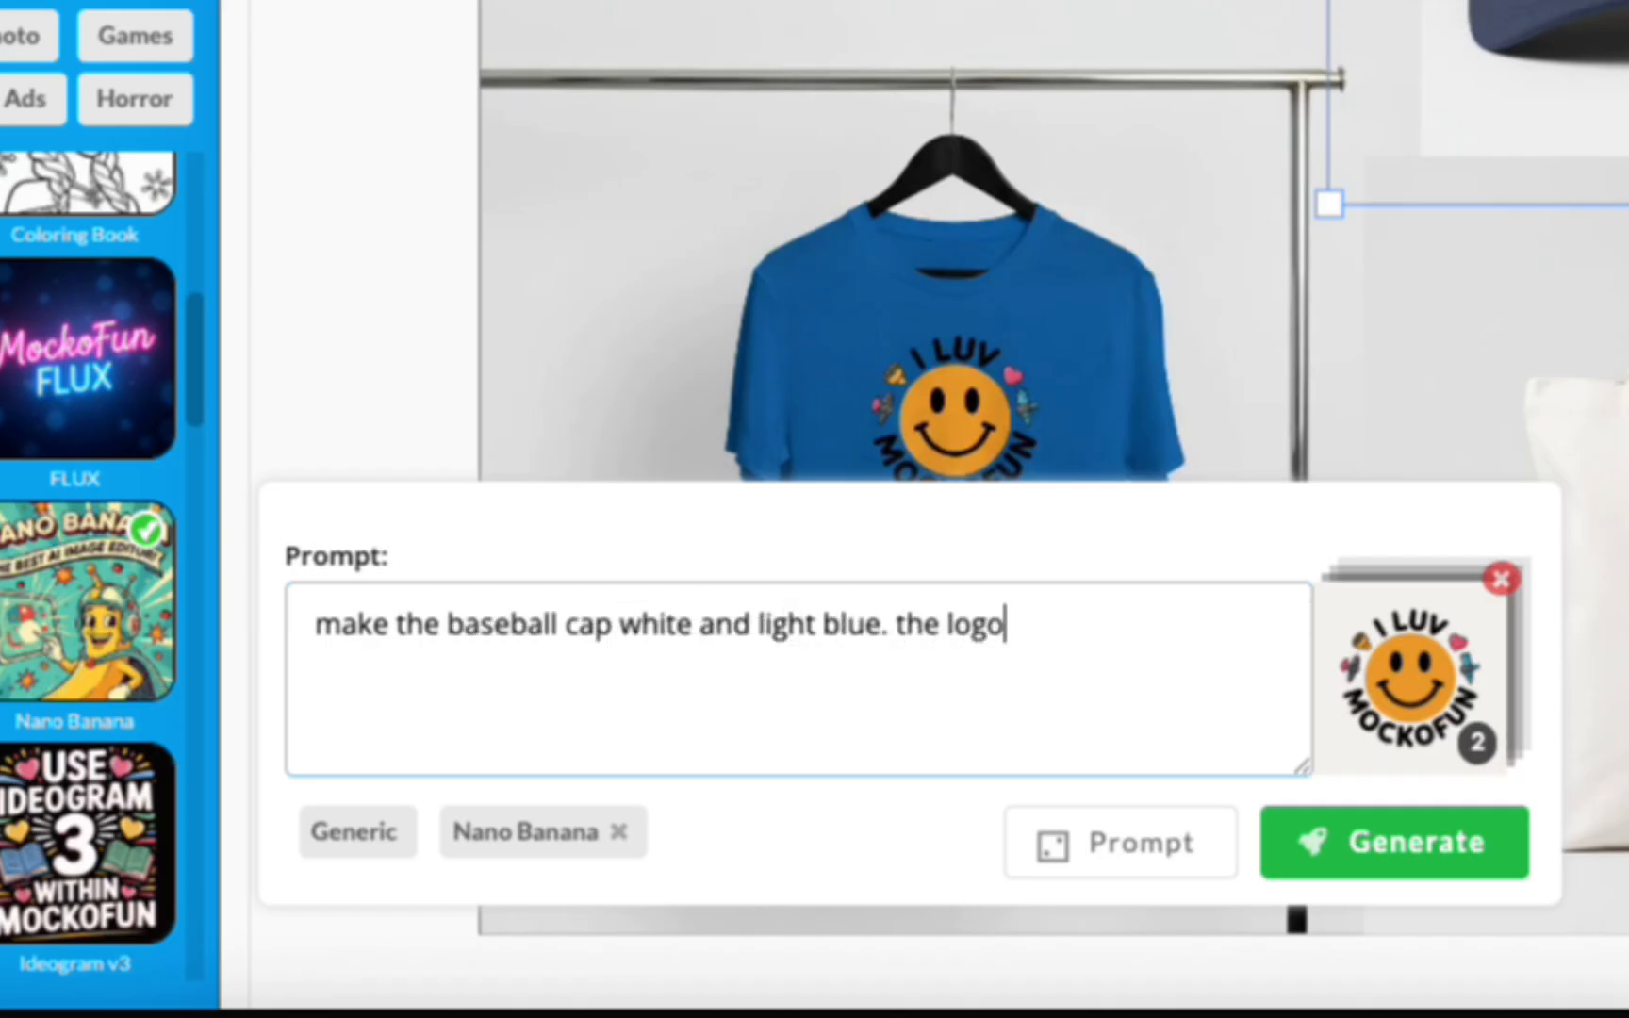
pyautogui.write('is clearly visible')
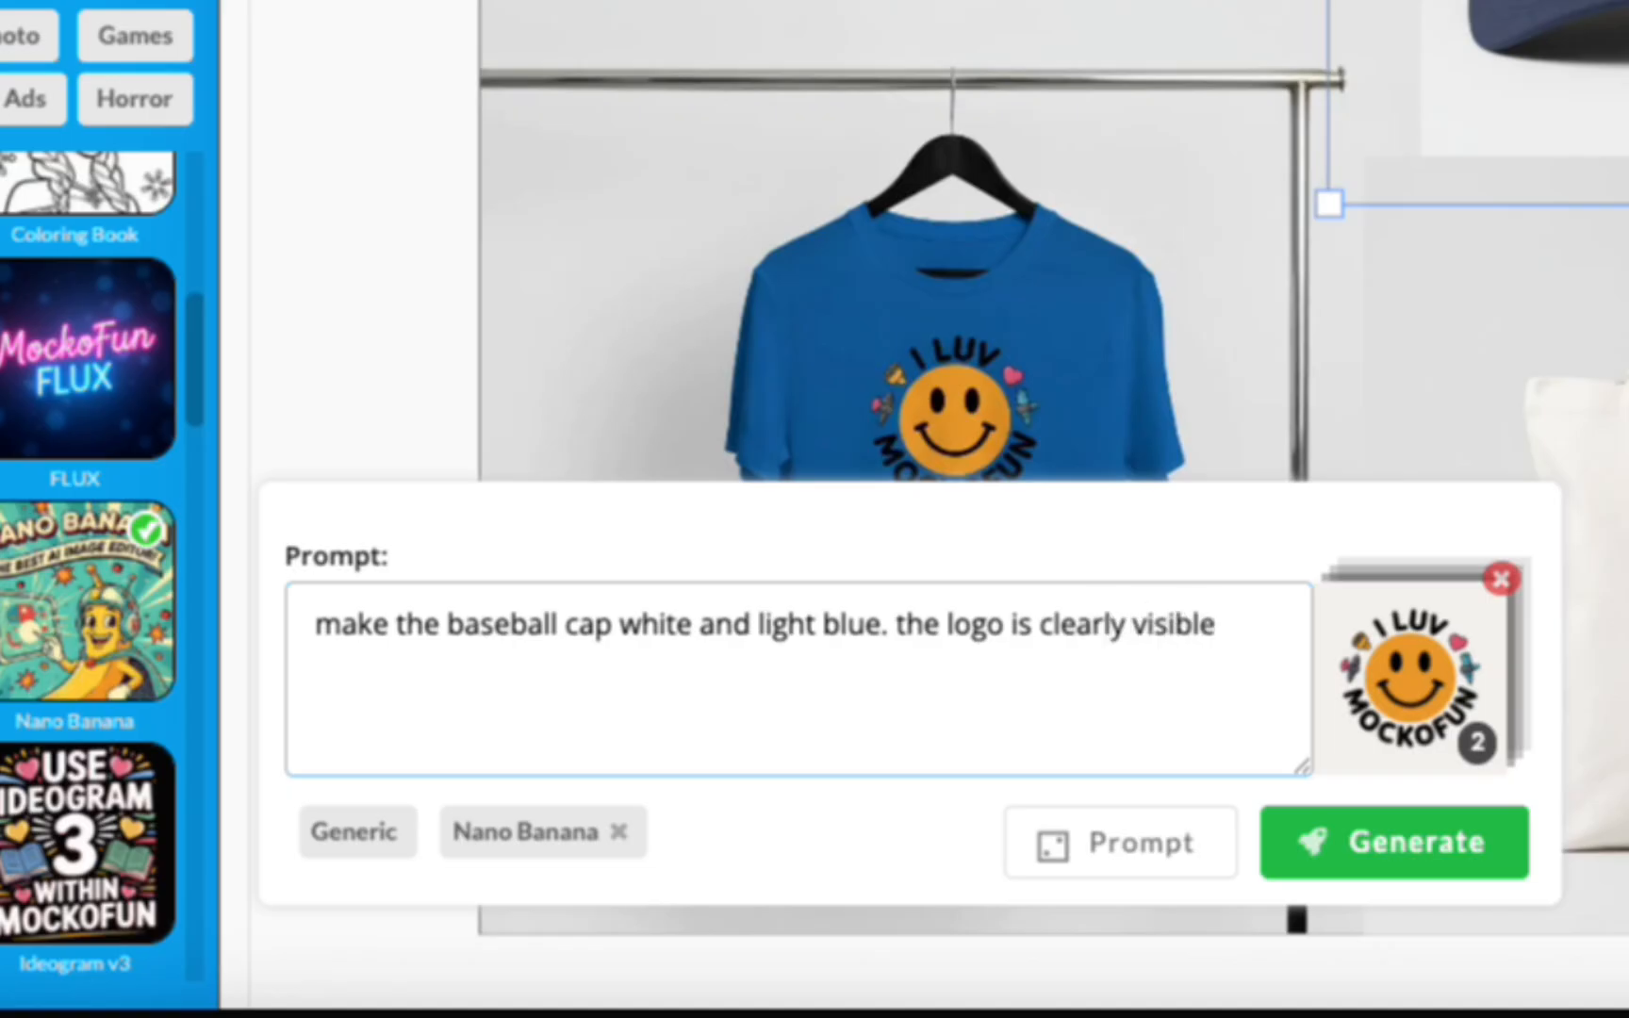
pyautogui.write('on the front')
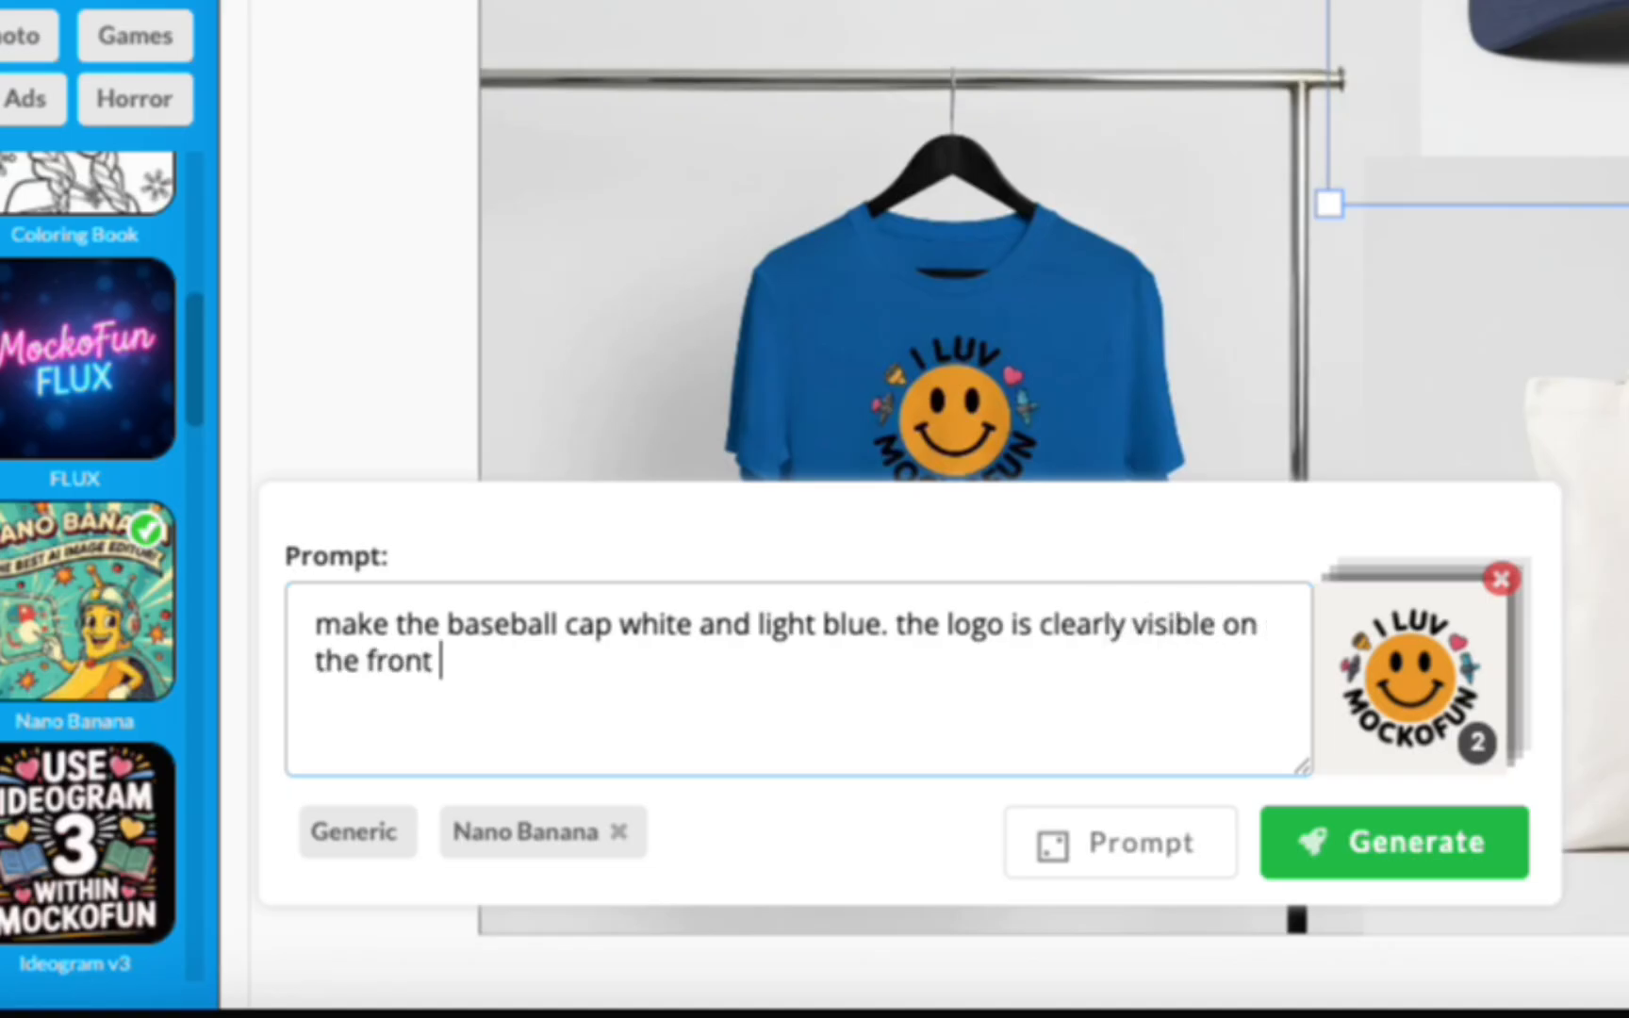
pyautogui.click(1392, 841)
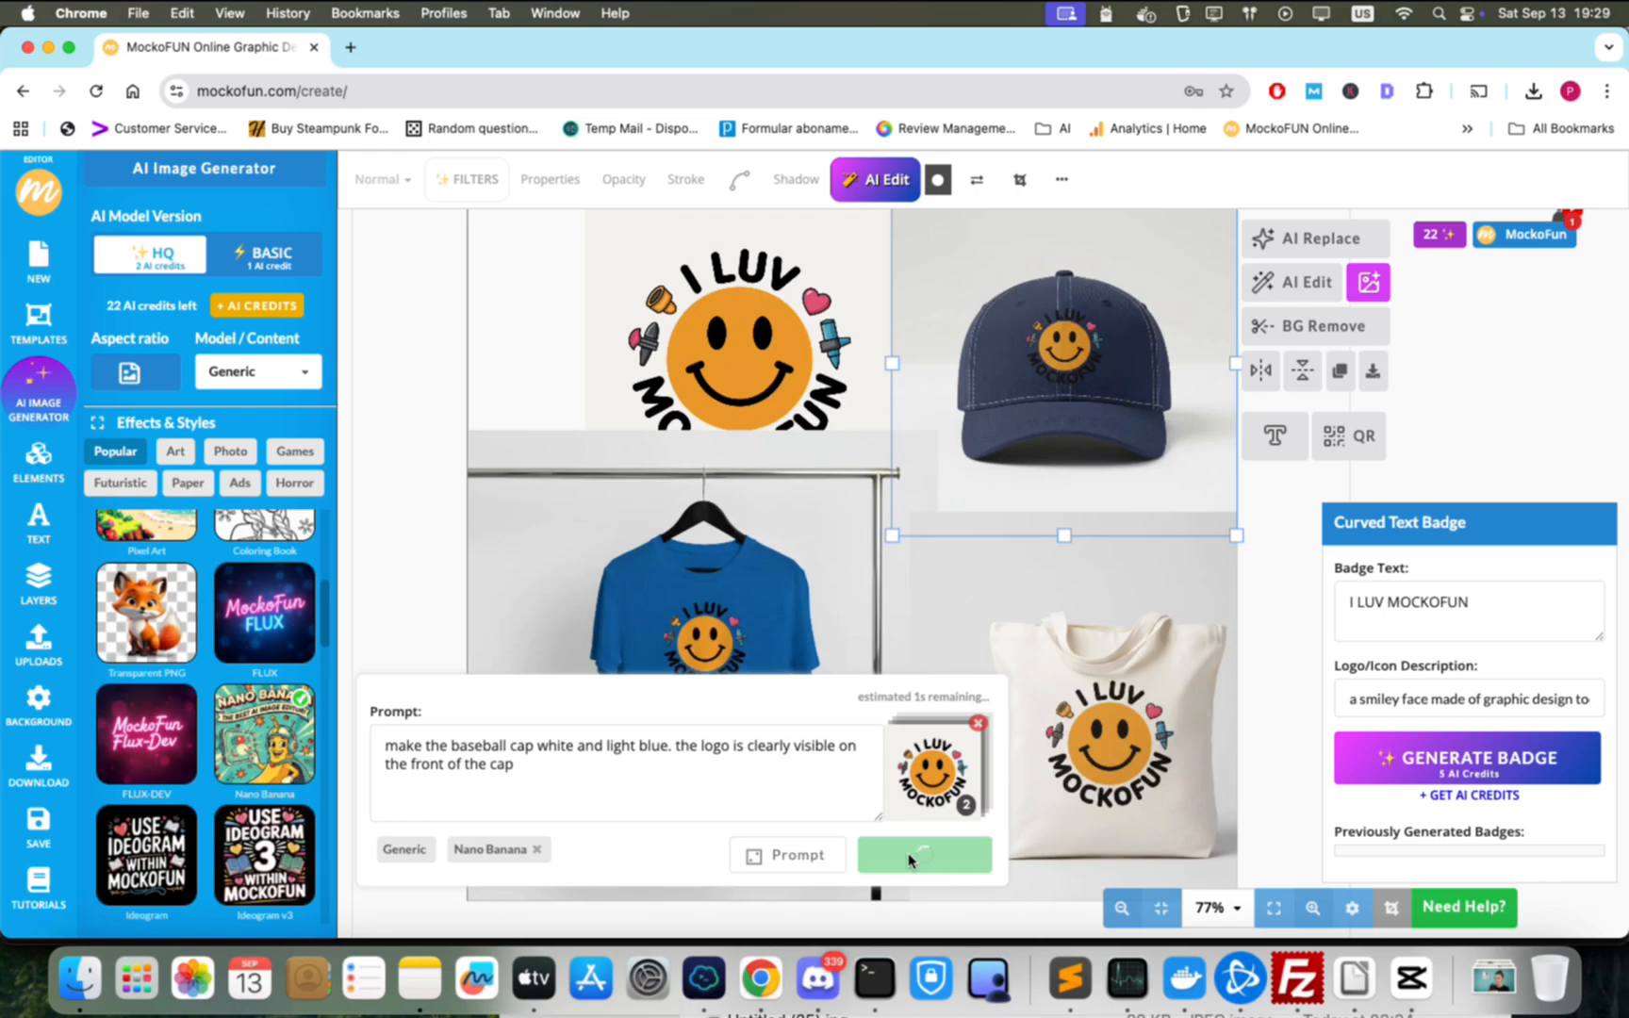
pyautogui.click(922, 854)
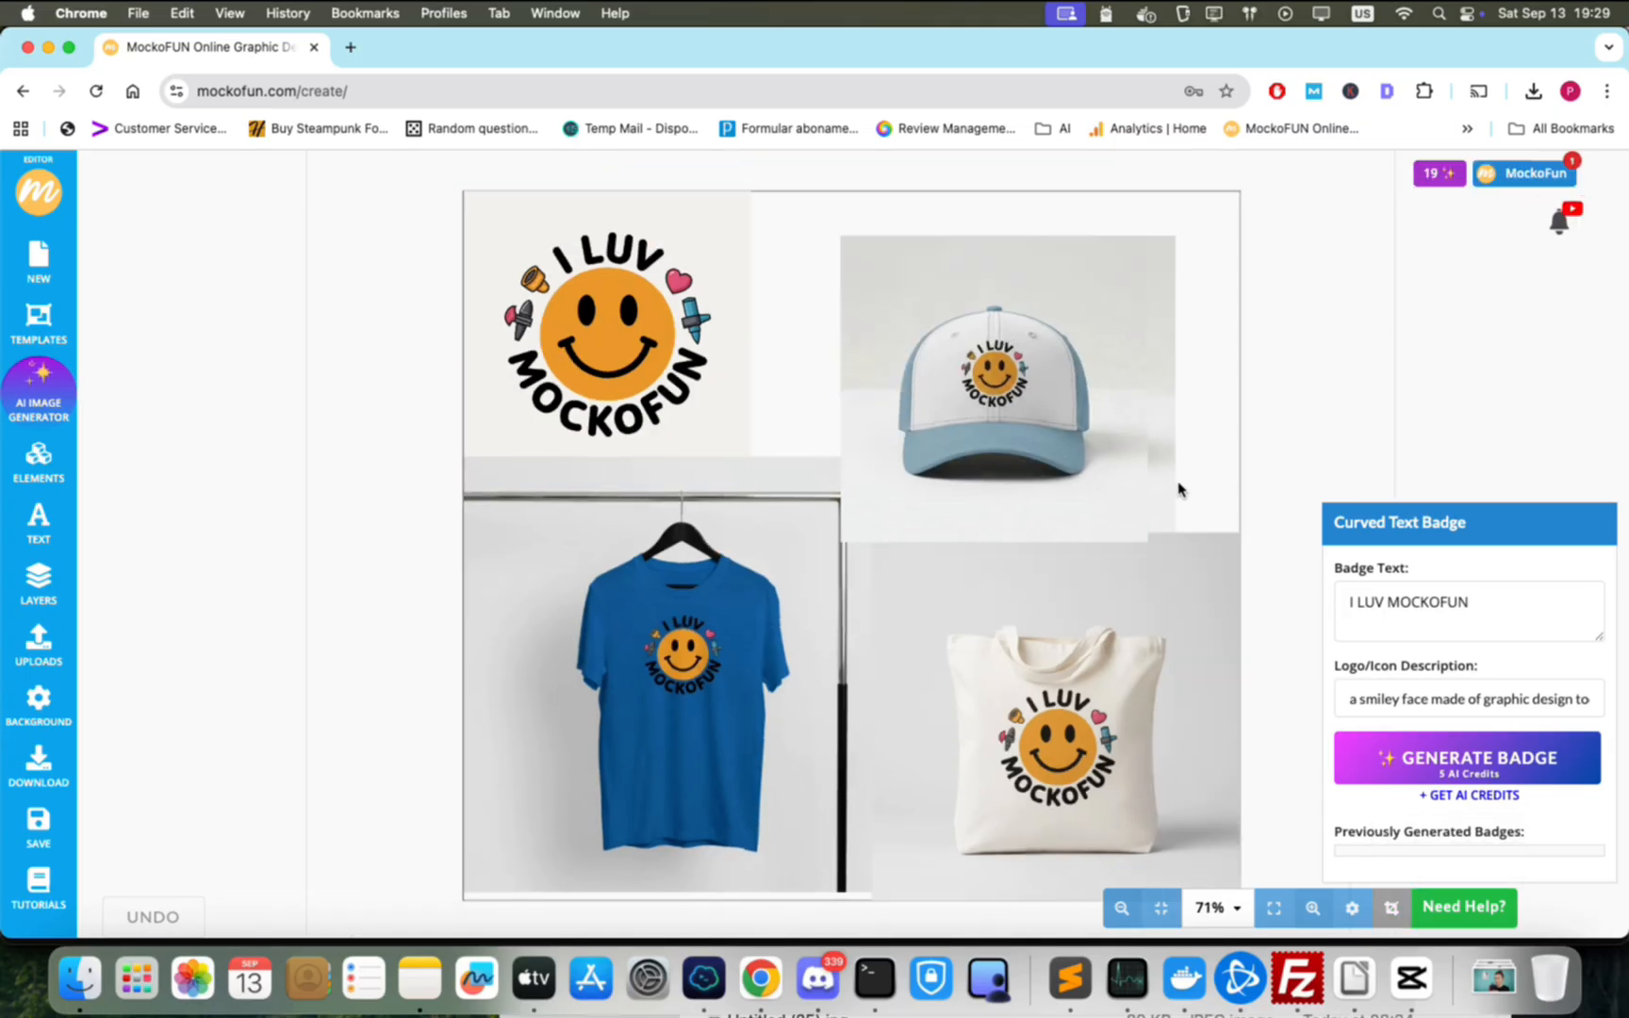
pyautogui.click(38, 643)
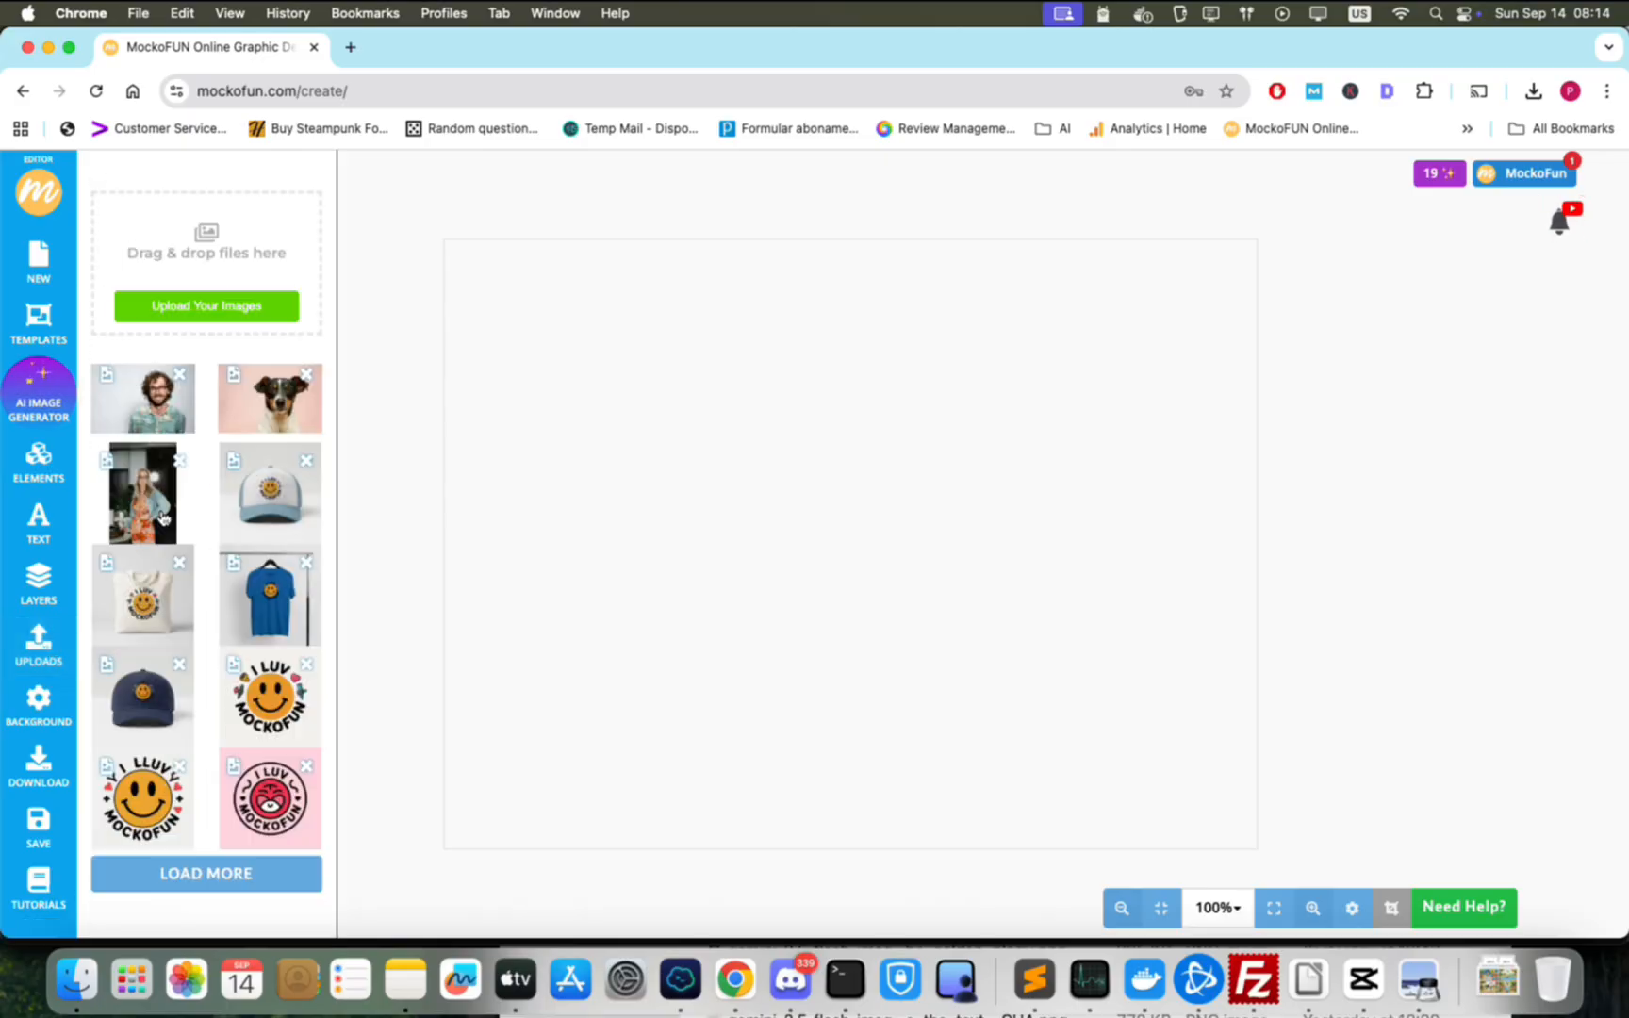
# Generate a Stan Lee comic-style drawing of the man, woman and dog annotated with their names.
pyautogui.click(270, 396)
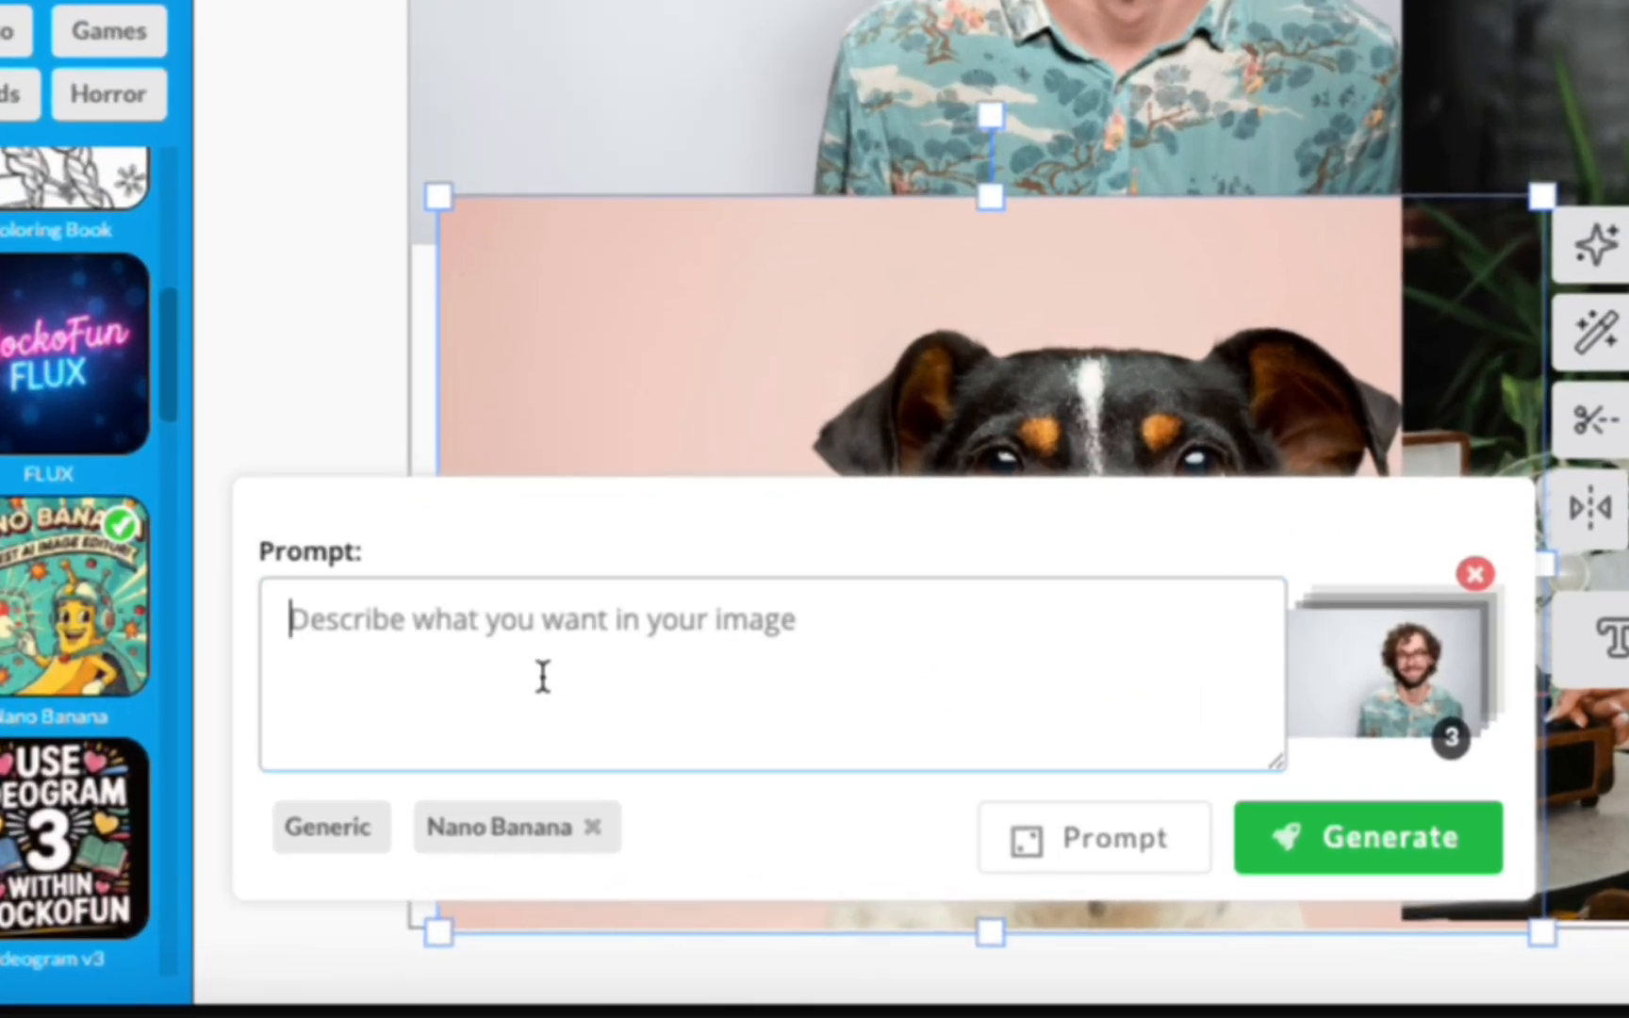
pyautogui.write('make a Stan Lee comic book style drawing with the man, the woman and dog annotated with their names: John, Alice and Max')
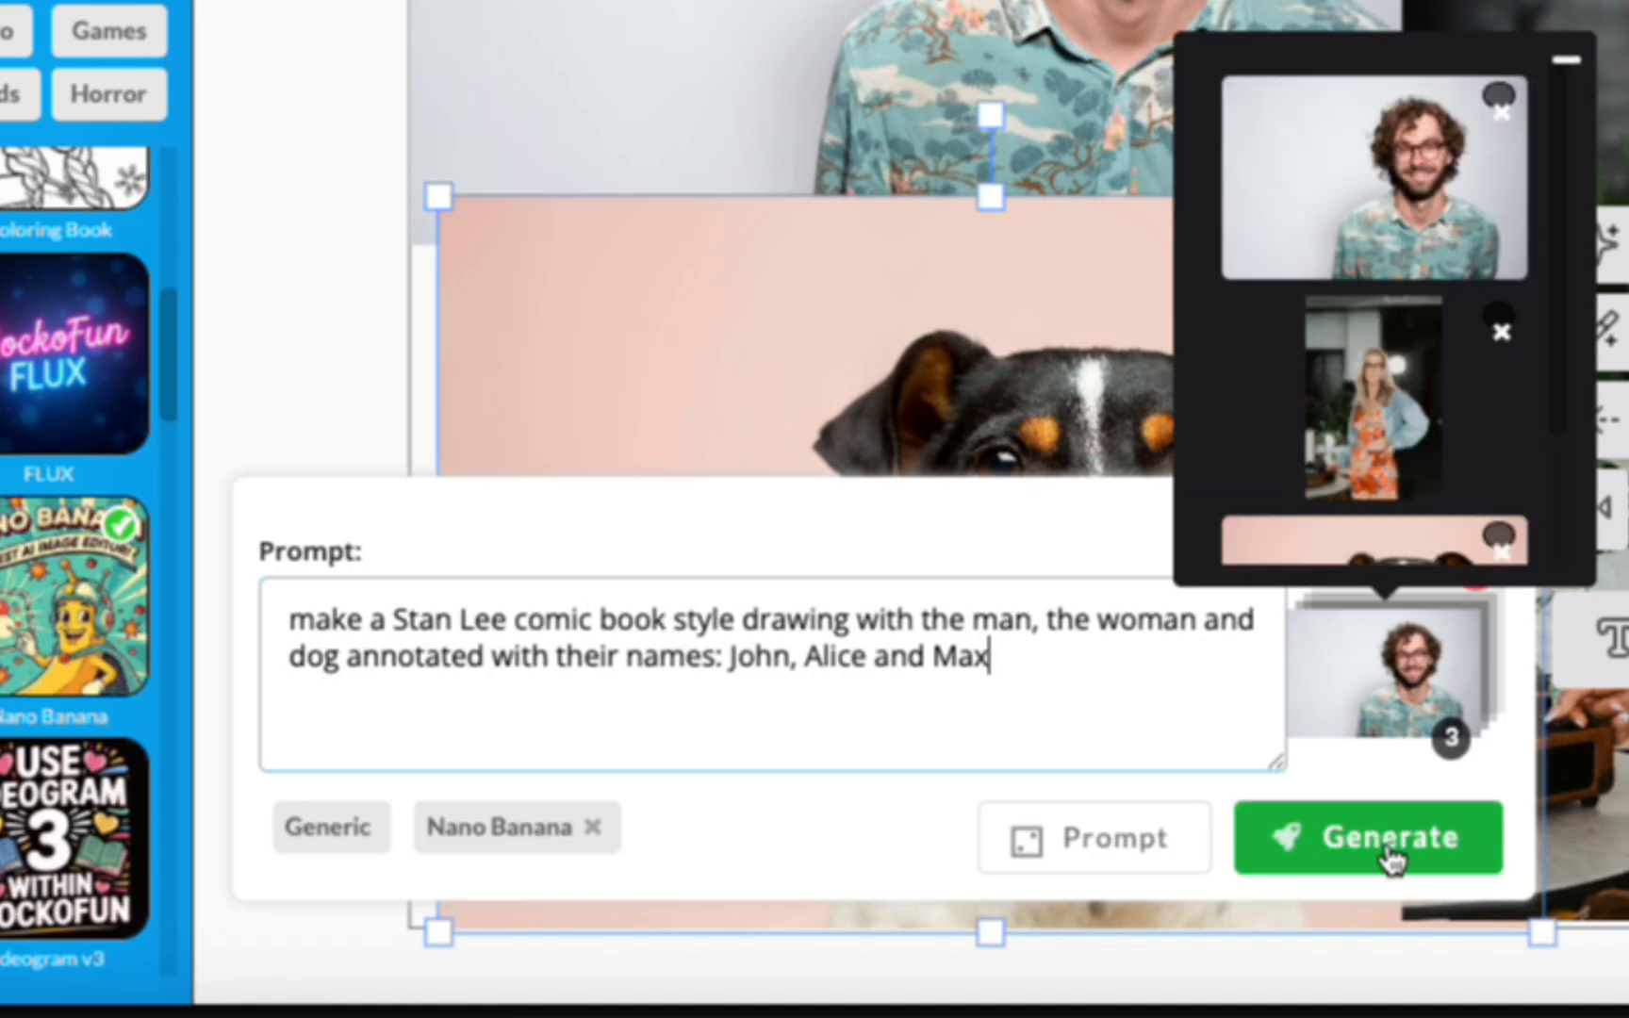
pyautogui.click(1366, 837)
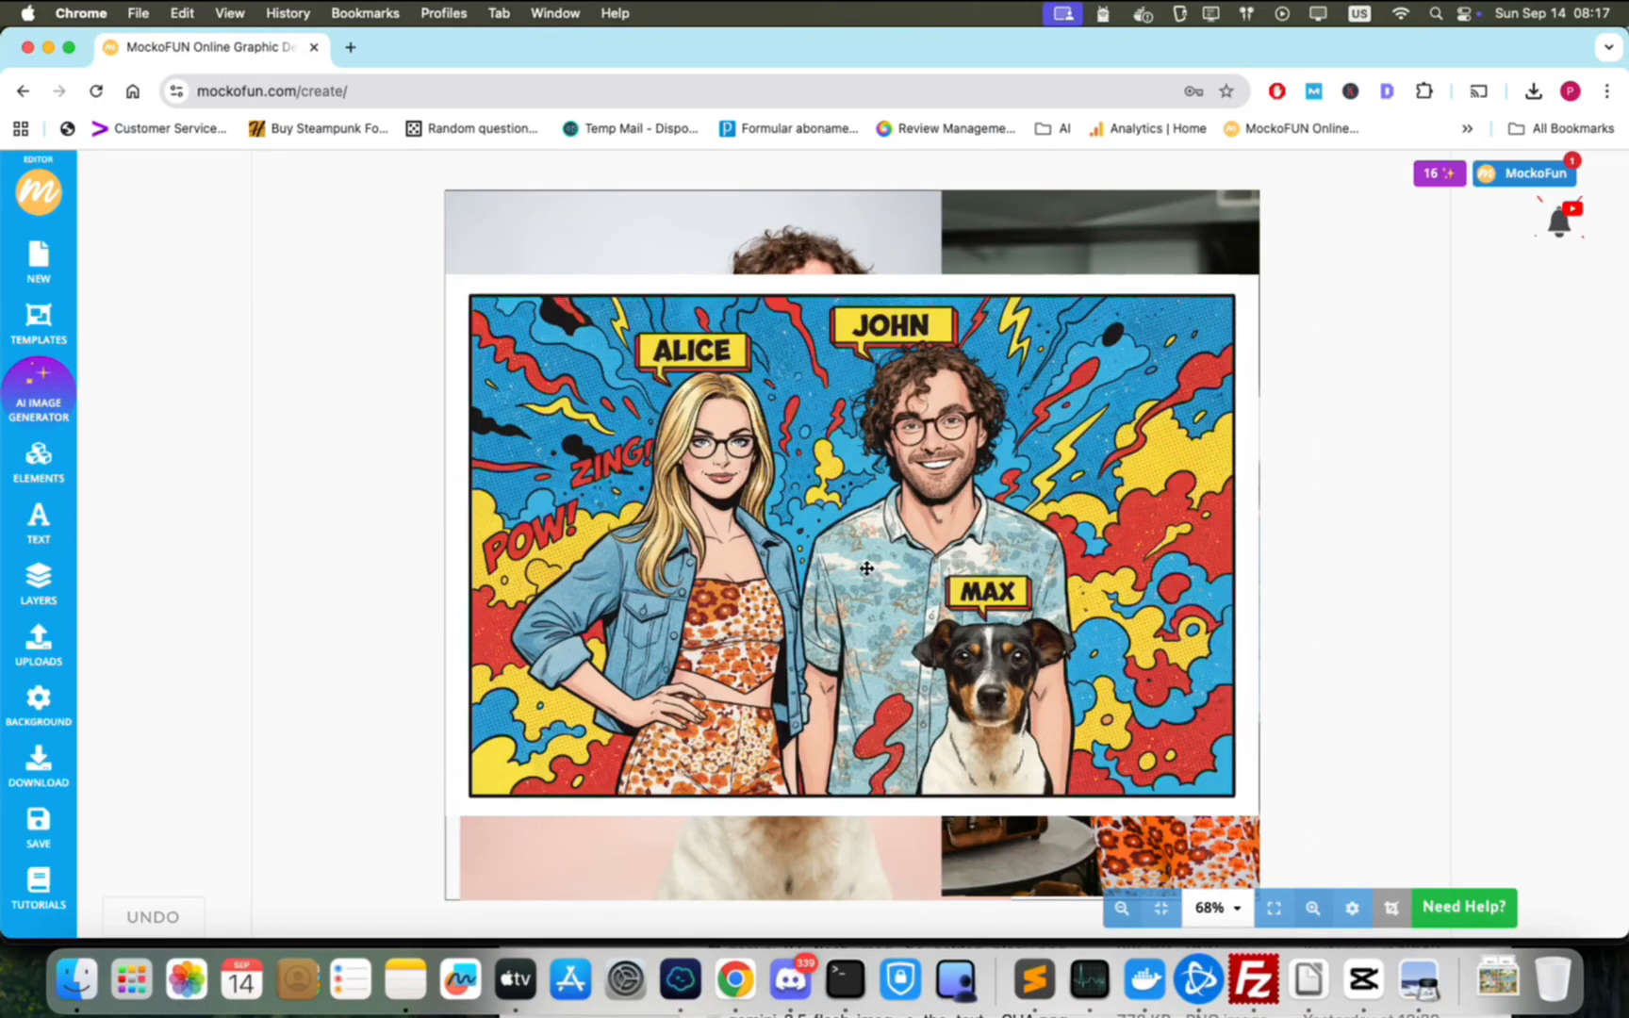
pyautogui.click(850, 544)
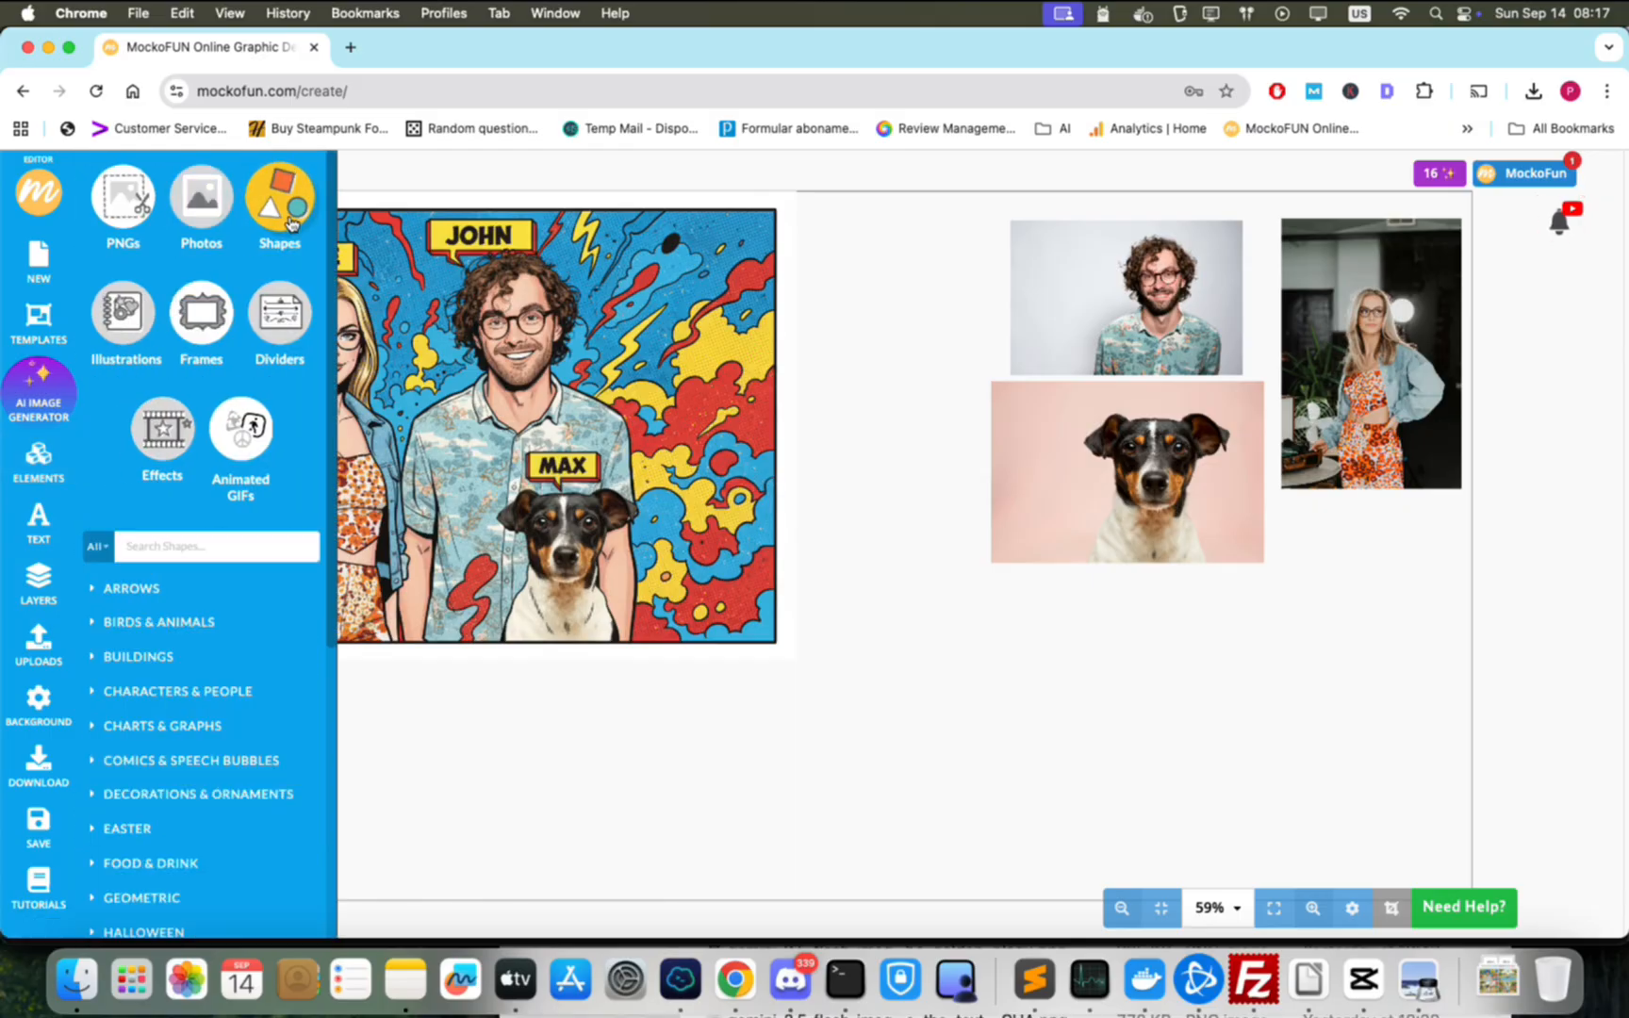
# Add a geometric square with a black stroke and caption it 'John is calling for Max'.
pyautogui.click(142, 897)
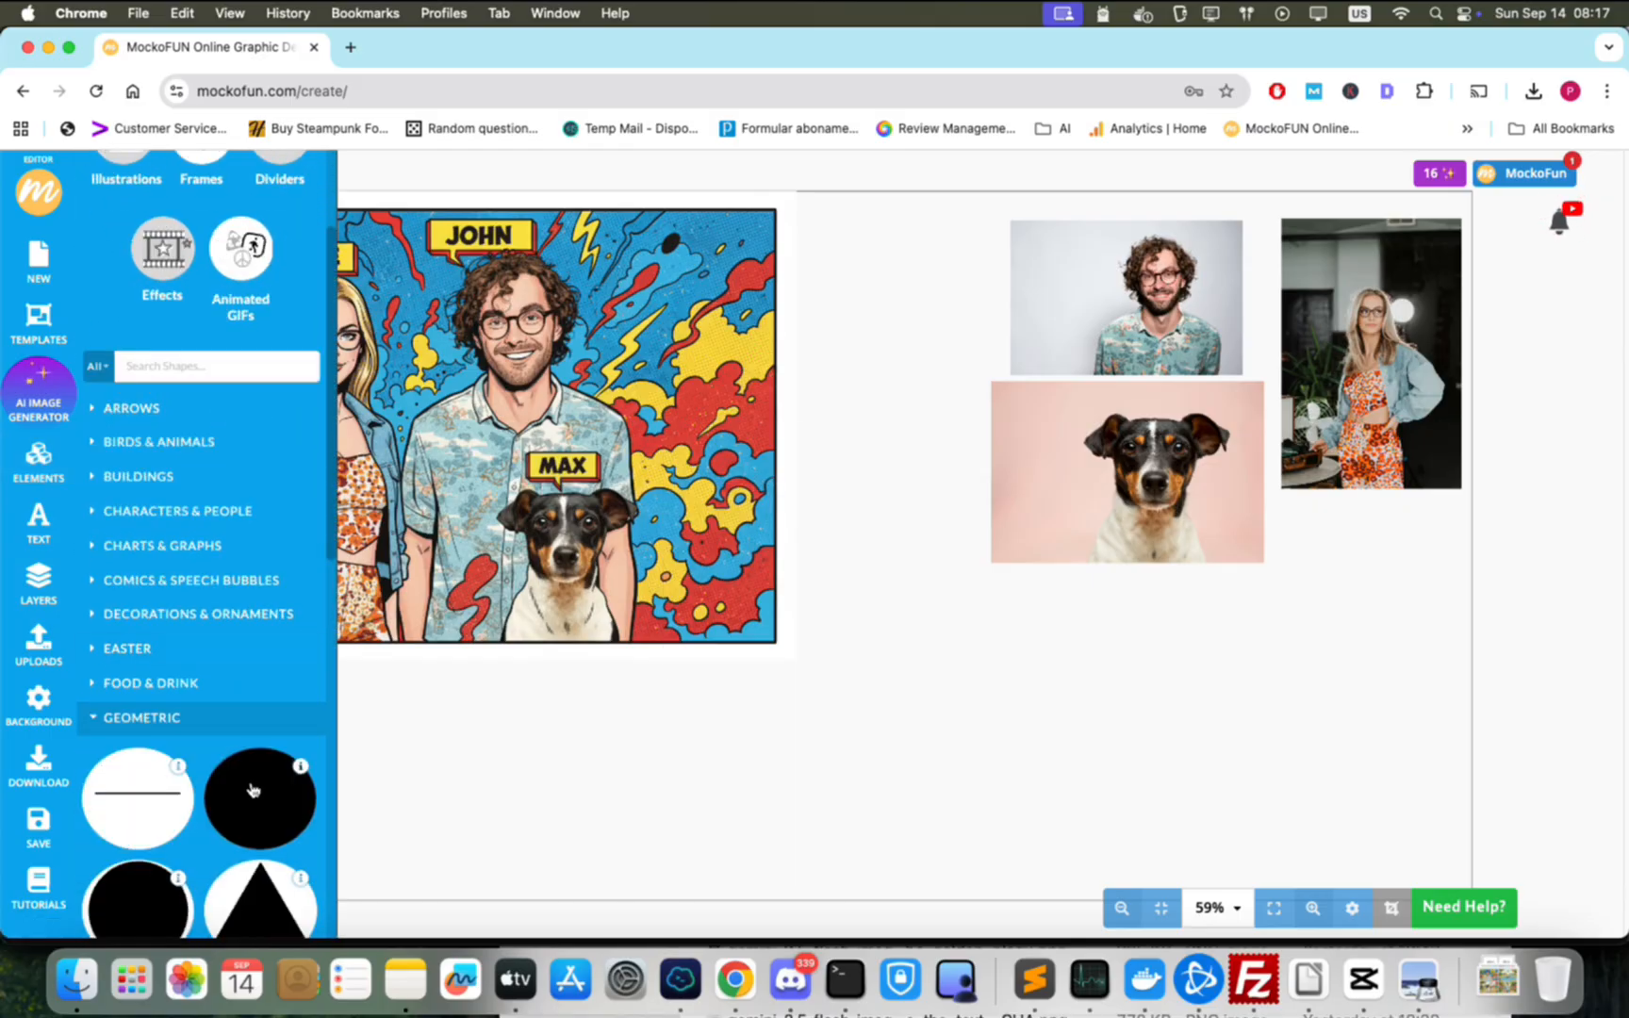
pyautogui.click(258, 796)
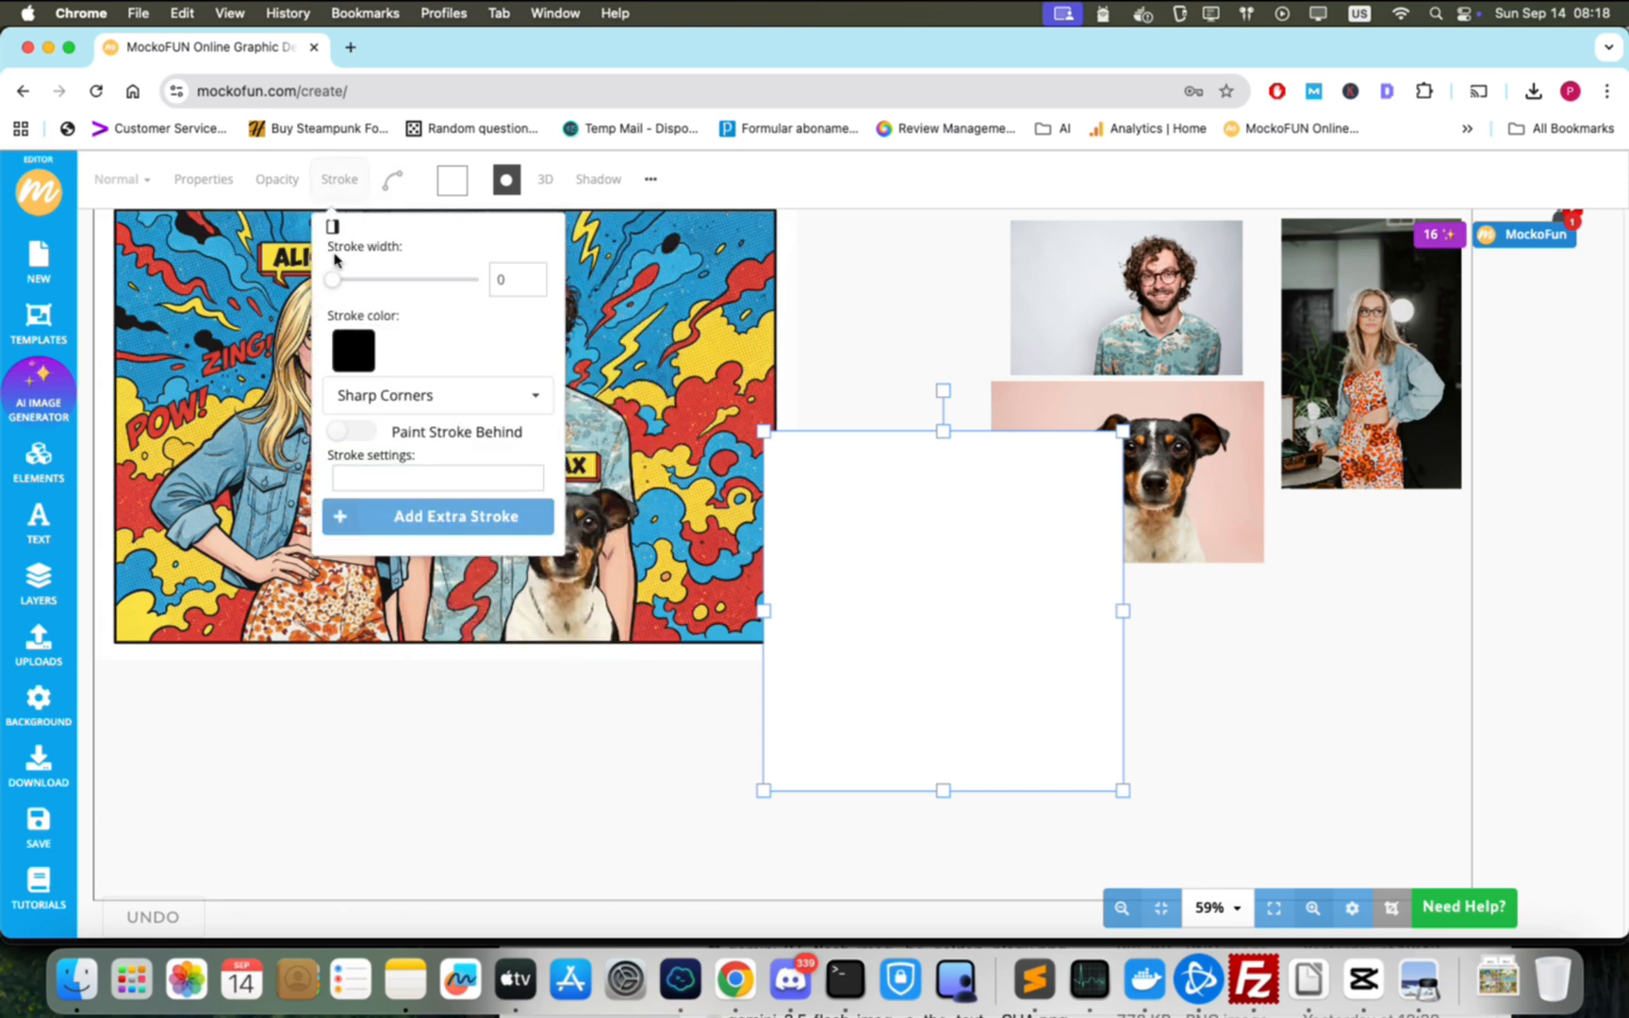
pyautogui.click(682, 741)
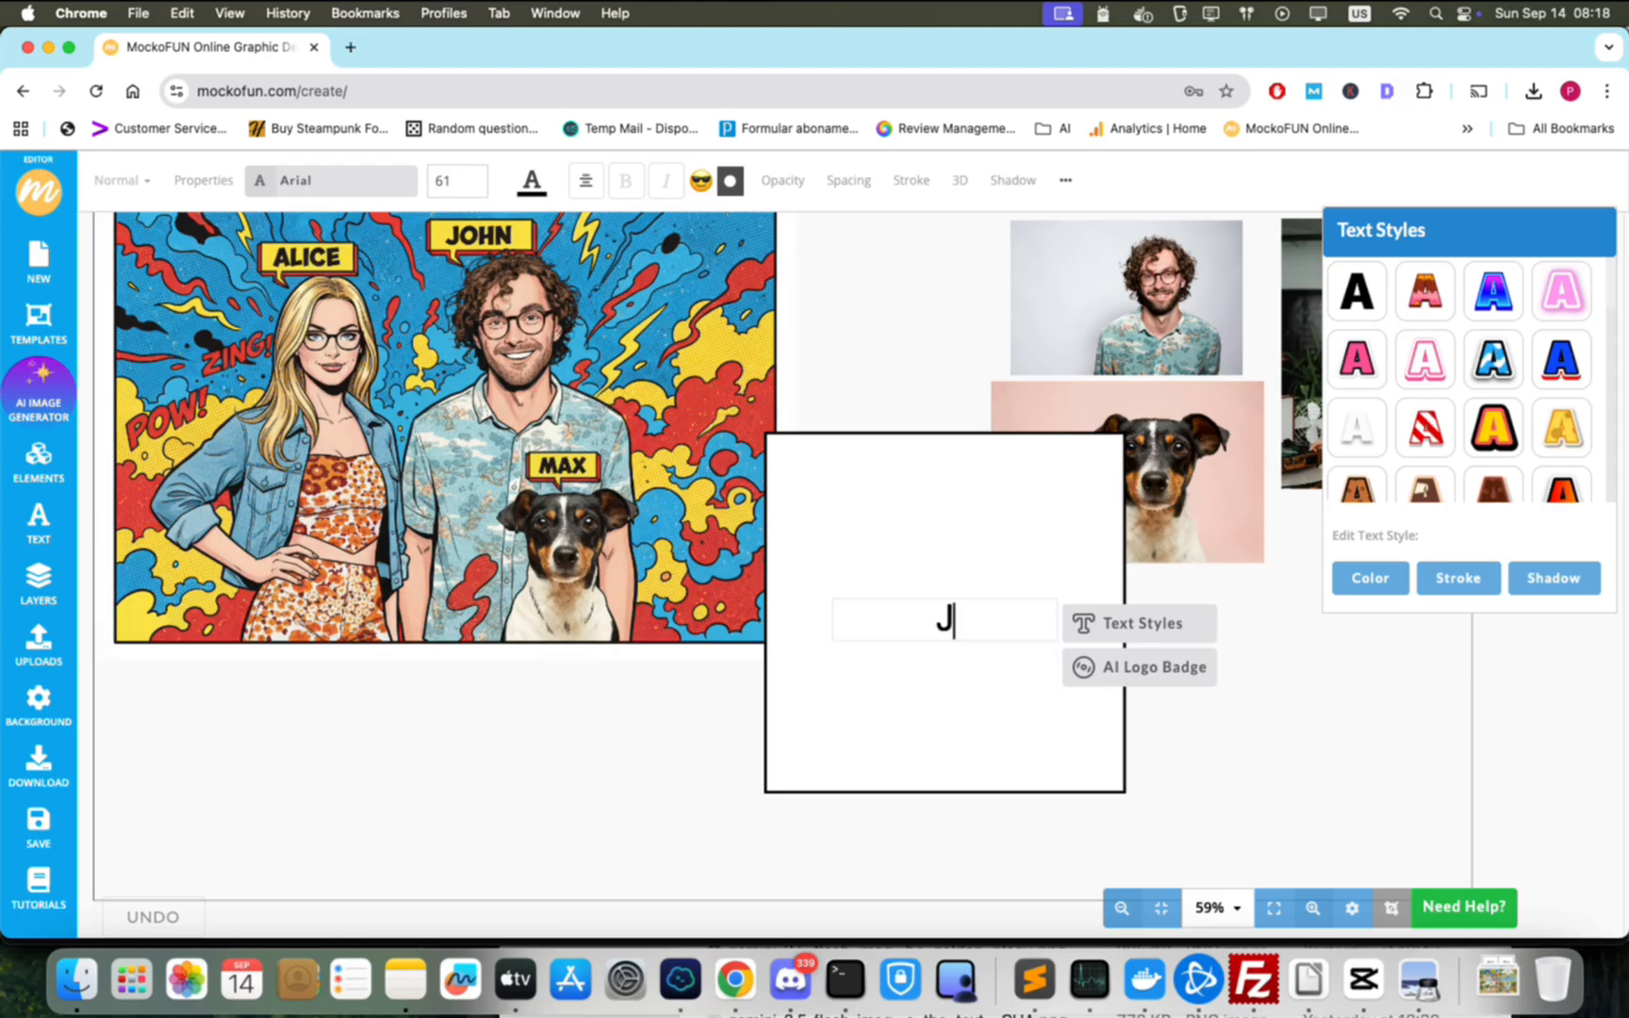
pyautogui.write('John is calling for Max')
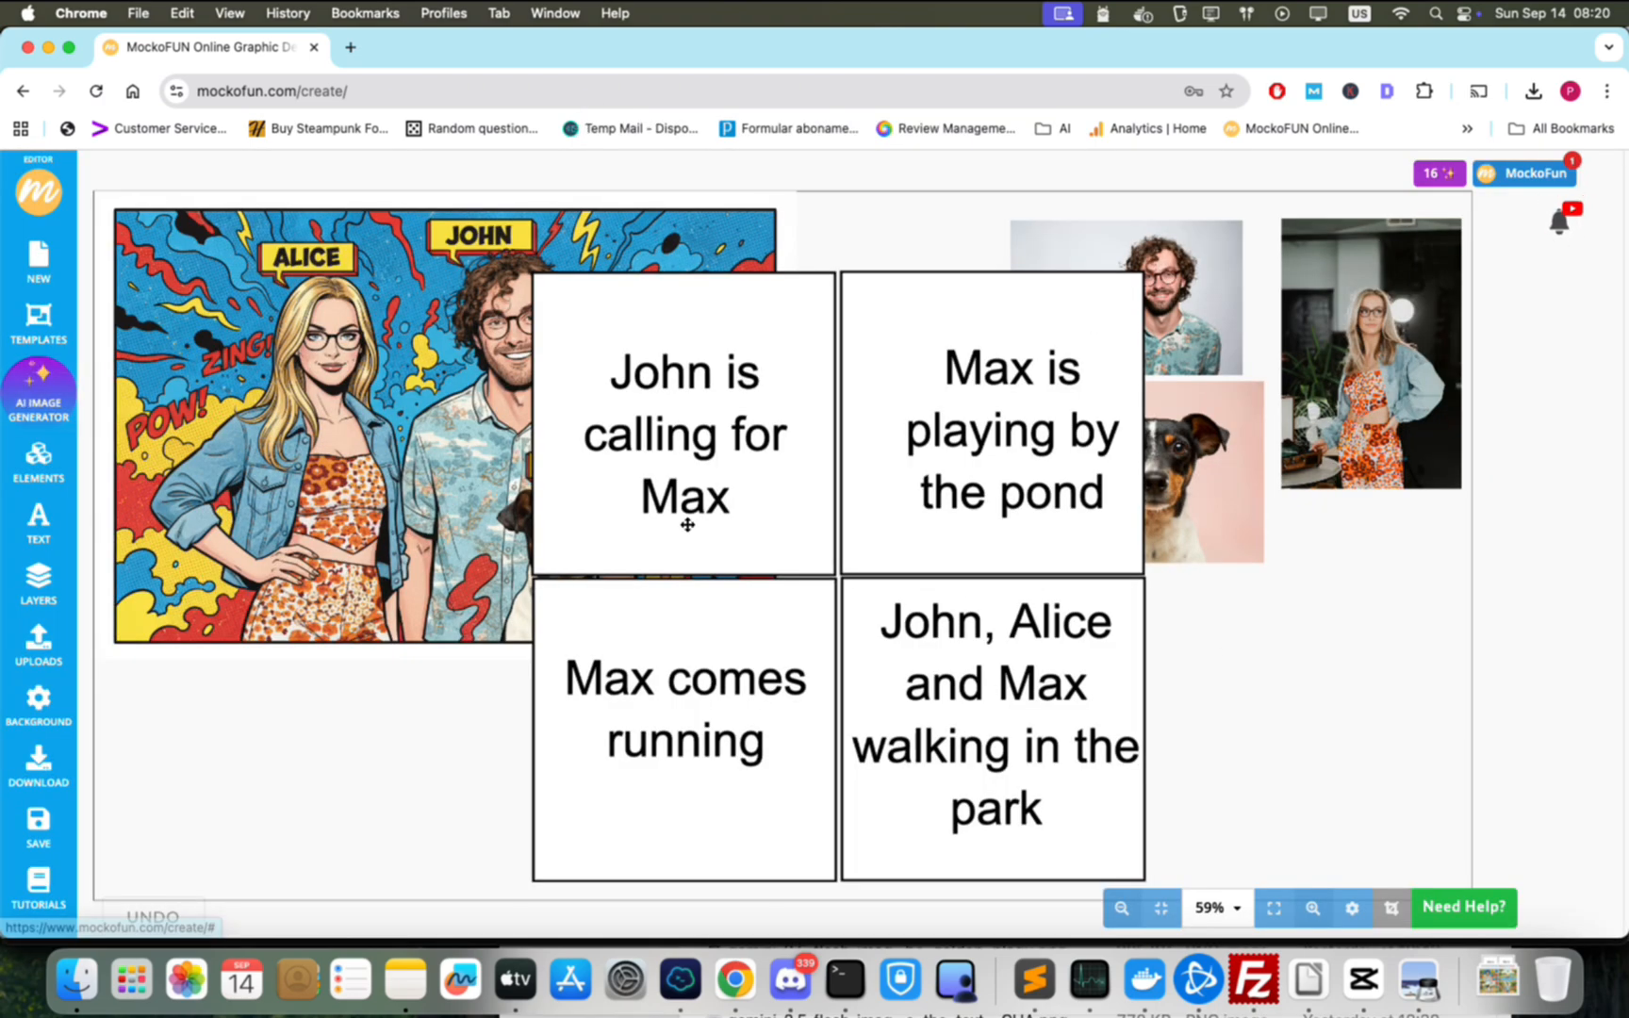
# Generate a four-panel comic strip from the comic and caption grid with 'create a comic book strip according to instruction'.
pyautogui.click(37, 394)
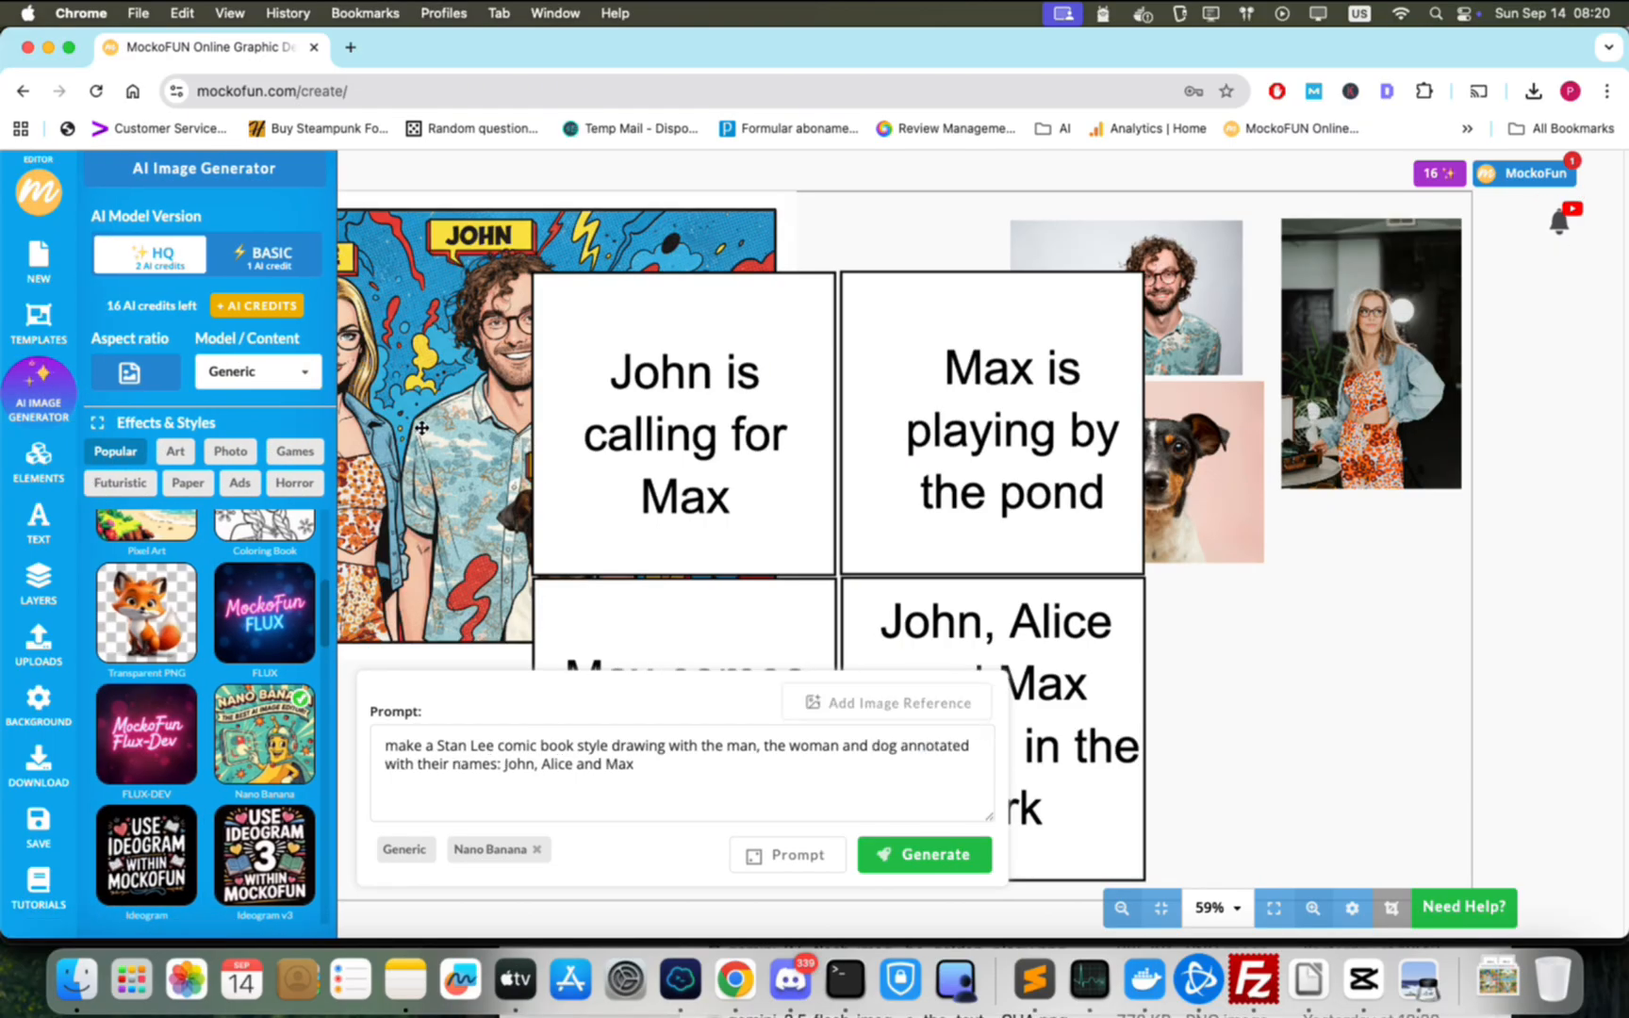
pyautogui.click(921, 854)
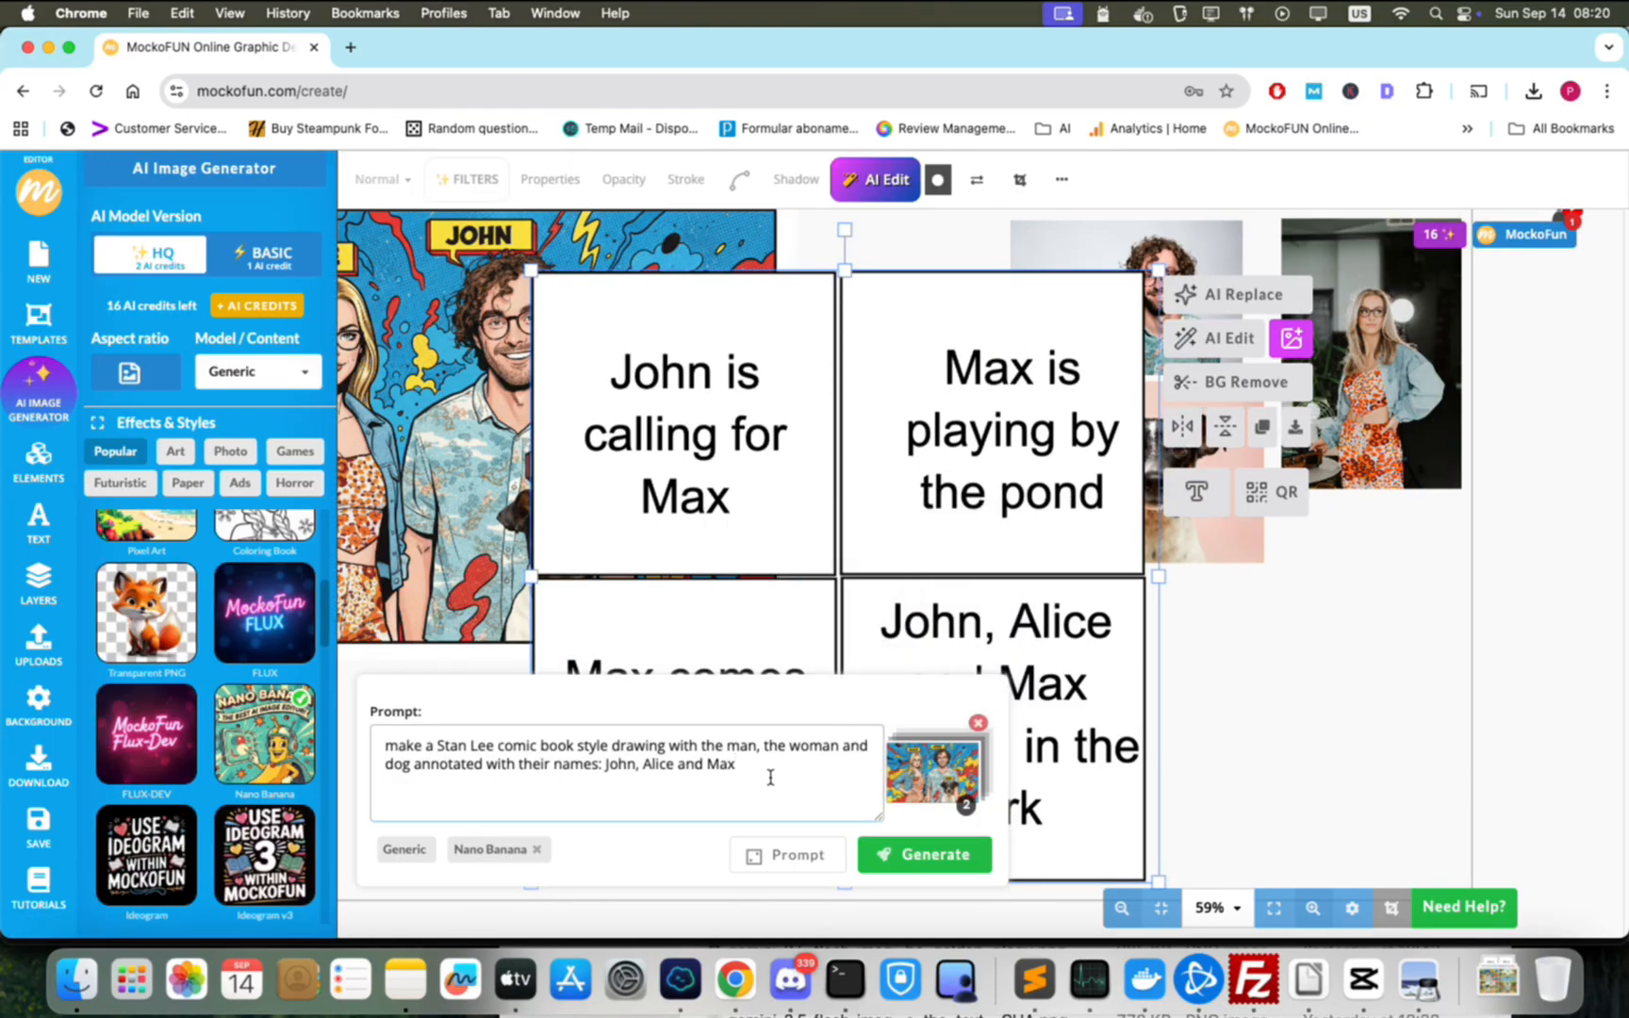
pyautogui.write('create a comic book')
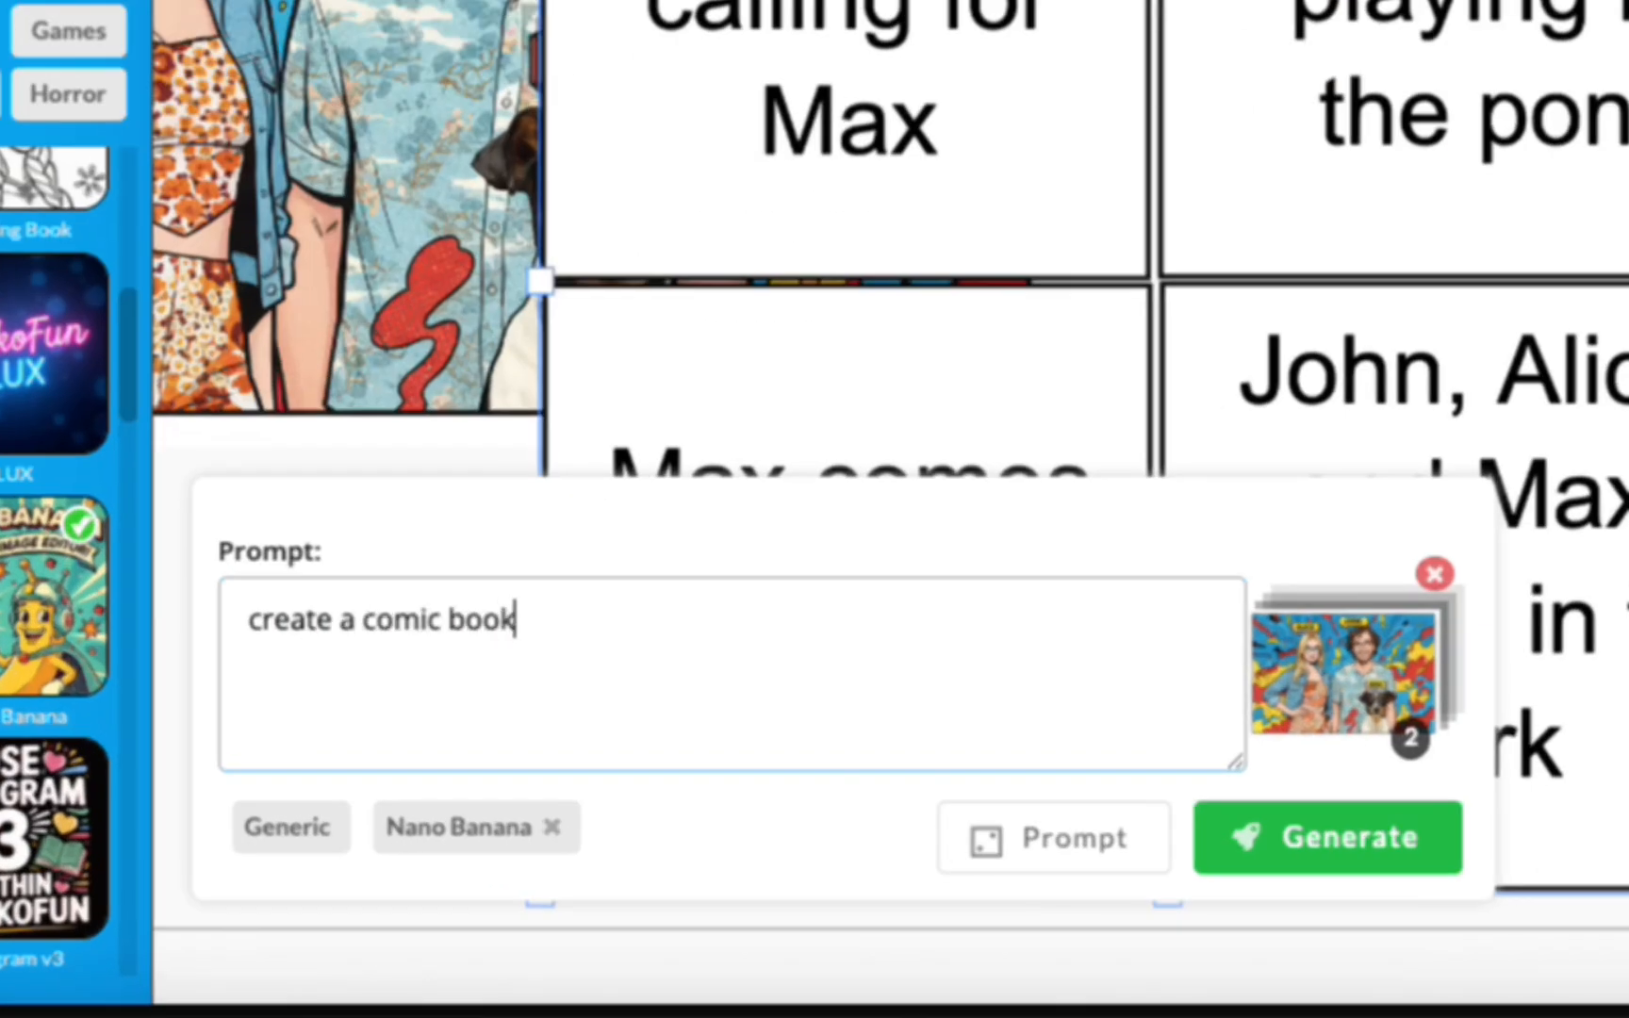
pyautogui.write('strip according to instruction')
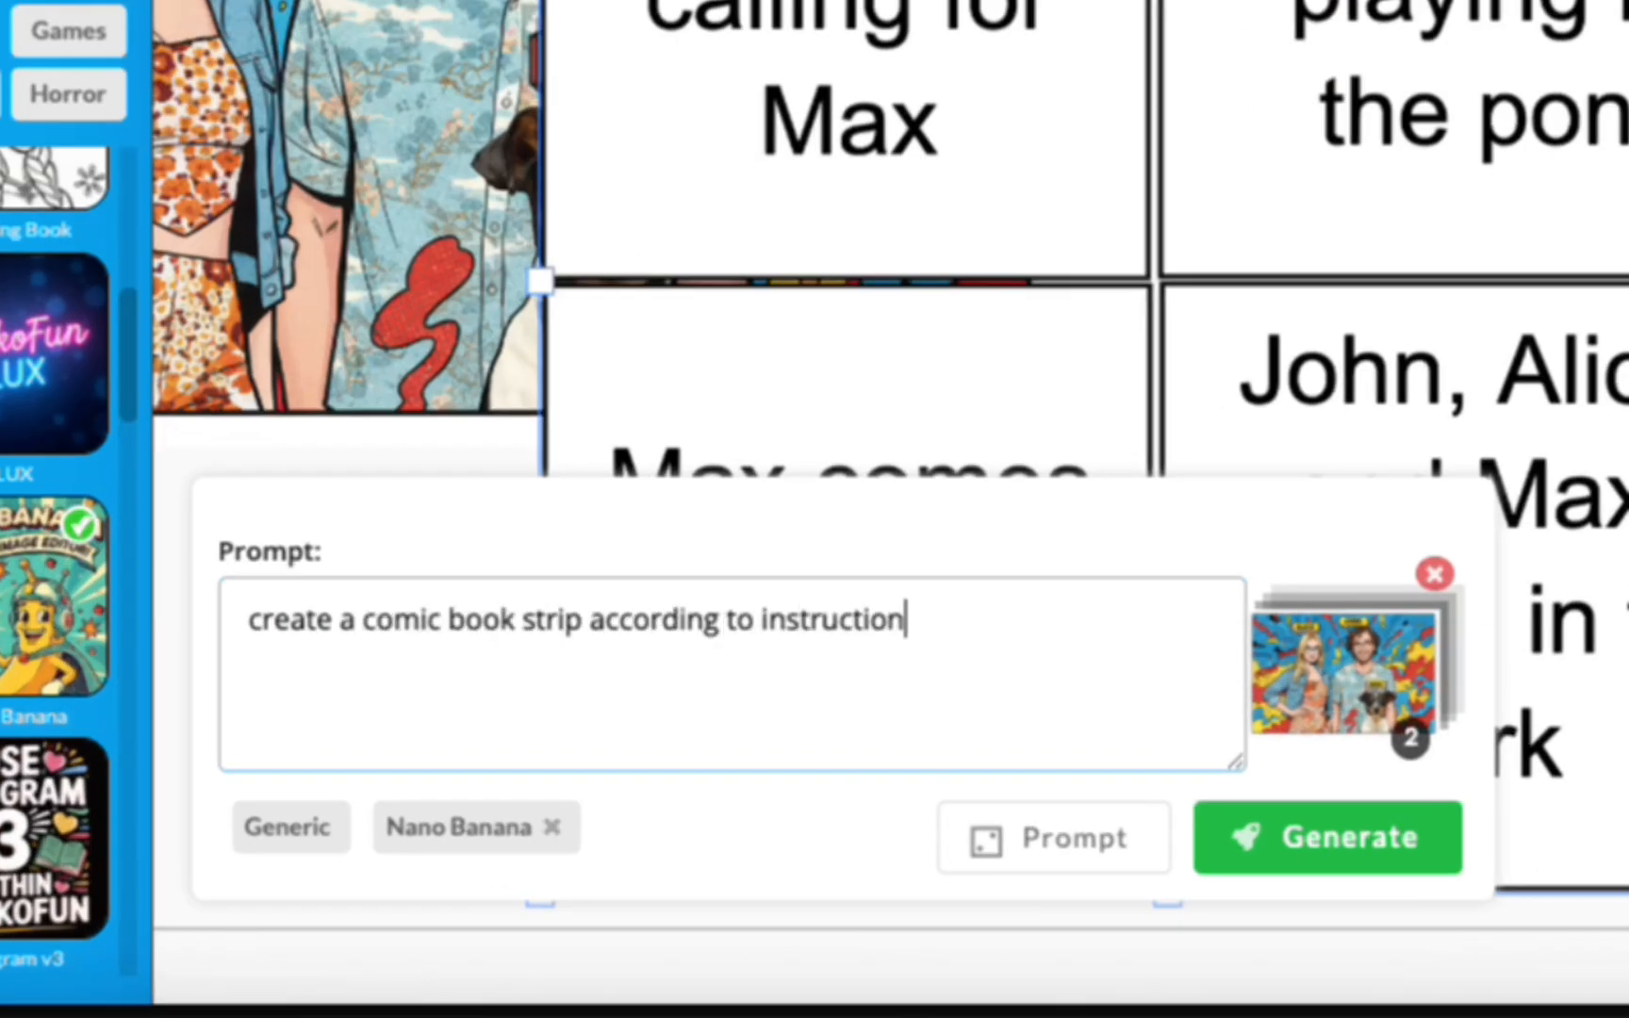
pyautogui.click(1327, 837)
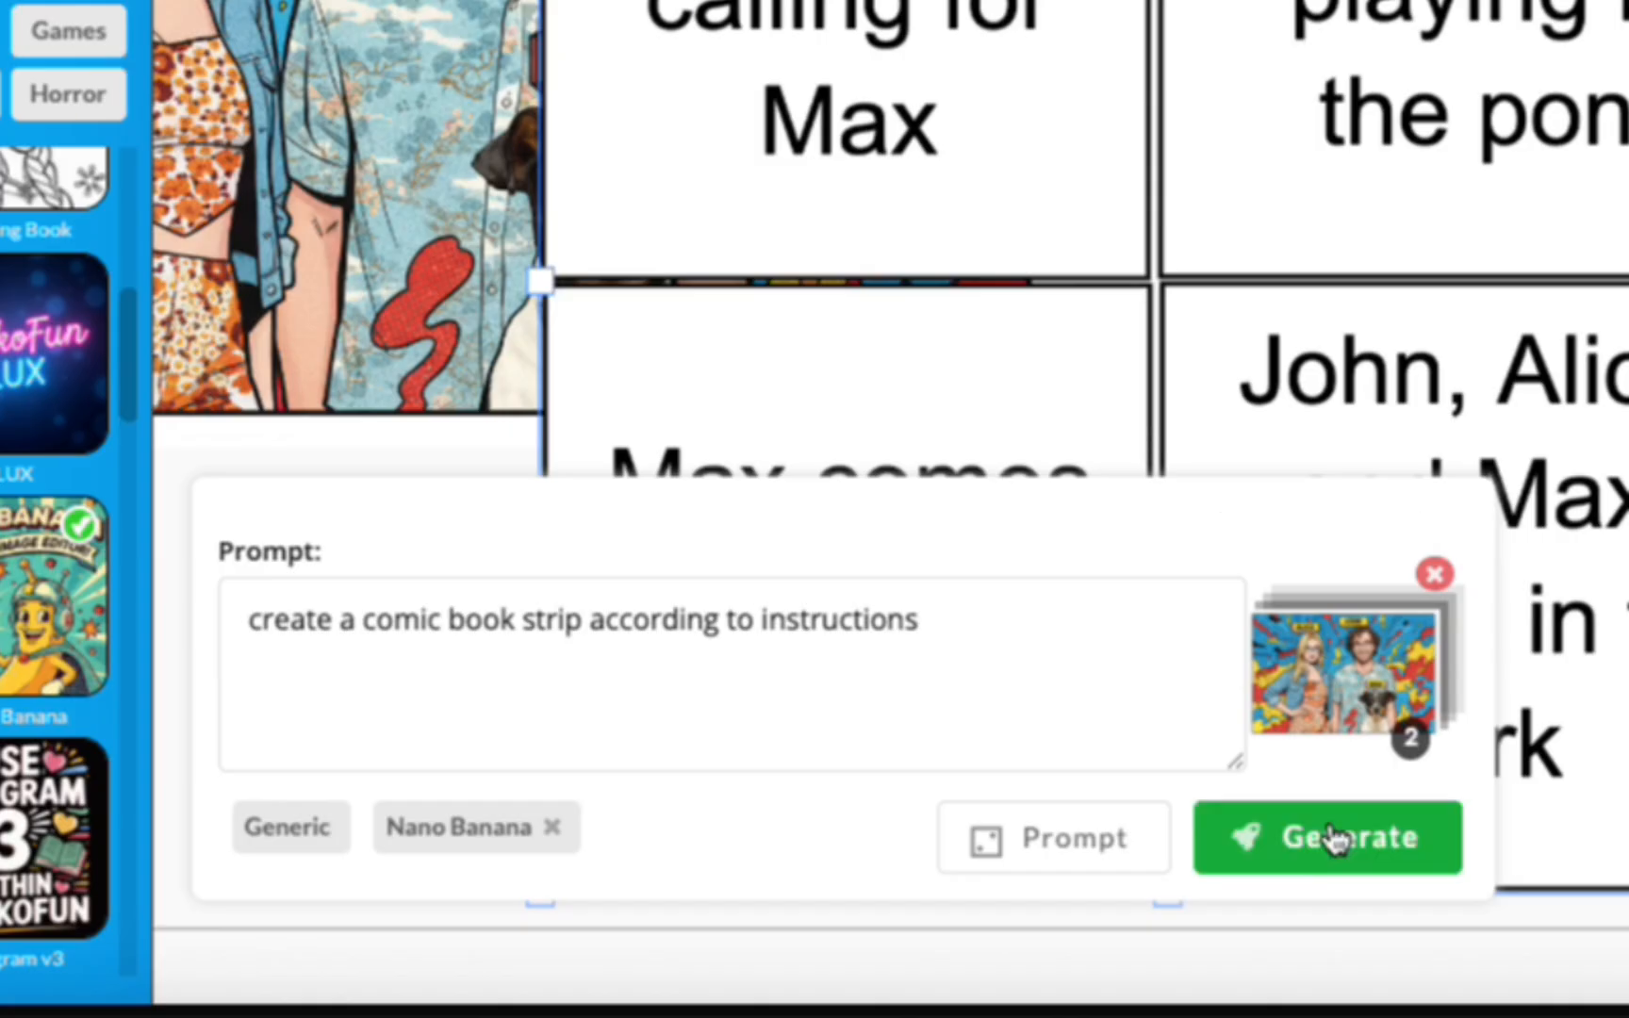
pyautogui.click(1326, 837)
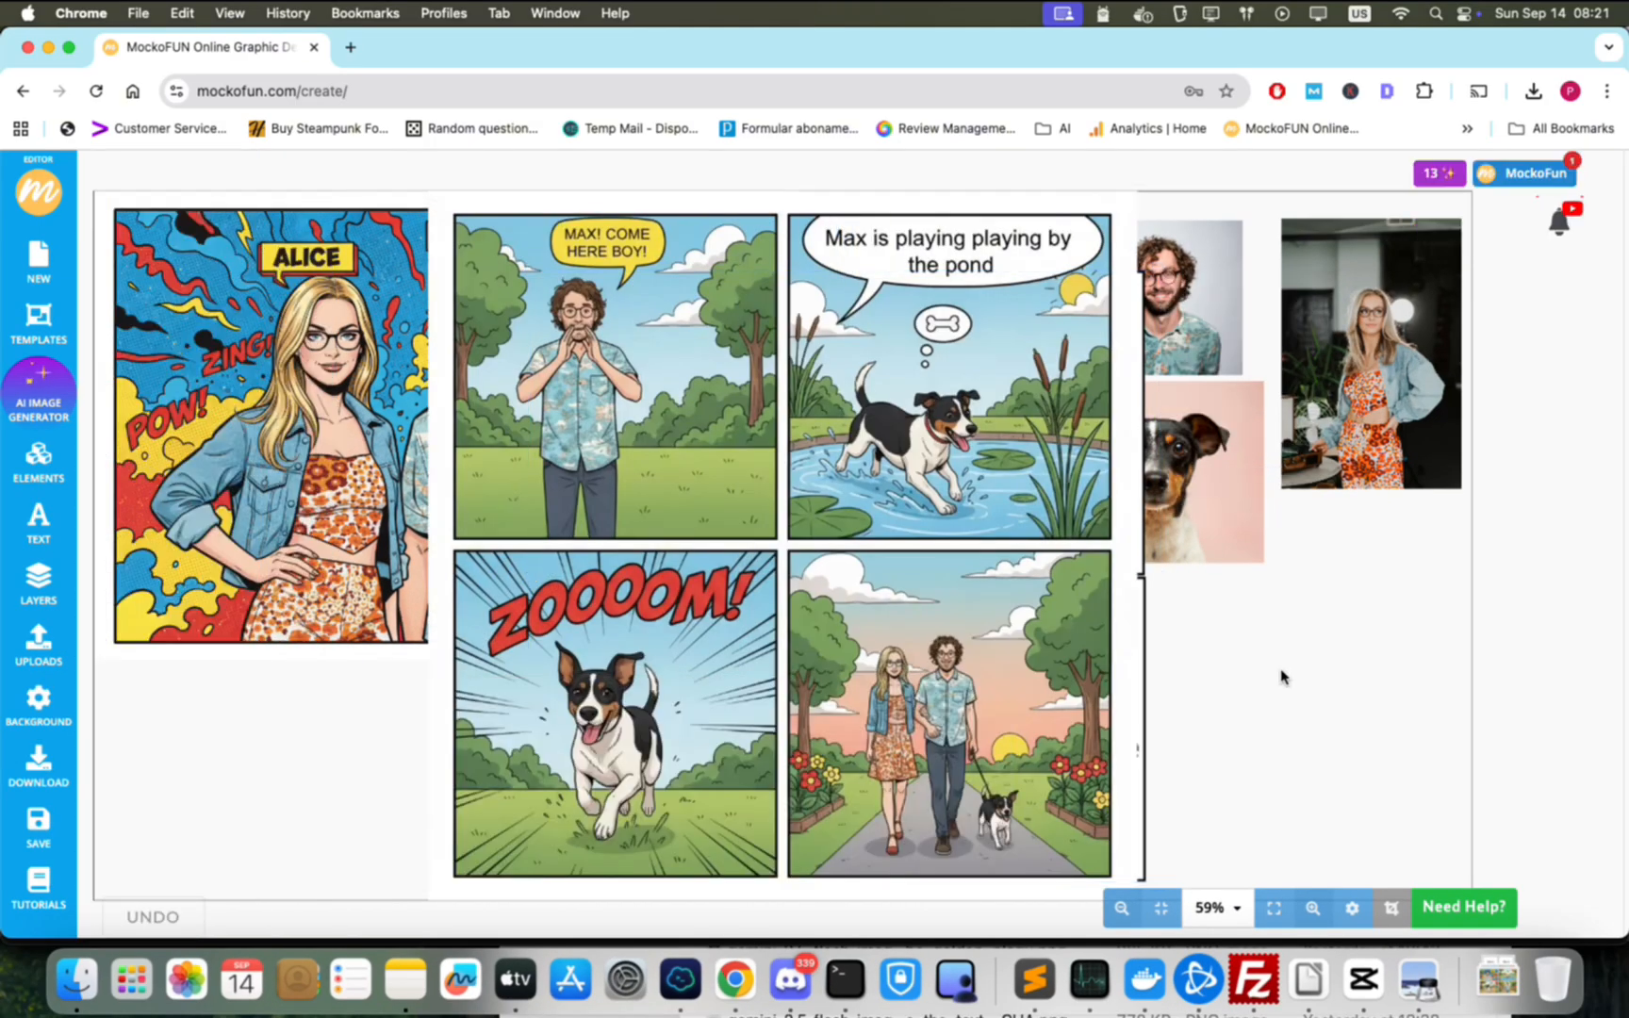